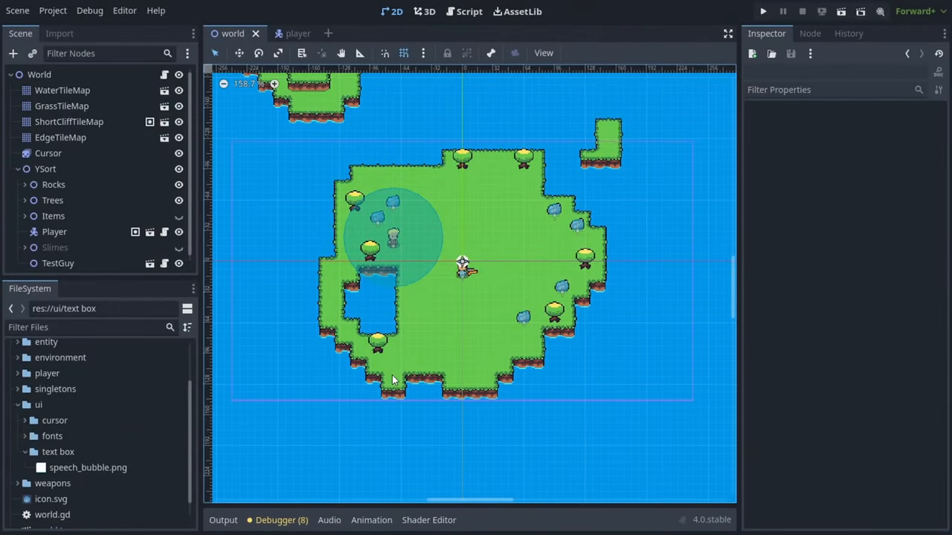
# Create a new scene in the text box folder with a MarginContainer root named TextBox
pyautogui.rightClick(57, 453)
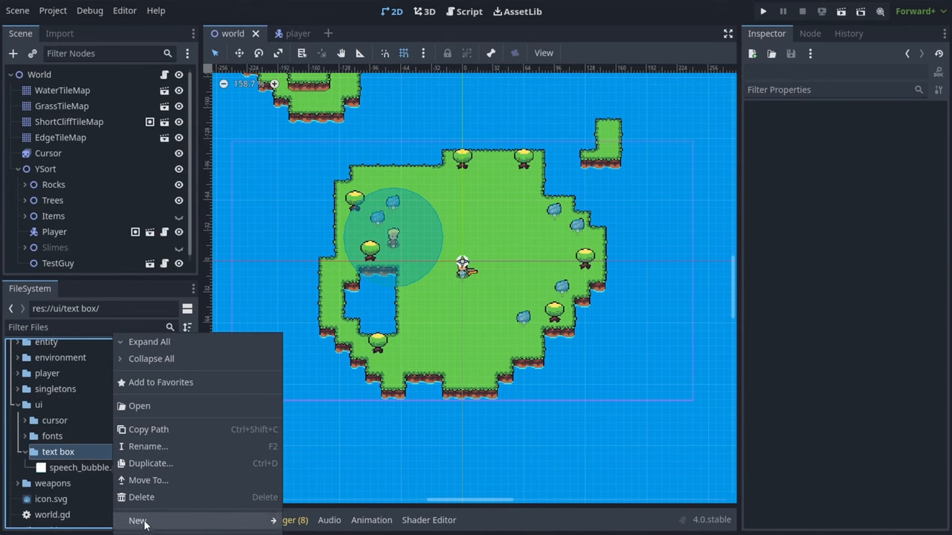
pyautogui.click(137, 517)
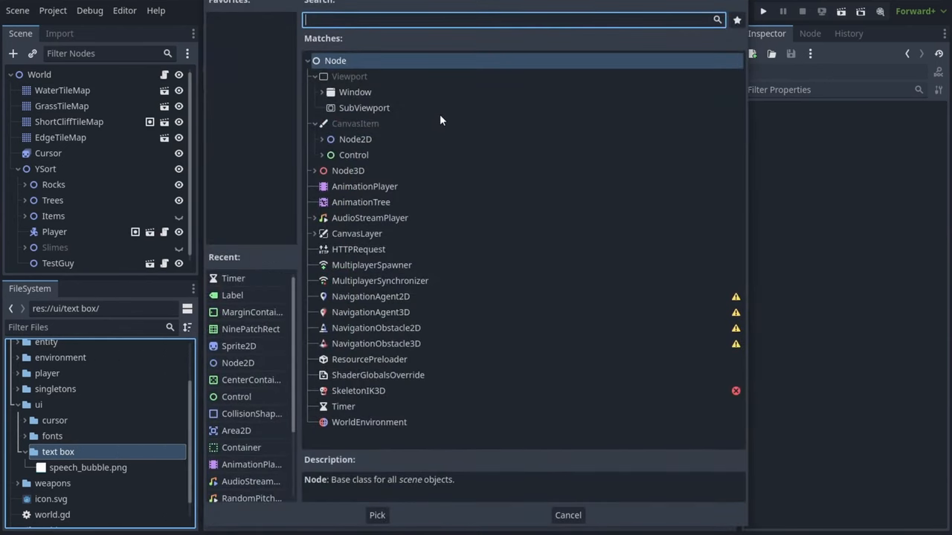
pyautogui.write('margin')
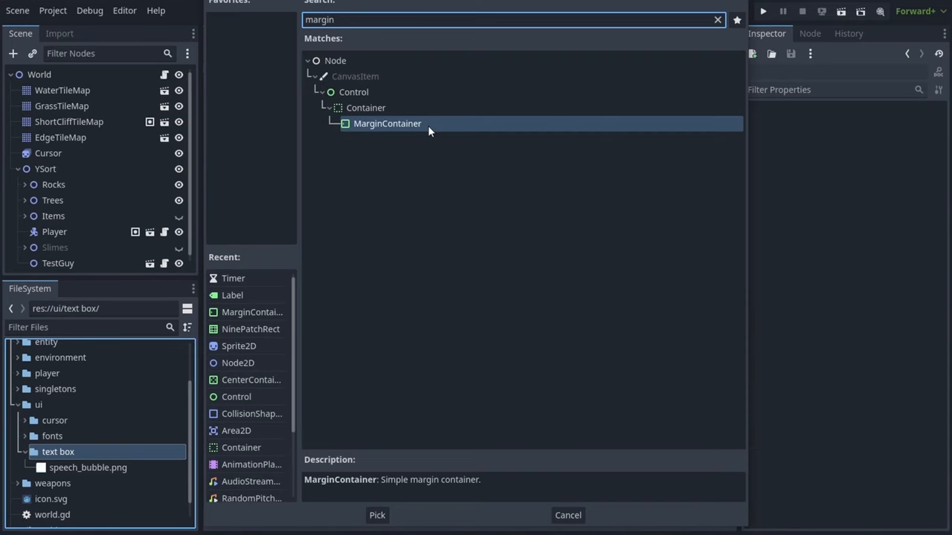
pyautogui.click(378, 515)
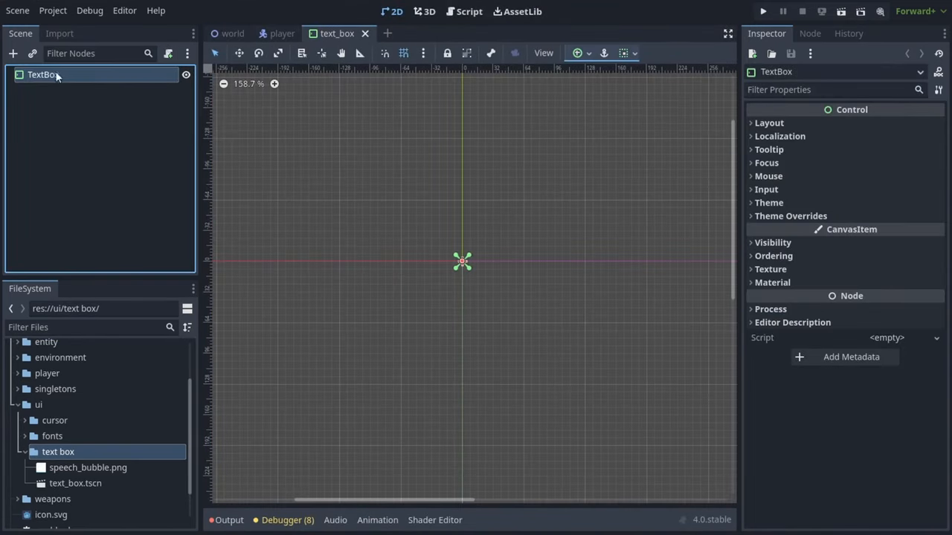
# Add a NinePatchRect child and assign speech_bubble.png as its texture
pyautogui.click(12, 53)
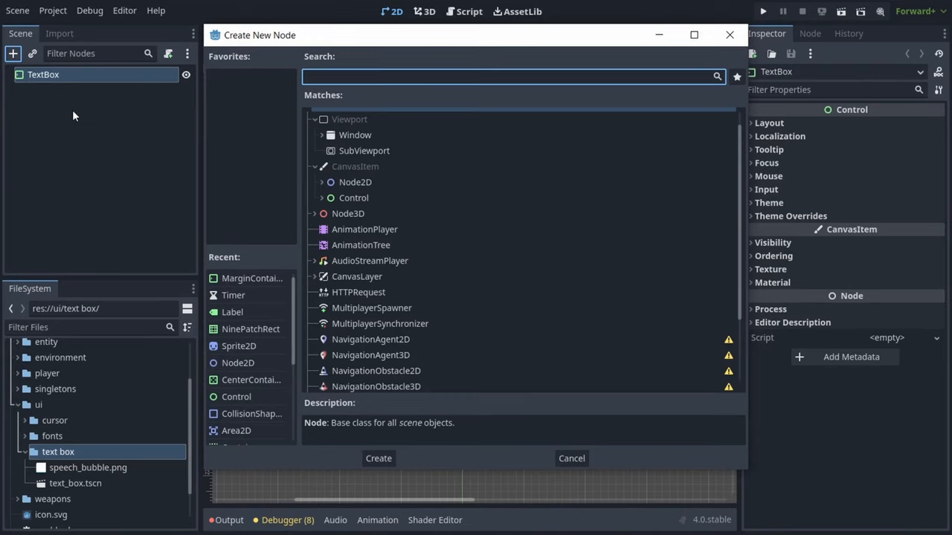
pyautogui.write('ninepat')
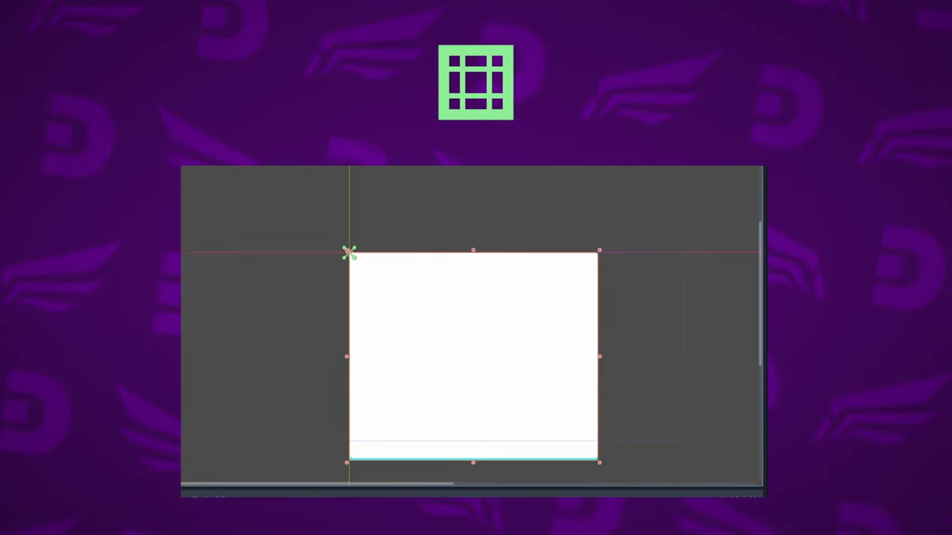
pyautogui.moveTo(597, 357); pyautogui.dragTo(426, 361)
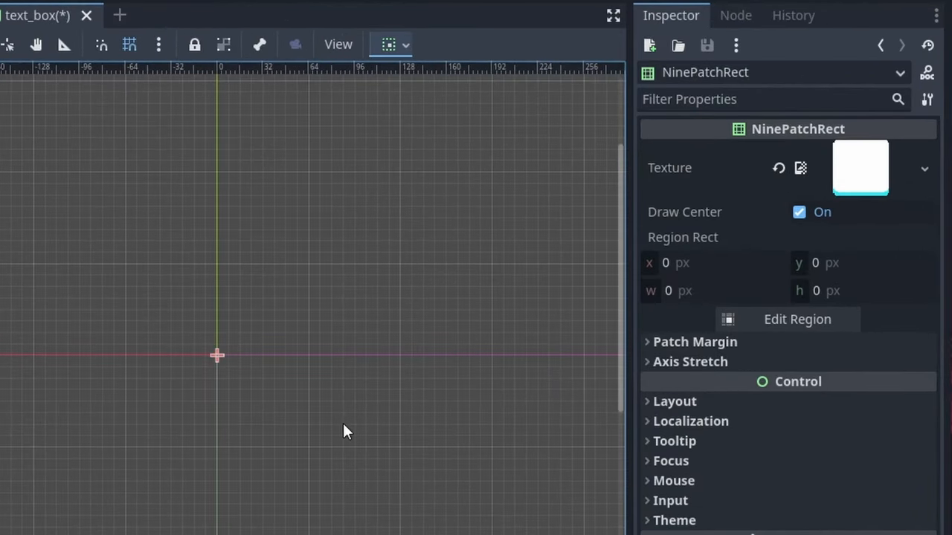
# Enter the texture Region Editor and switch Snap Mode to Grid Snap
pyautogui.click(797, 318)
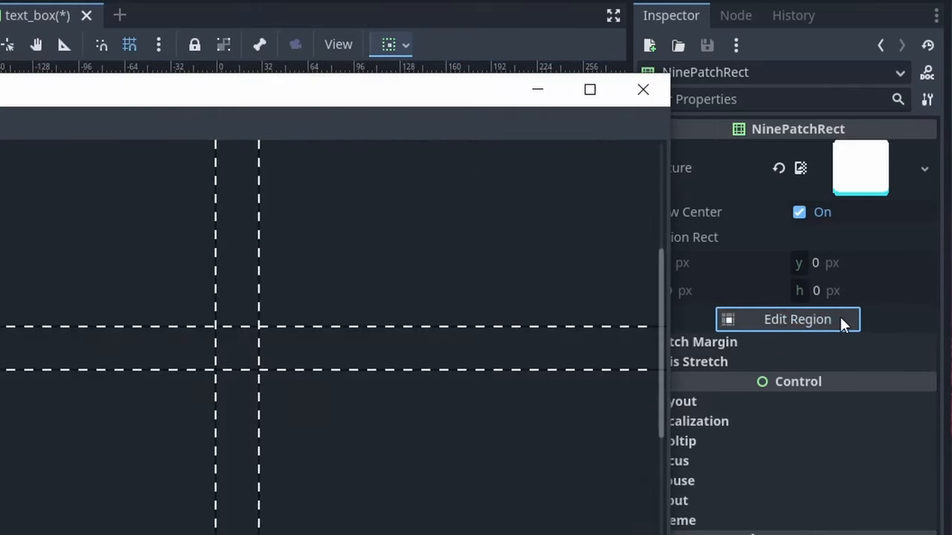
pyautogui.click(797, 318)
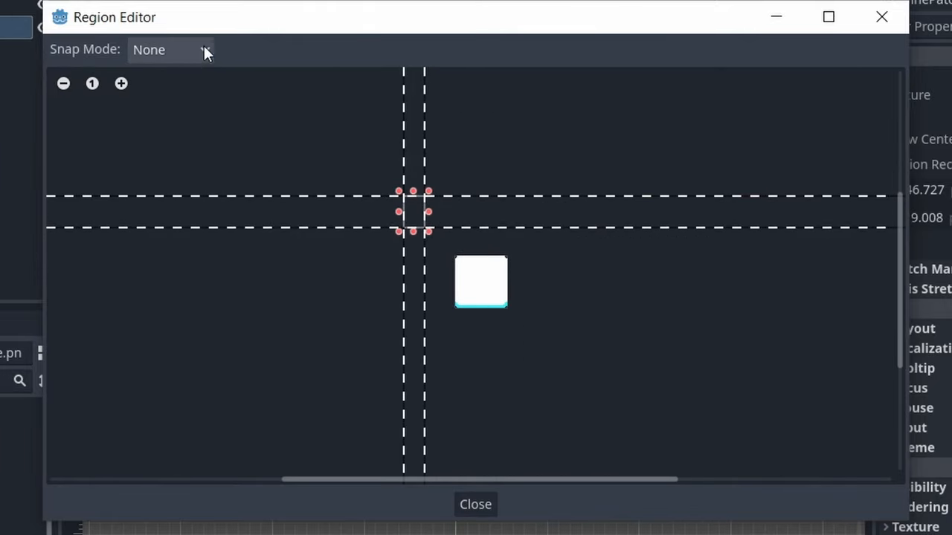
pyautogui.click(169, 50)
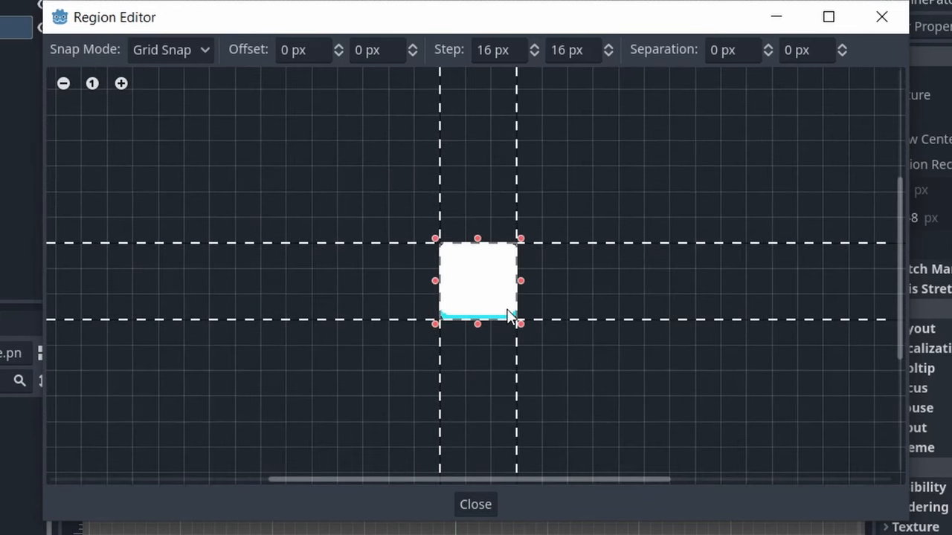
pyautogui.moveTo(446, 192)
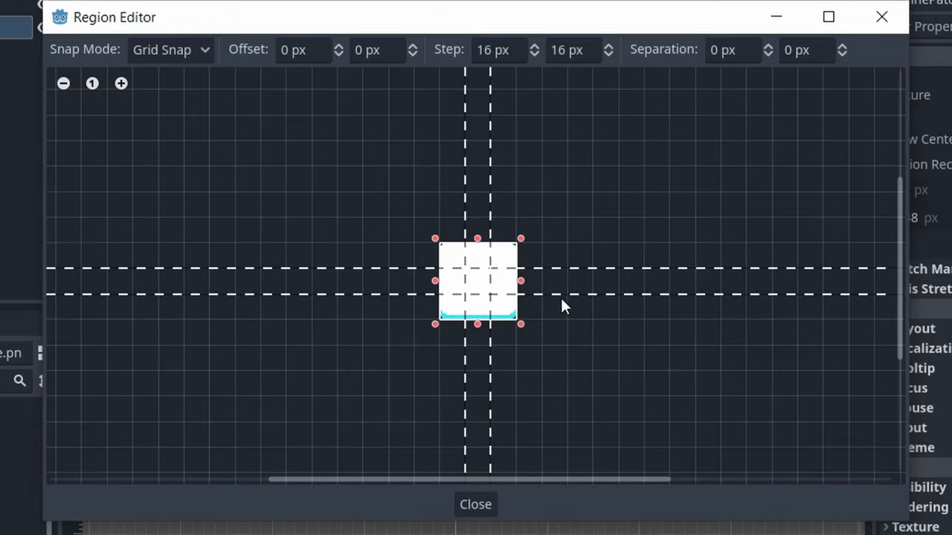
pyautogui.moveTo(653, 251)
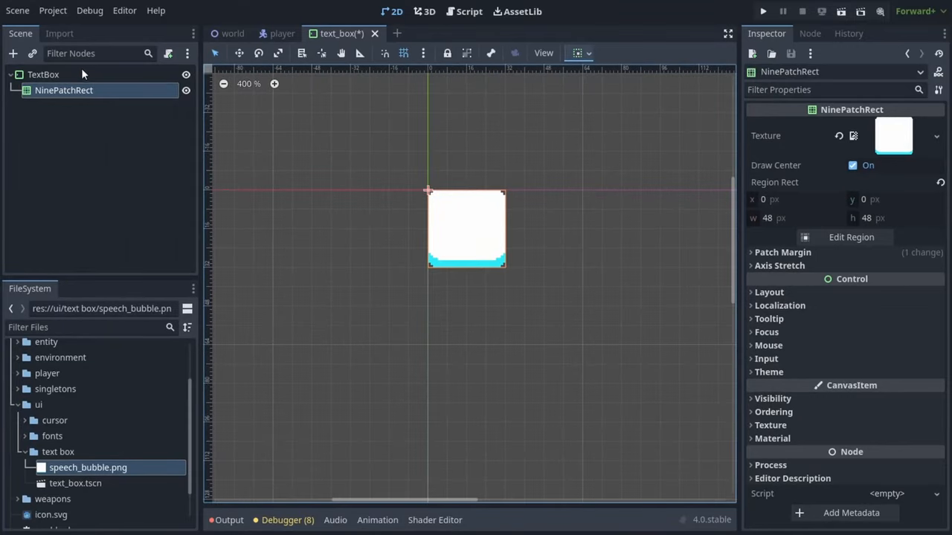
pyautogui.click(45, 75)
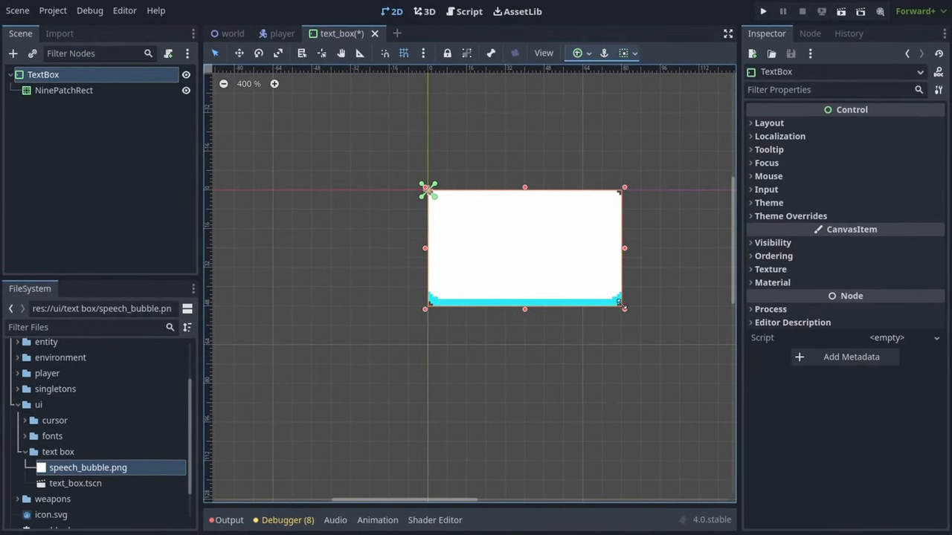
pyautogui.moveTo(623, 308); pyautogui.dragTo(700, 348)
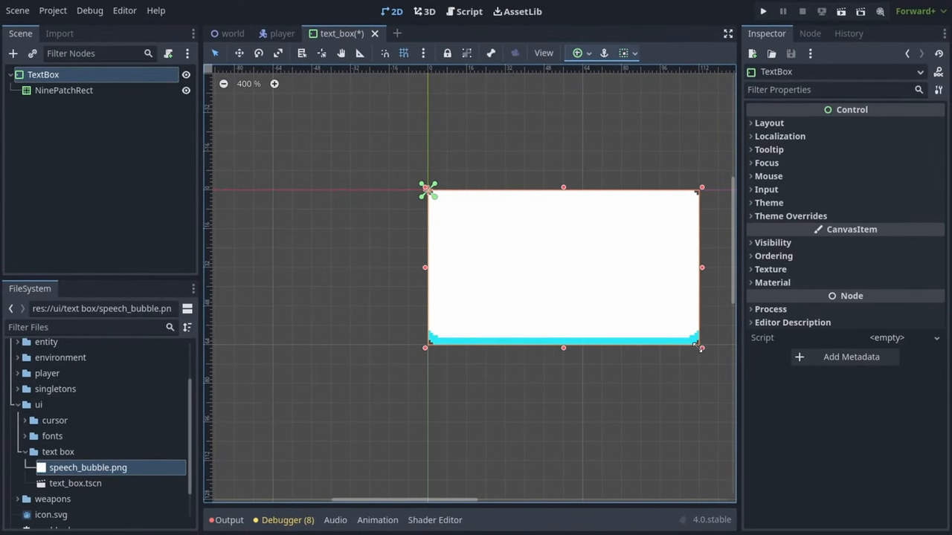
pyautogui.moveTo(702, 348); pyautogui.dragTo(639, 405)
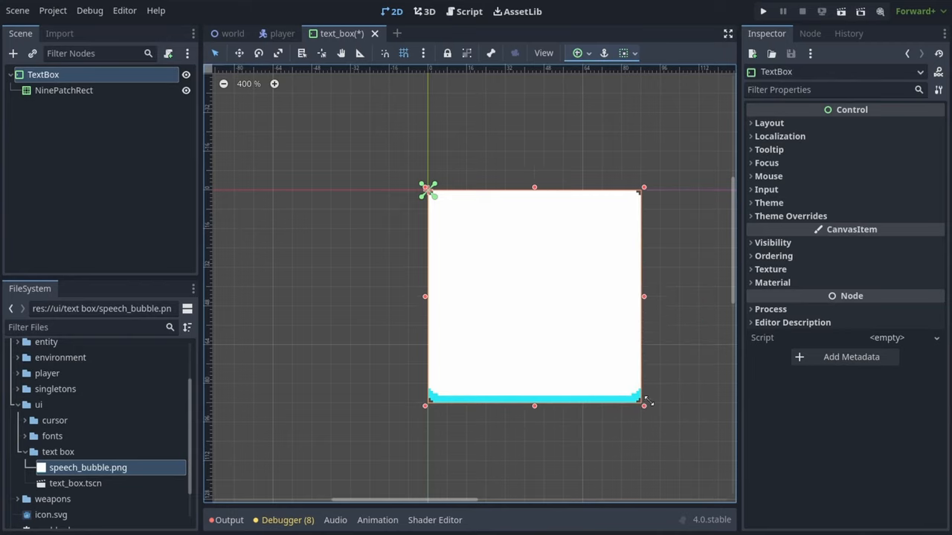
pyautogui.moveTo(642, 404); pyautogui.dragTo(508, 271)
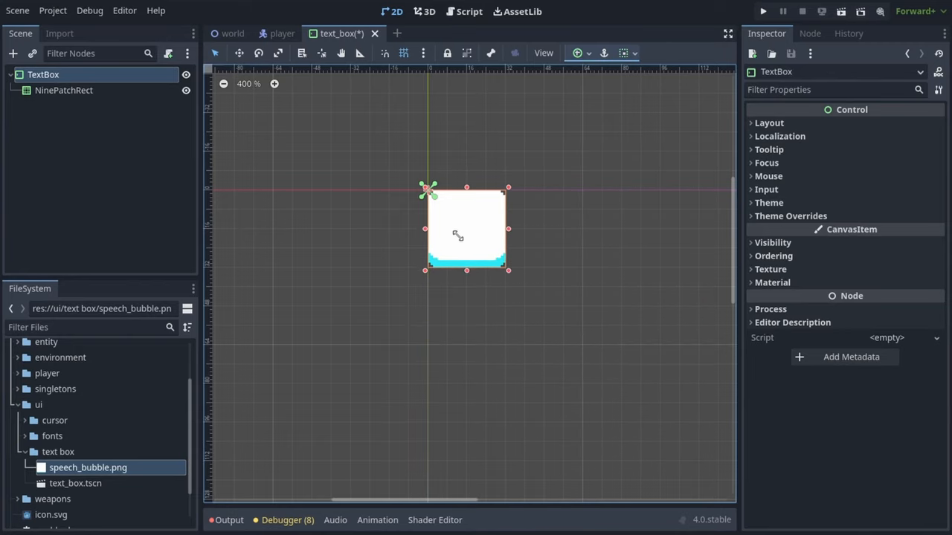
# Add a MarginContainer with a Label inside and centre the label text vertically
pyautogui.click(12, 54)
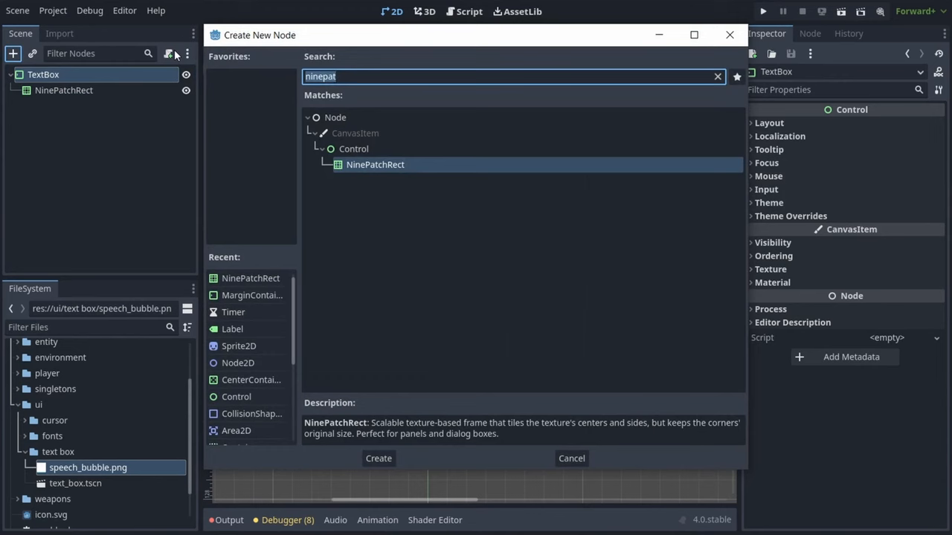
pyautogui.click(378, 458)
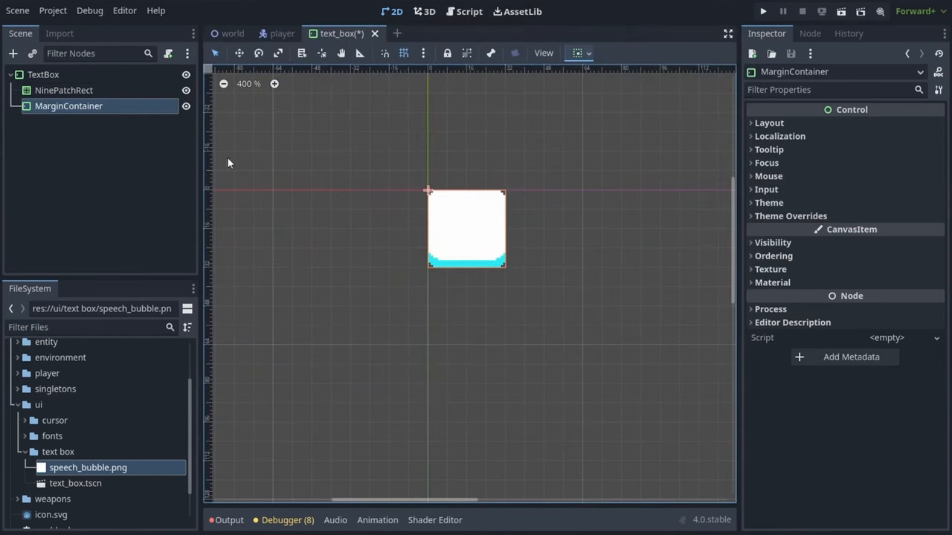
pyautogui.click(12, 53)
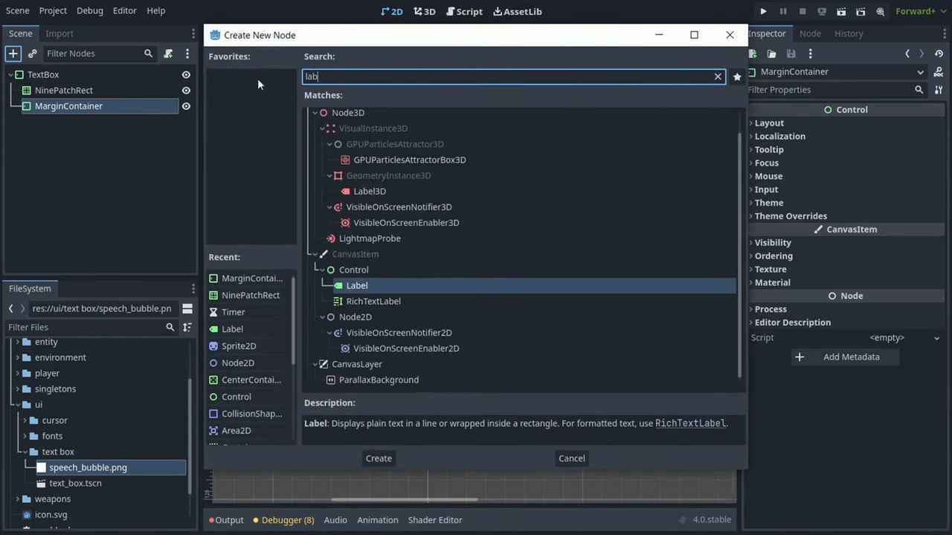
pyautogui.click(377, 458)
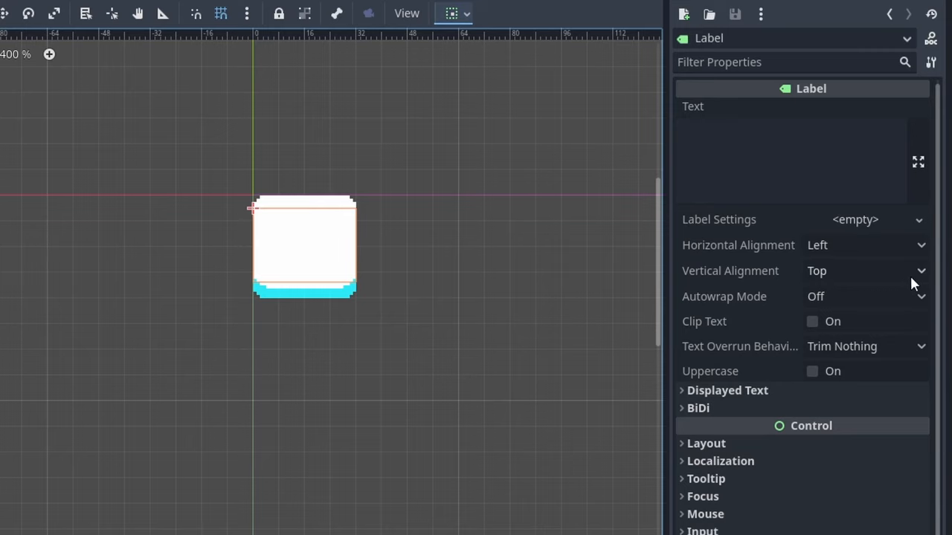
pyautogui.click(893, 271)
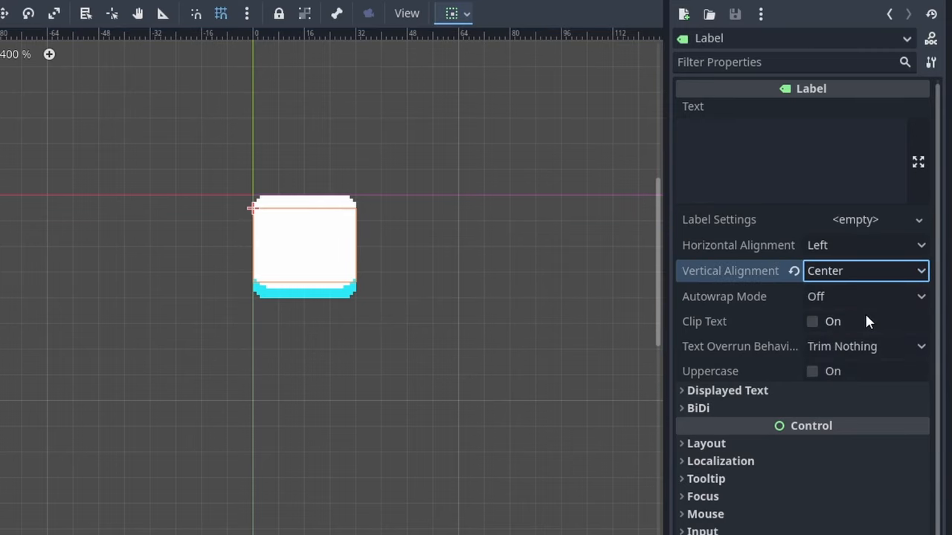
# Override the Label's theme font with the custom pixel .ttf font
pyautogui.scroll(-3)
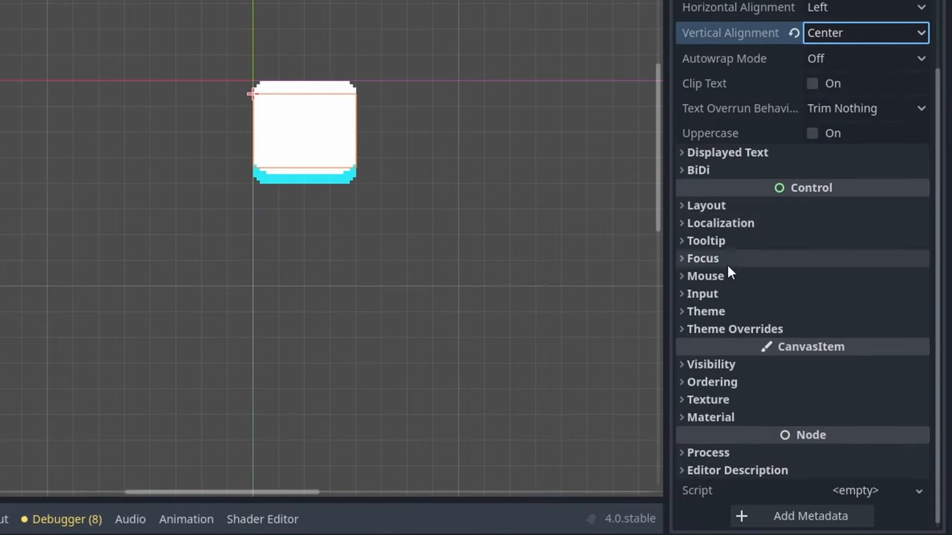
pyautogui.click(734, 329)
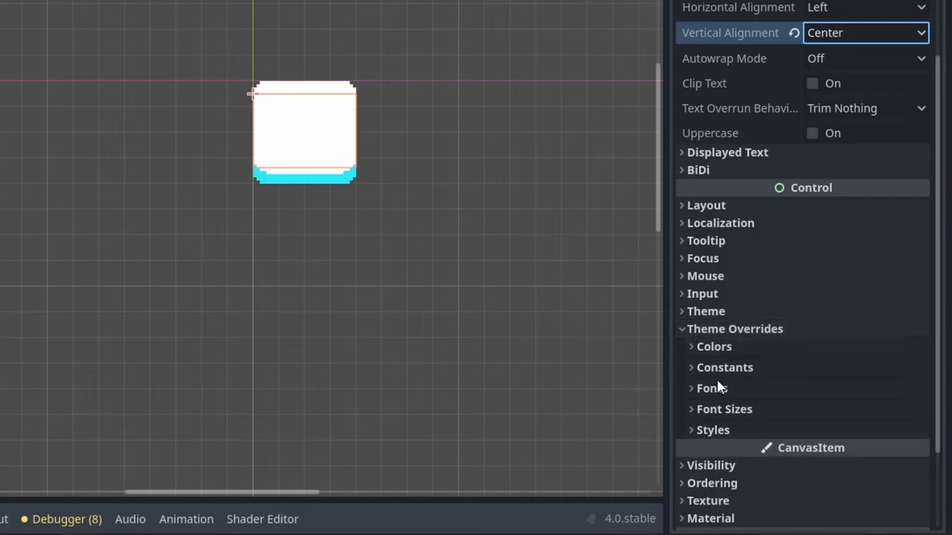
pyautogui.click(708, 388)
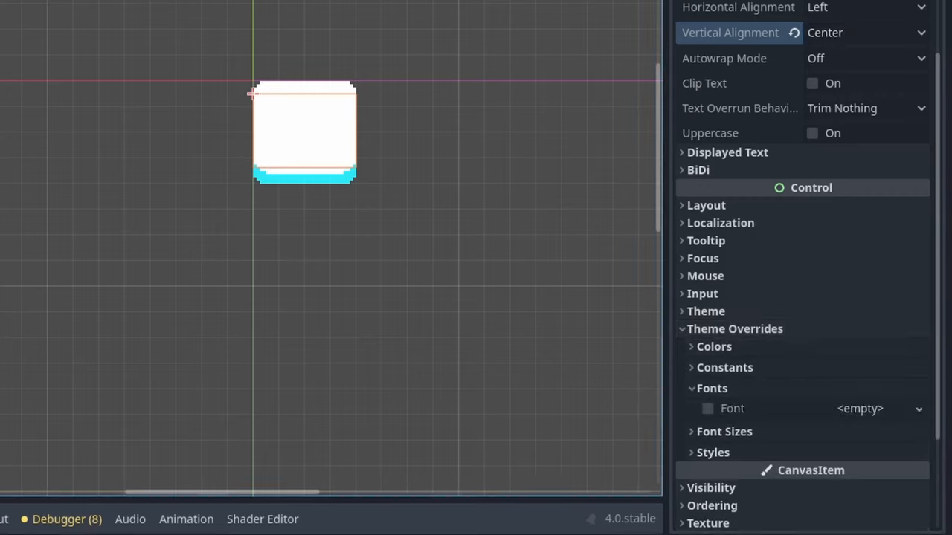
pyautogui.click(708, 408)
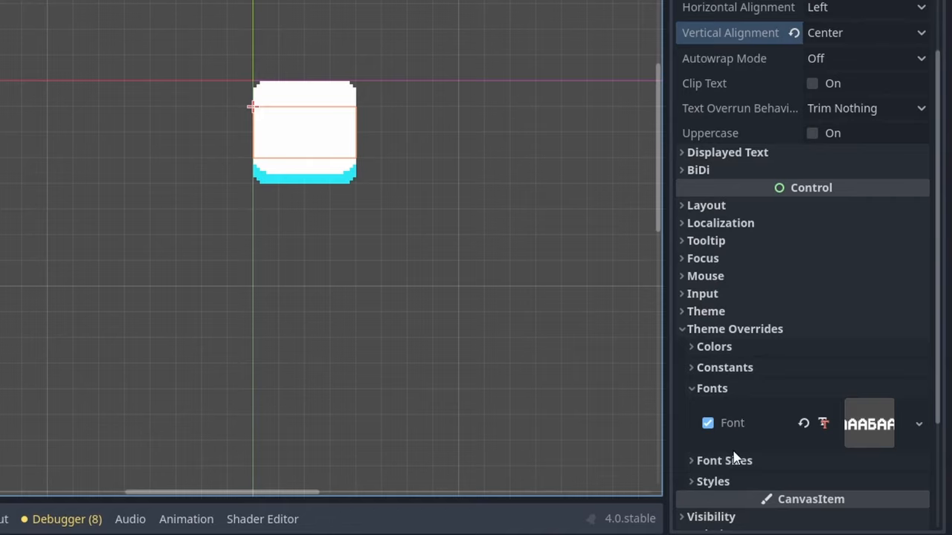
pyautogui.moveTo(747, 384)
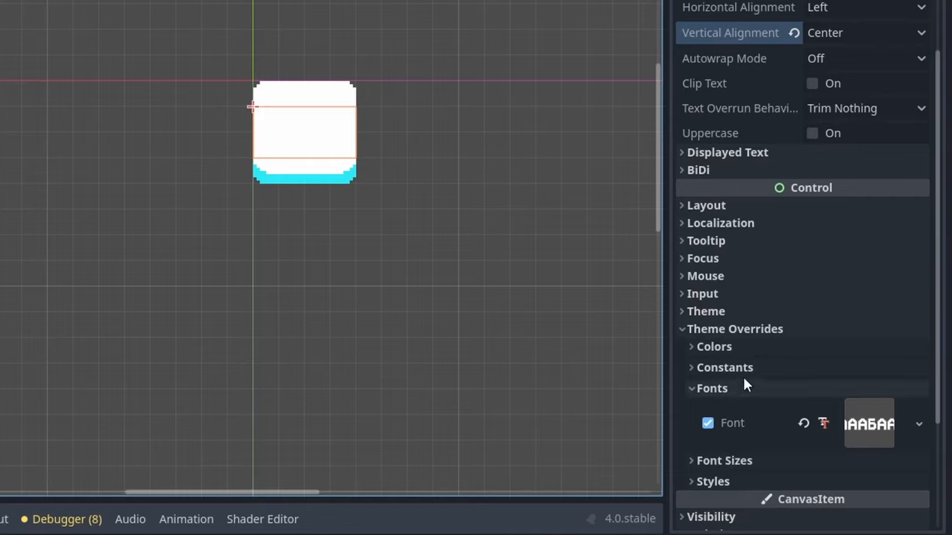
pyautogui.click(712, 346)
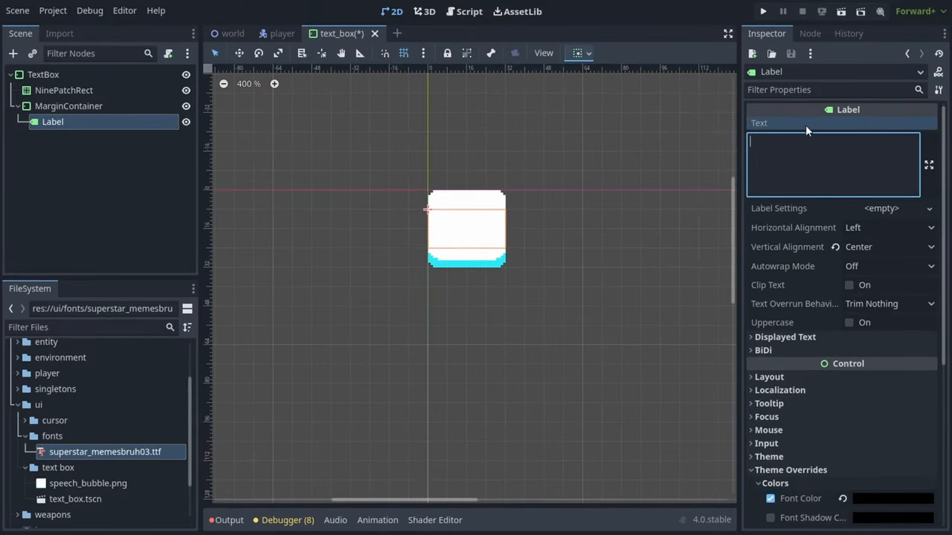
# Preview with 'some text', set the MarginContainer's four margin overrides to 8, then clear the text
pyautogui.write('some')
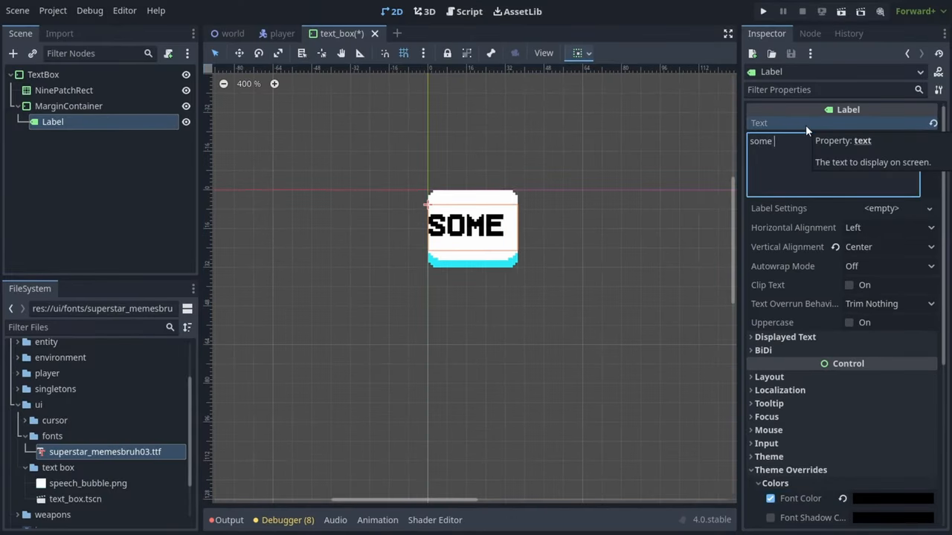
pyautogui.write('text')
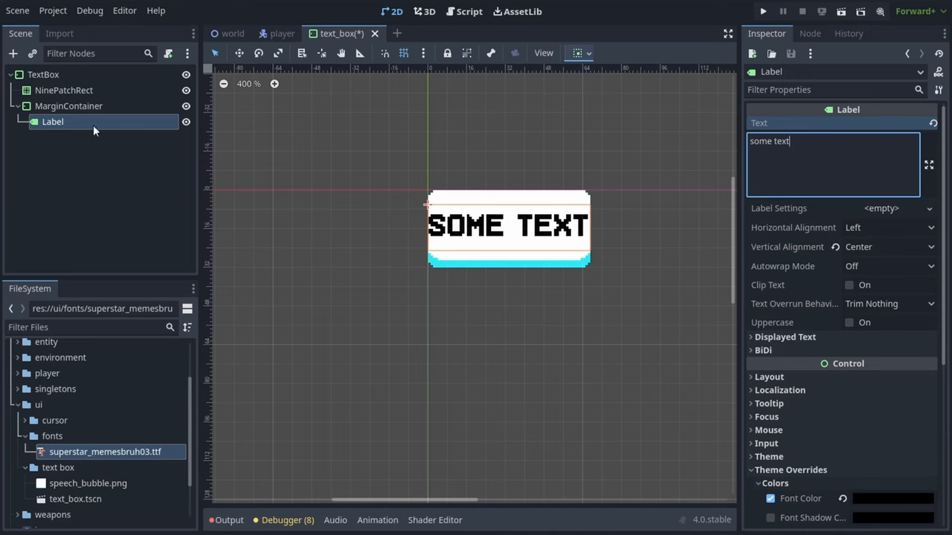
pyautogui.click(68, 105)
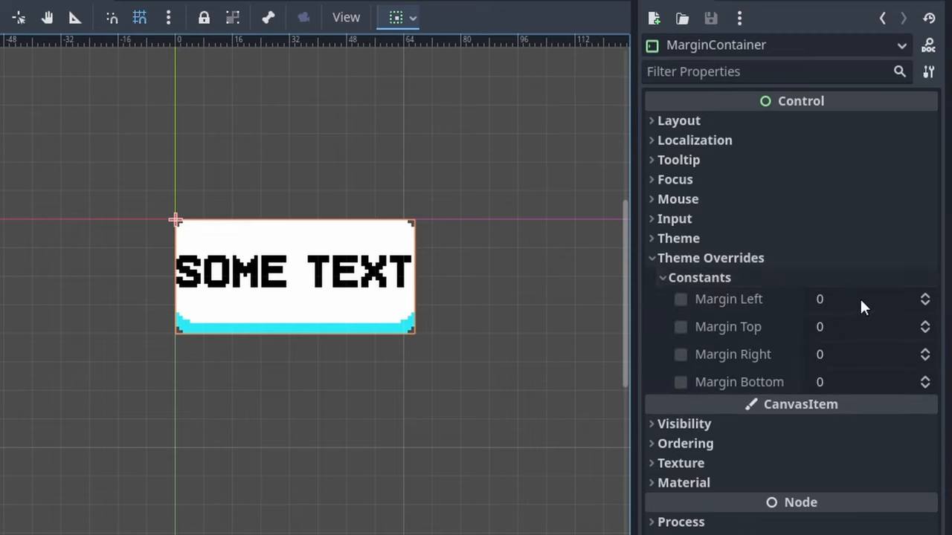
pyautogui.write('8')
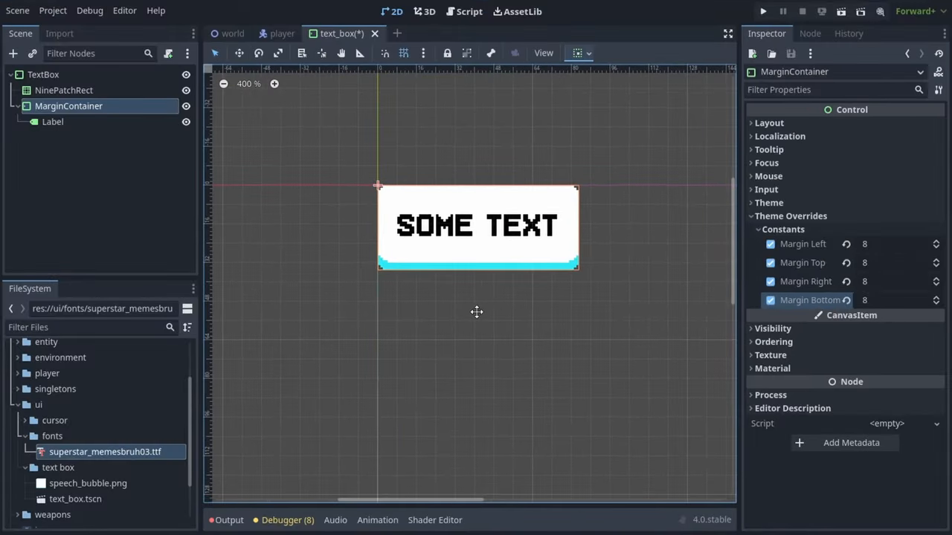
pyautogui.click(52, 122)
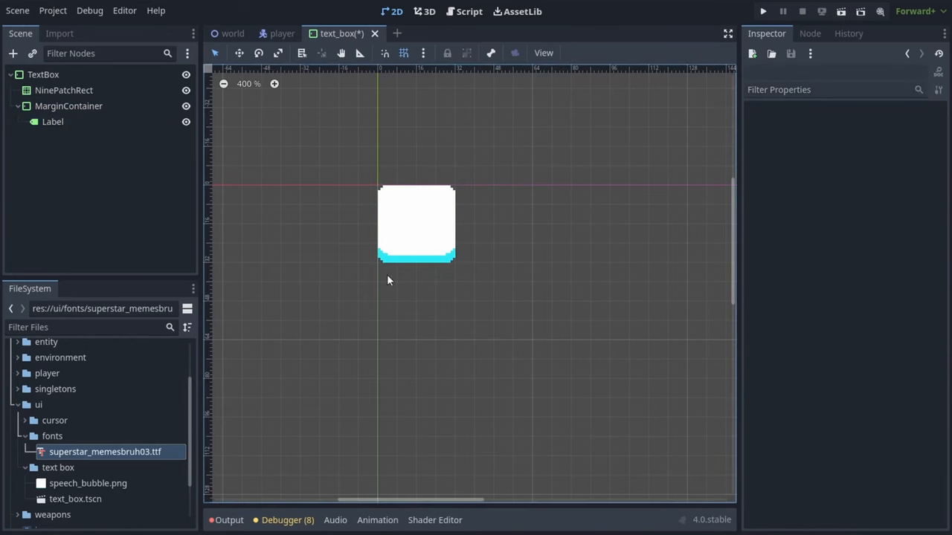
# Add a one-shot Timer child named LetterDisplayTimer to TextBox
pyautogui.click(42, 75)
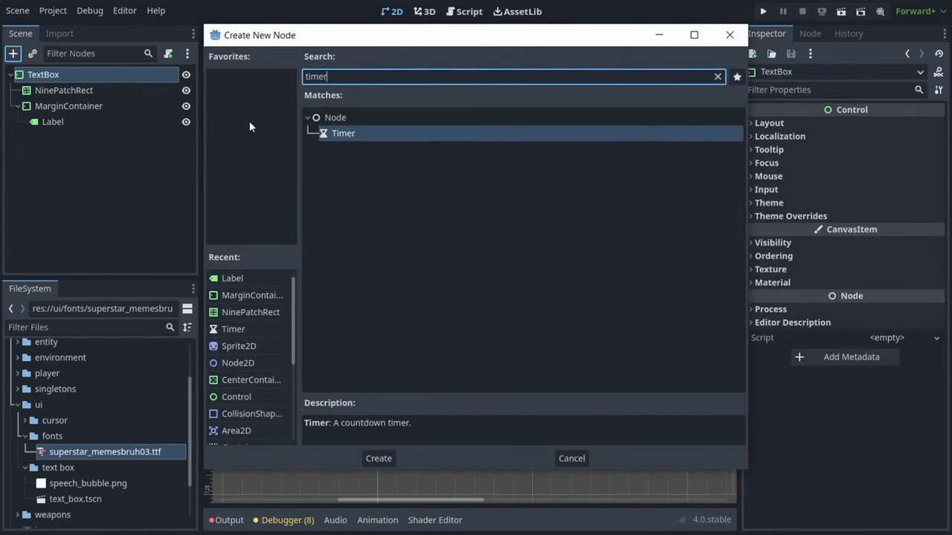
pyautogui.click(378, 458)
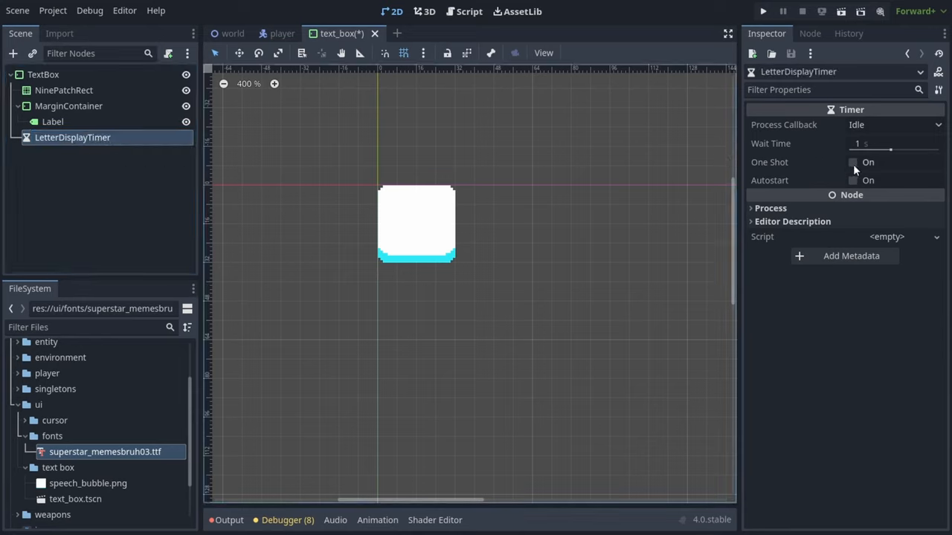
pyautogui.click(853, 162)
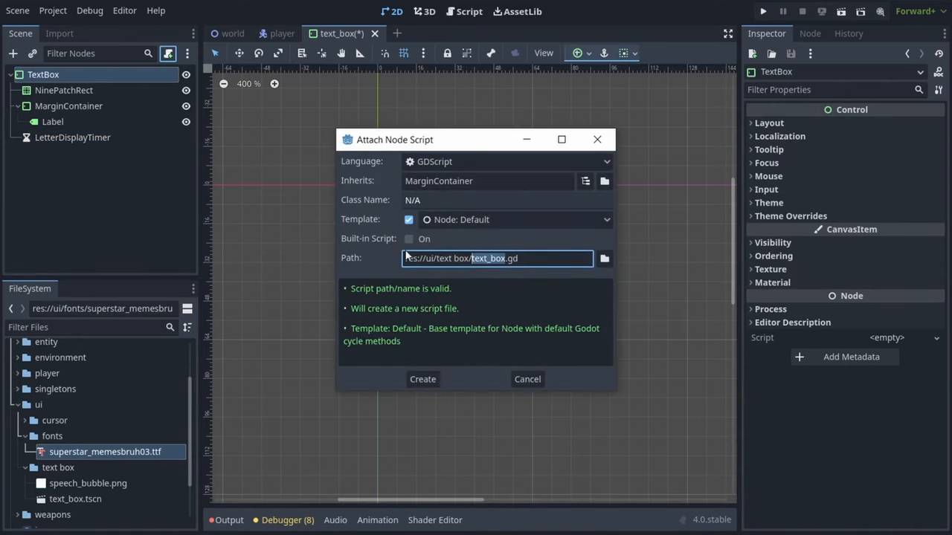
pyautogui.click(422, 379)
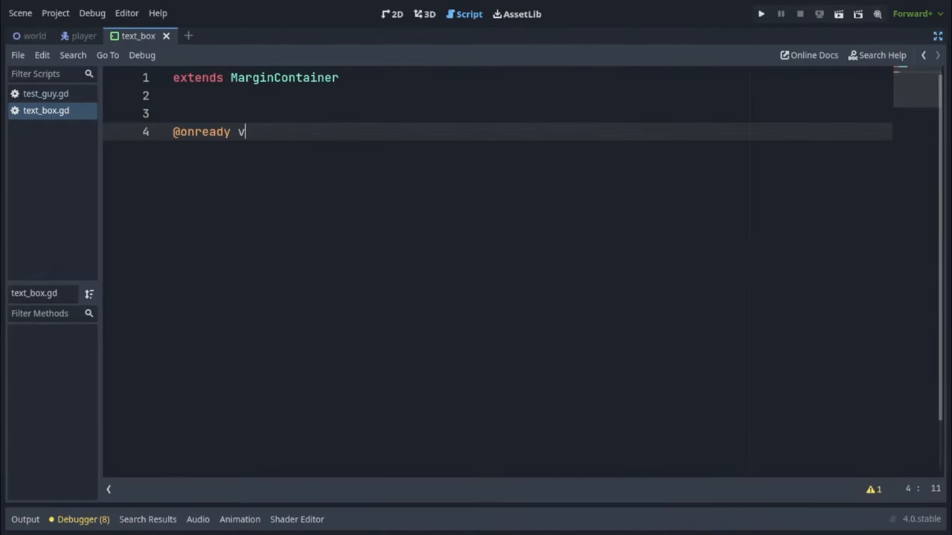
pyautogui.write('ar label = $MarginContainer/Label')
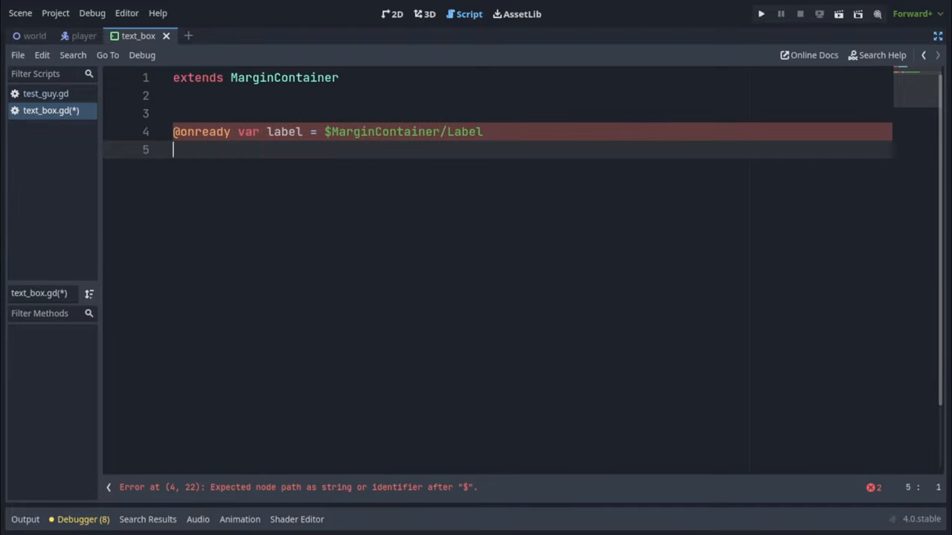
pyautogui.write('@onready var timer = $LetterDisplayTimer')
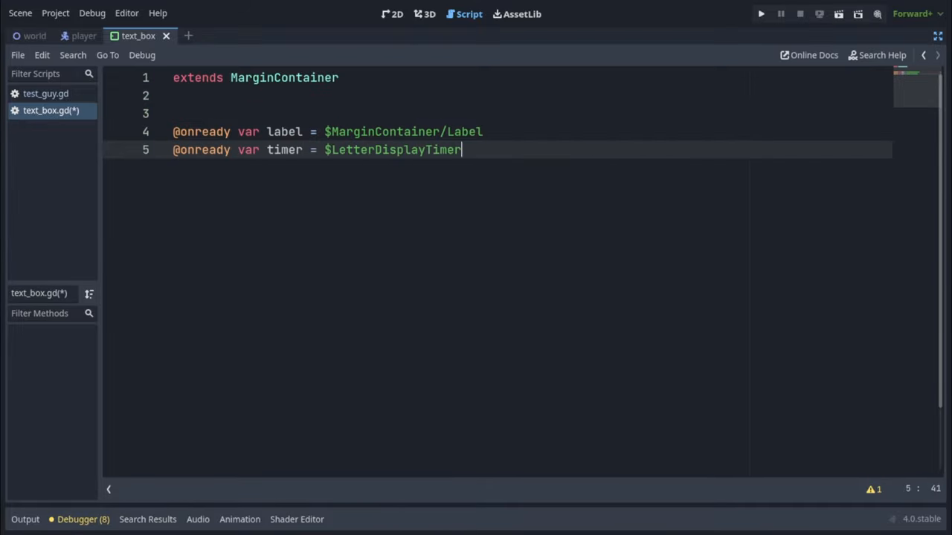
pyautogui.write('const MA')
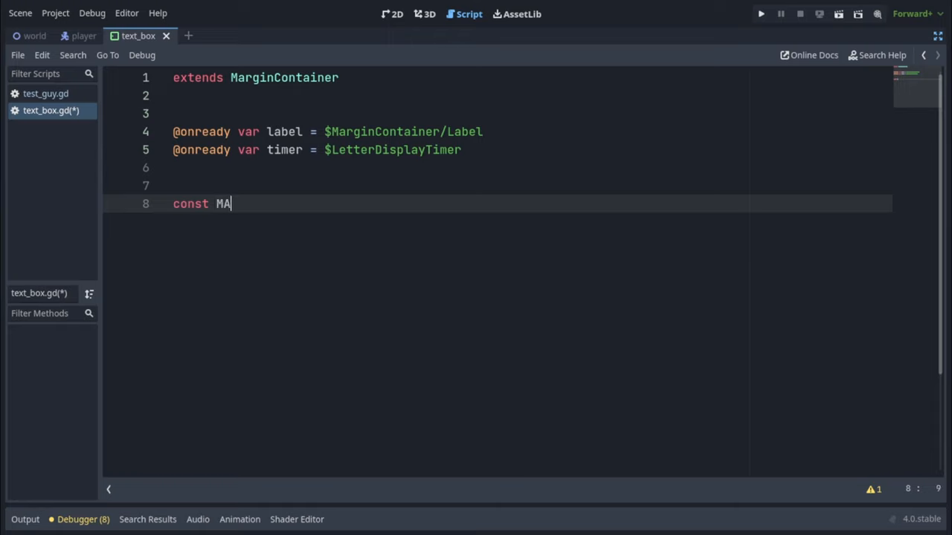
pyautogui.write('X_WIDTH =')
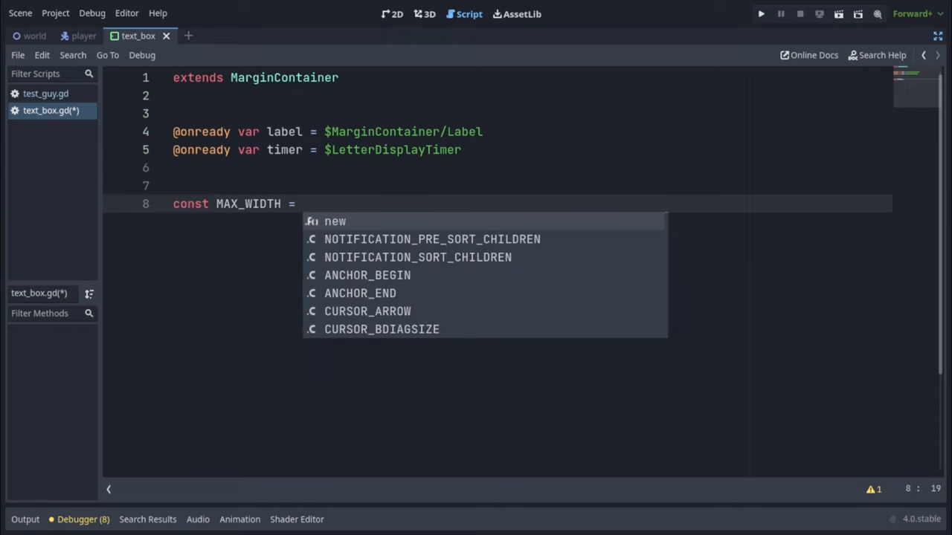
pyautogui.write('256')
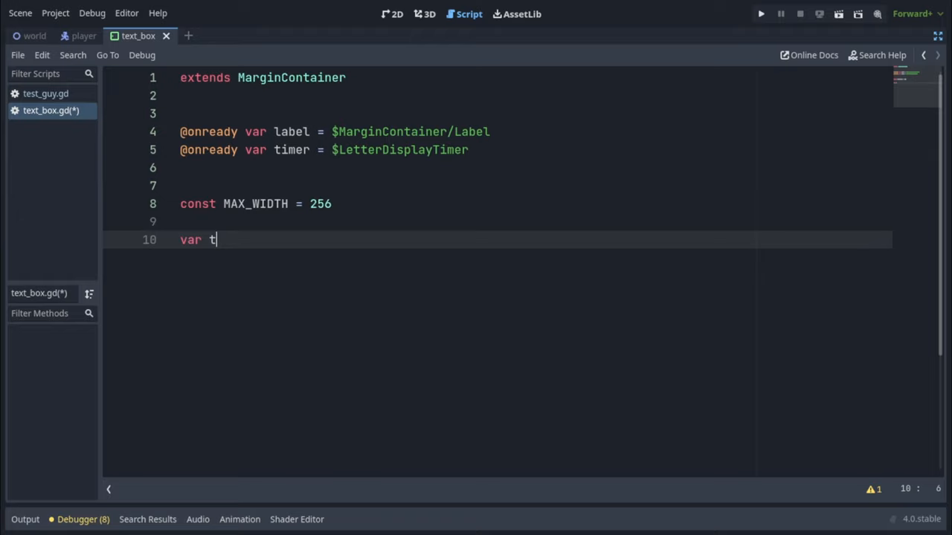
pyautogui.write('ext = ""')
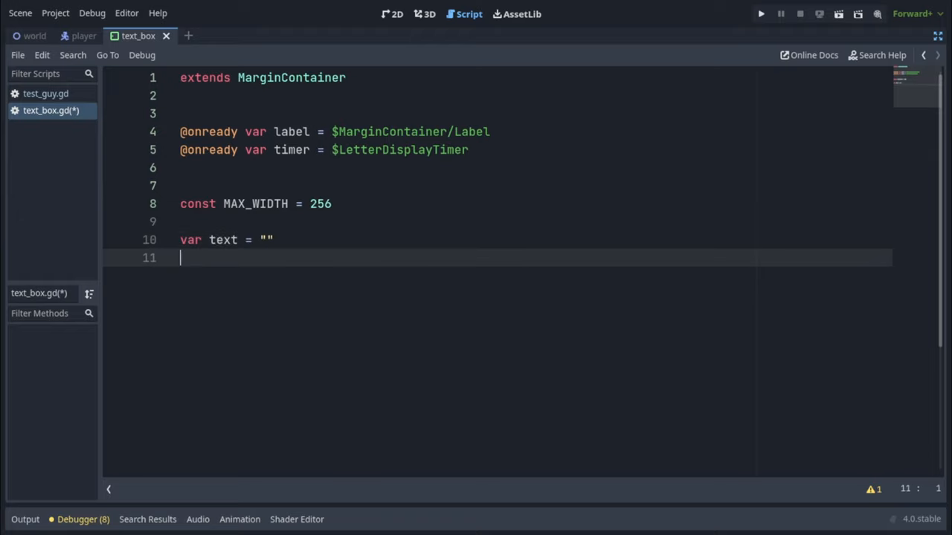
pyautogui.write('var let')
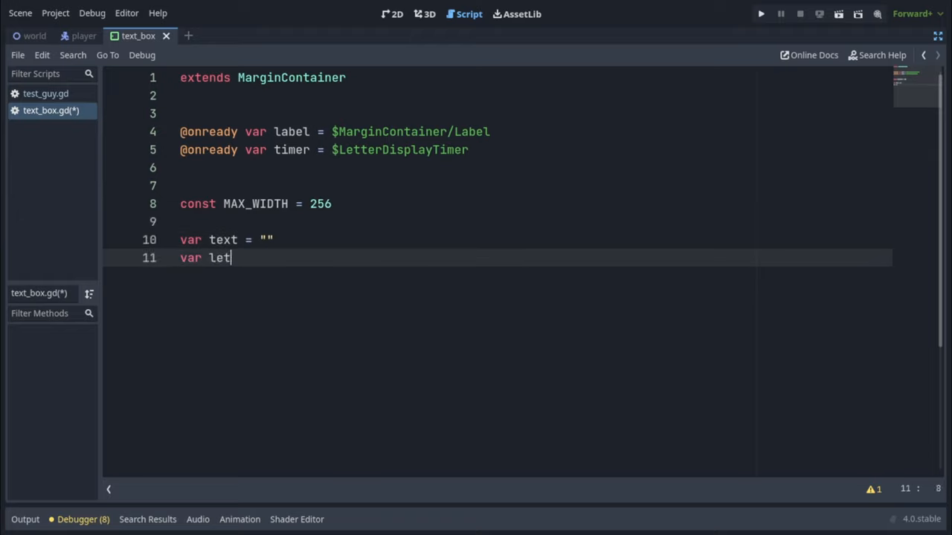
pyautogui.write('ter_index =')
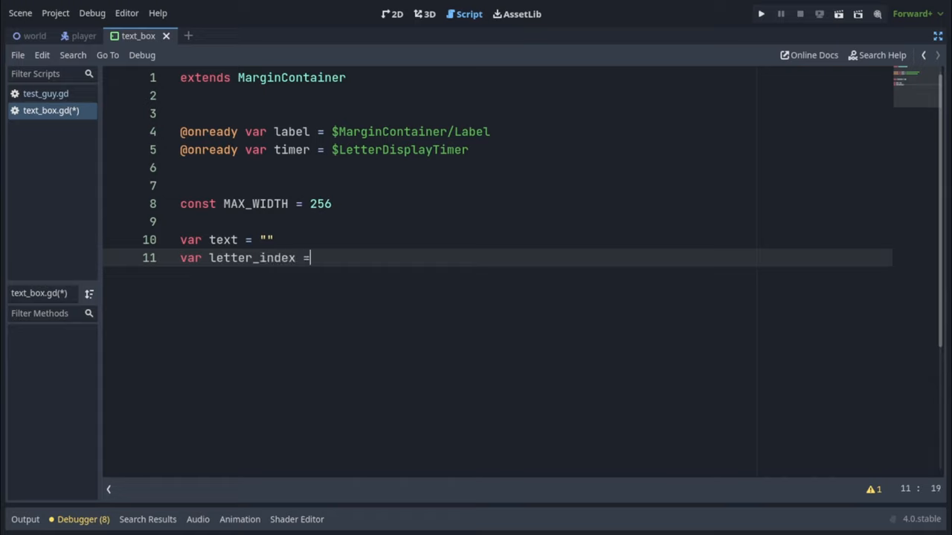
pyautogui.write('0')
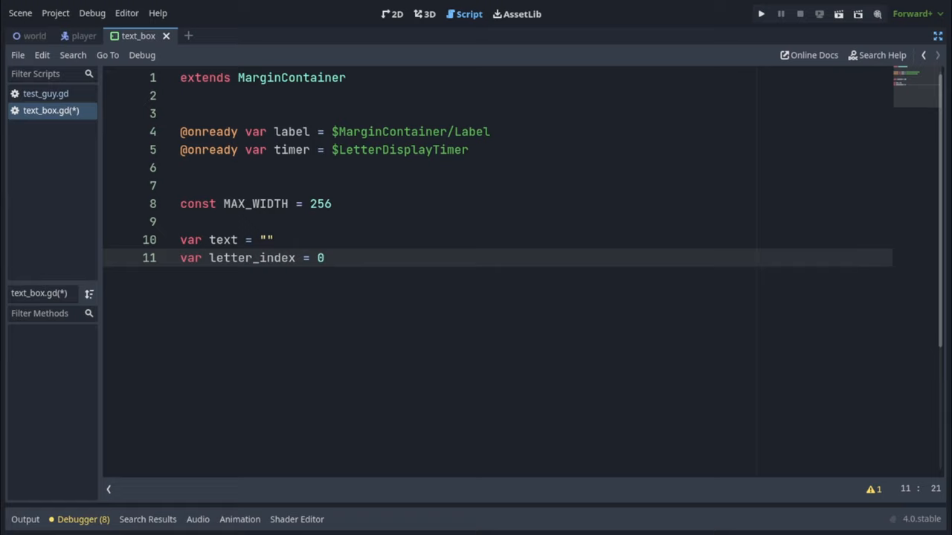
# Declare letter_time 0.03, space_time, punctuation_time 0.2 and signal finished_displaying()
pyautogui.press('Enter')
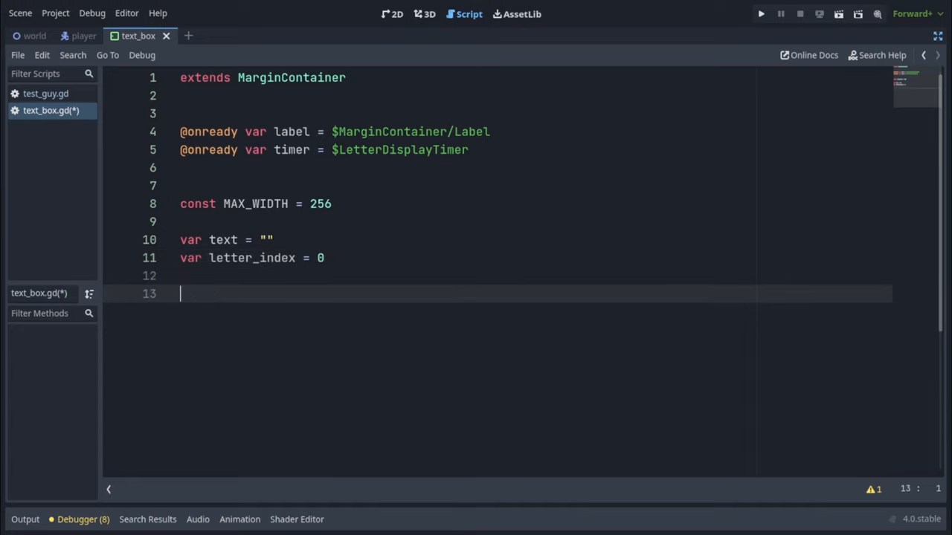
pyautogui.write('var letter_time')
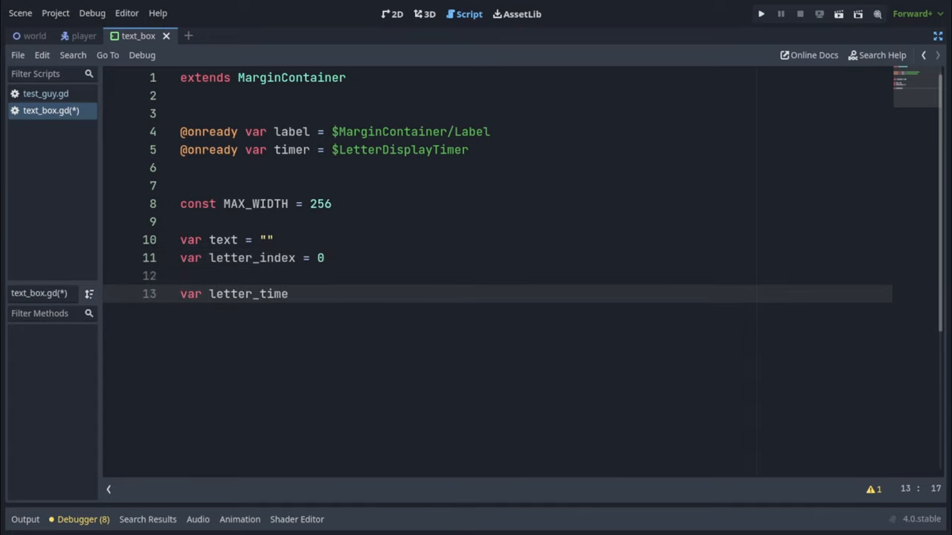
pyautogui.write('= 0.03')
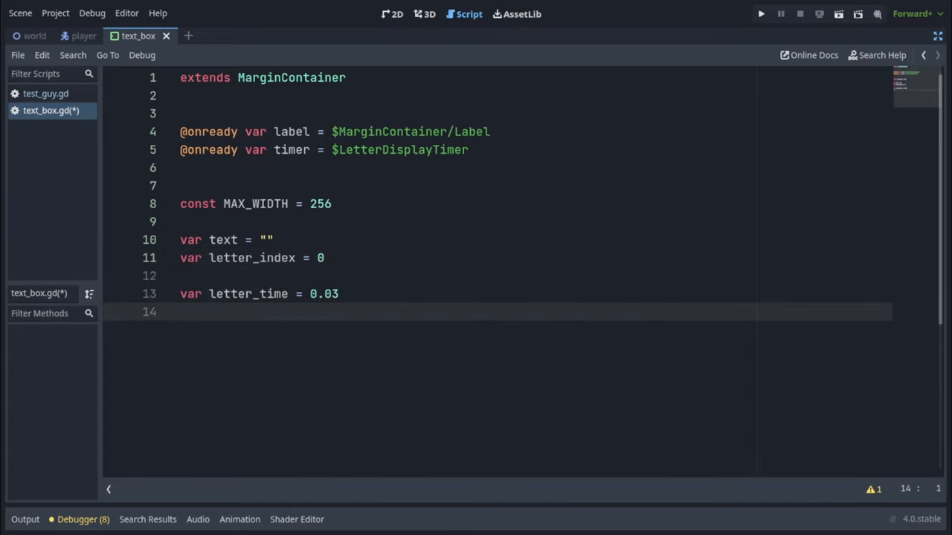
pyautogui.write('var space_time = 0.06')
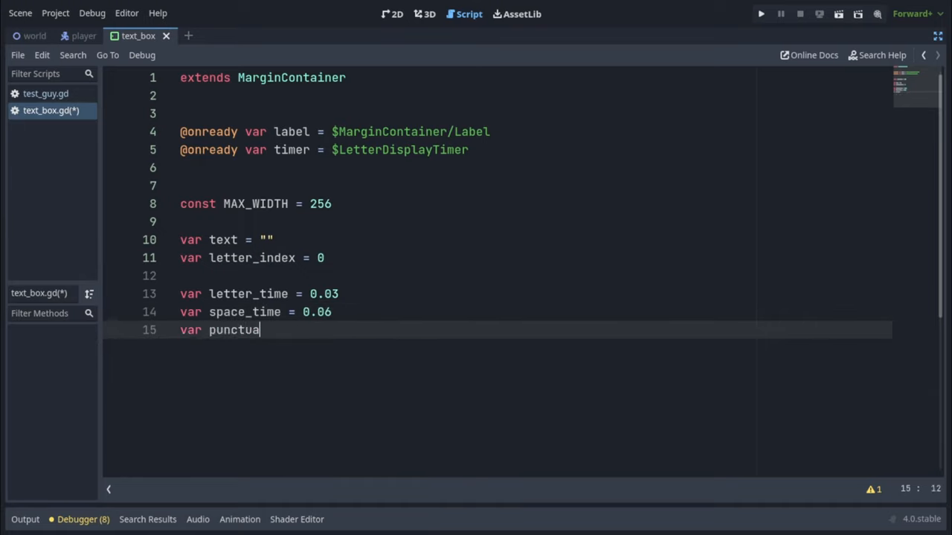
pyautogui.write('tion_time = 0.2')
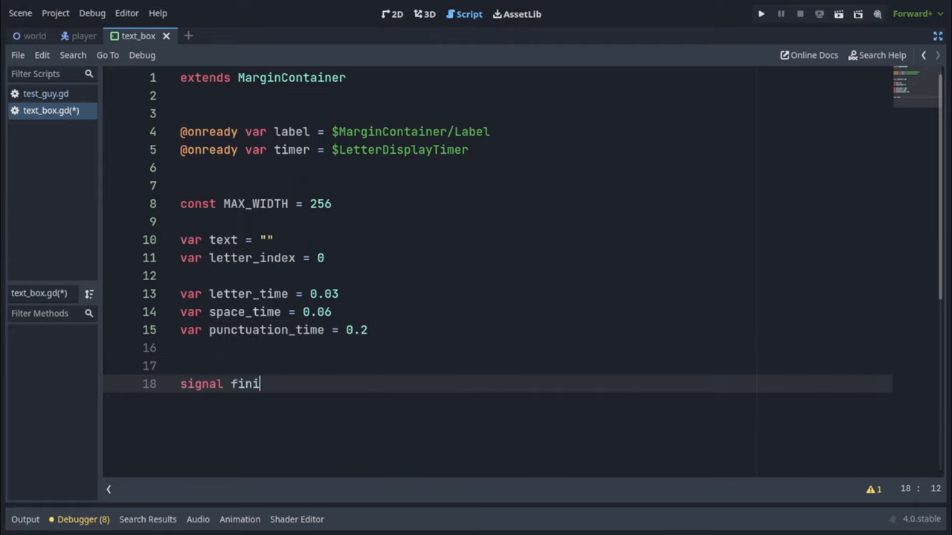
pyautogui.write('shed_displaying()')
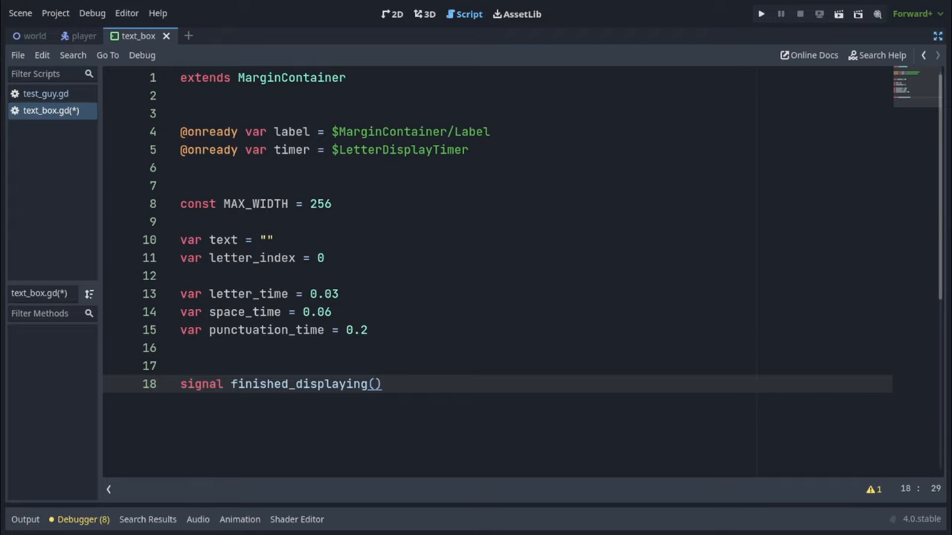
# Write func display_text(text_to_display: String) assigning text and label.text to text_to_display
pyautogui.write('f')
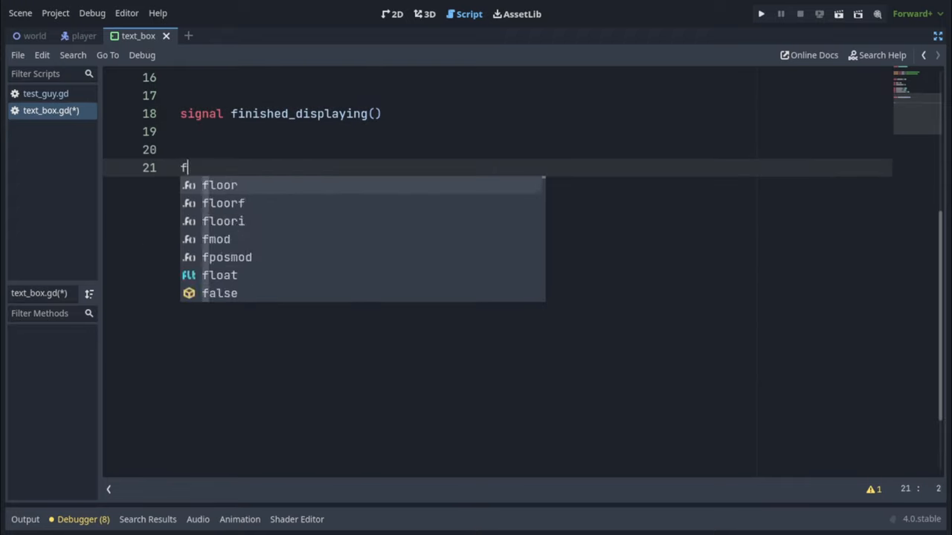
pyautogui.write('unc display_text(text')
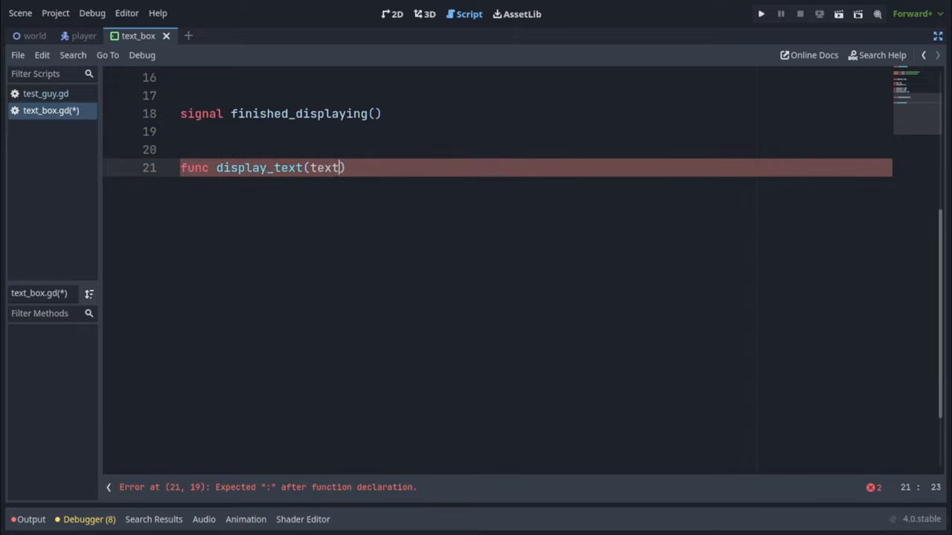
pyautogui.write('_to_display: String')
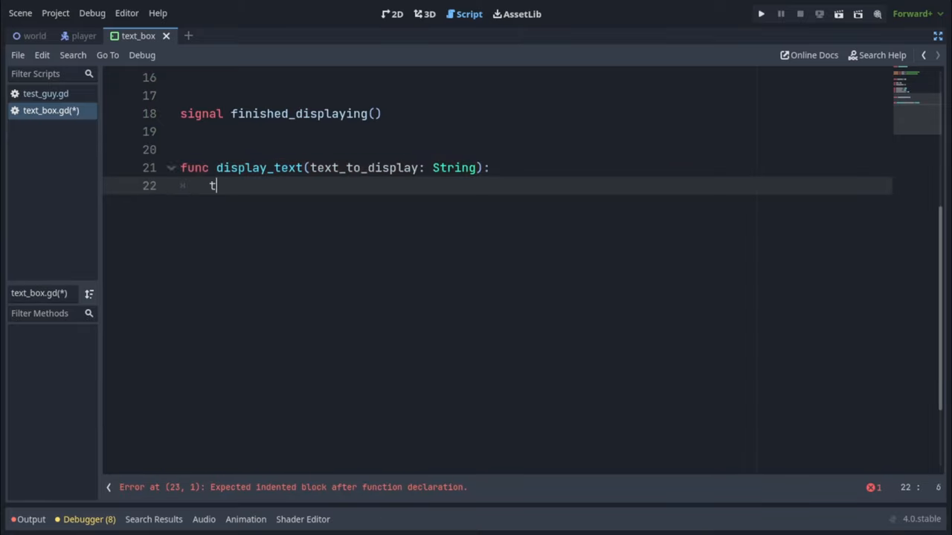
pyautogui.write('ext = text_to_display')
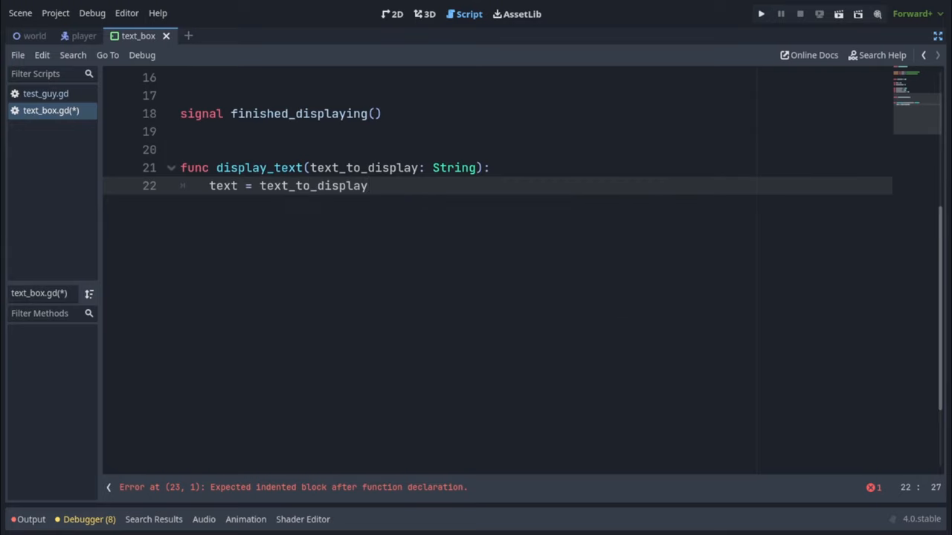
pyautogui.write('label.')
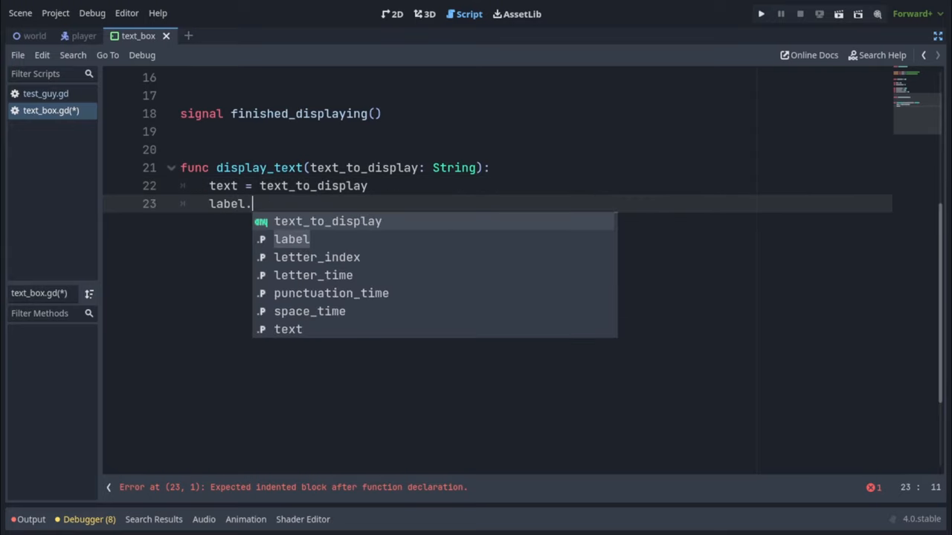
pyautogui.write('text')
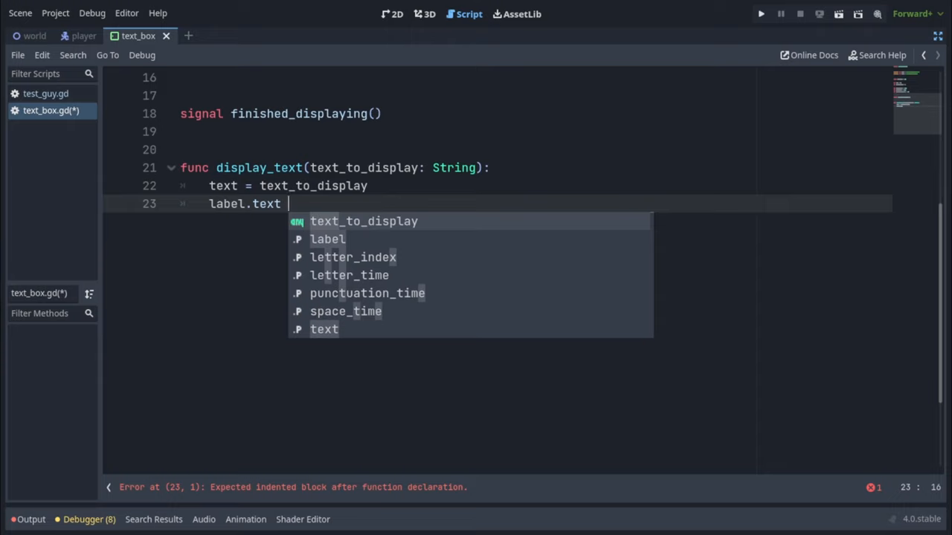
pyautogui.write('= text_to_display')
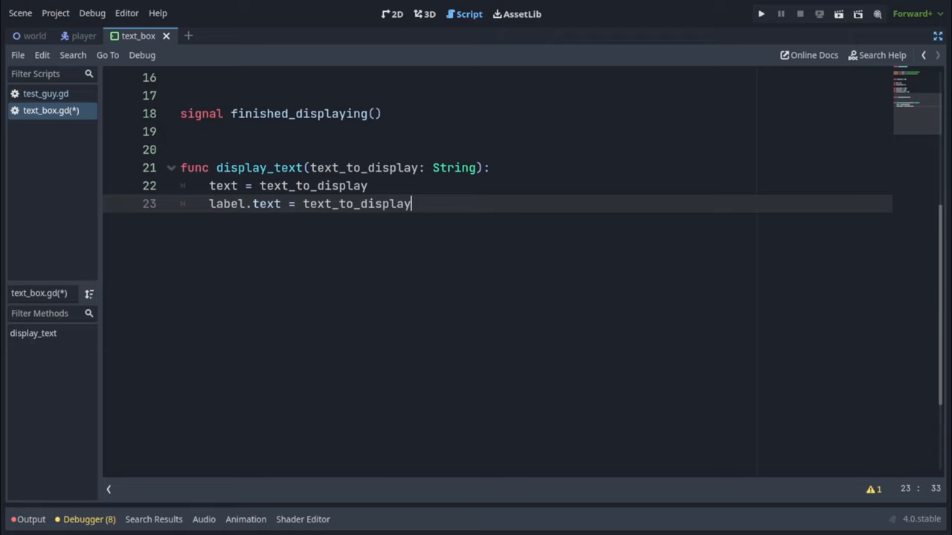
# Await resized, then set custom_minimum_size.x = min(size.x, MAX_WIDTH)
pyautogui.press('Enter')
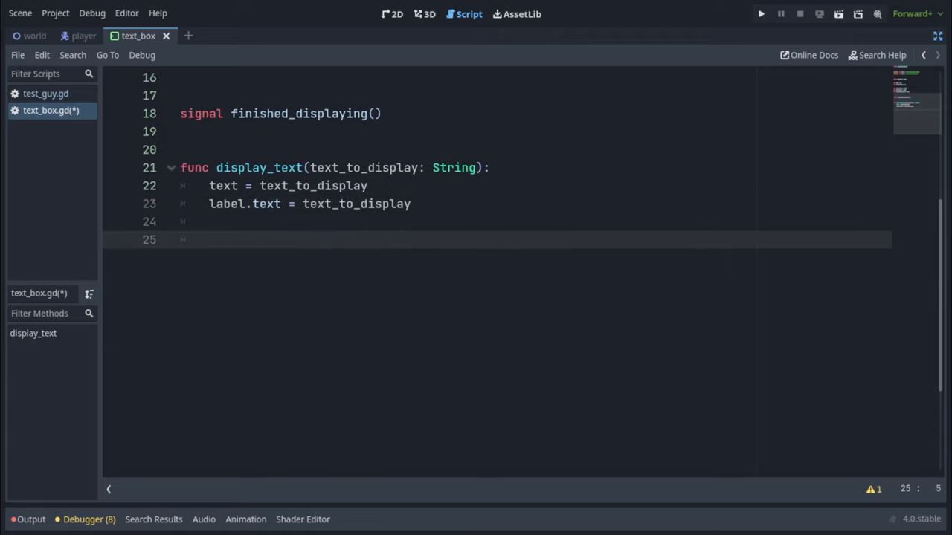
pyautogui.write('await resized')
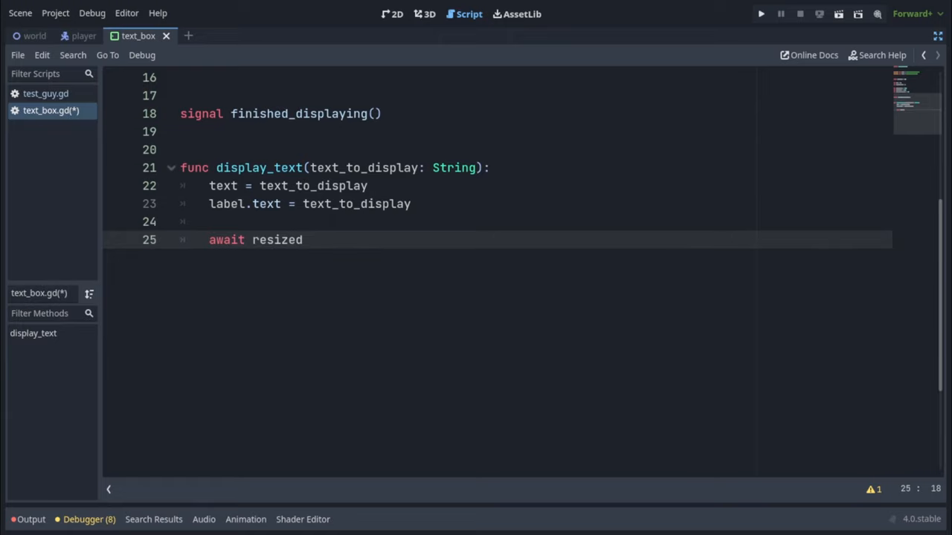
pyautogui.write('custom')
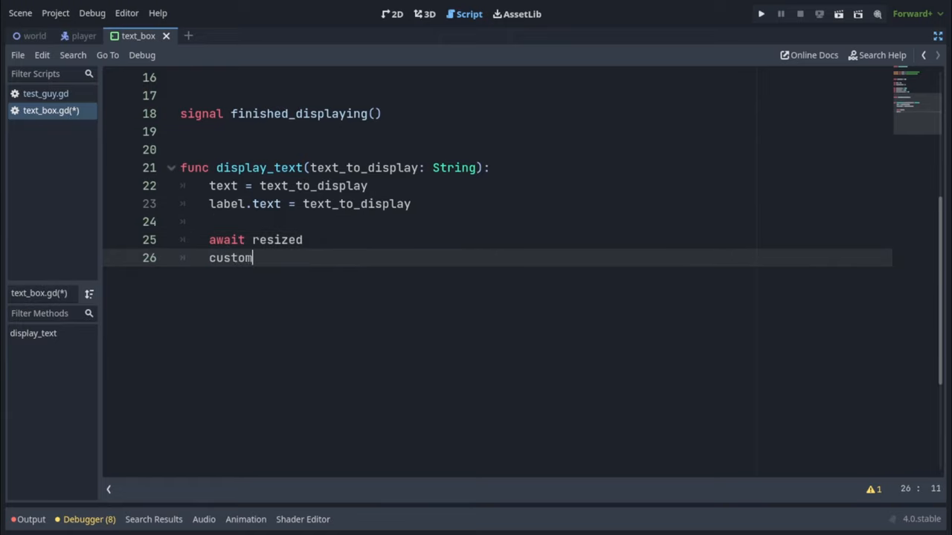
pyautogui.write('_minimum_size.x =')
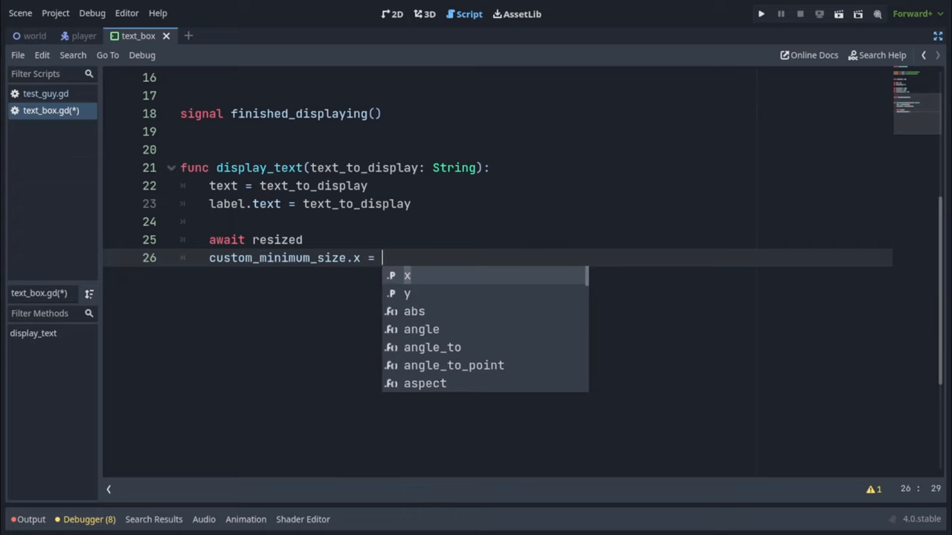
pyautogui.write('min(')
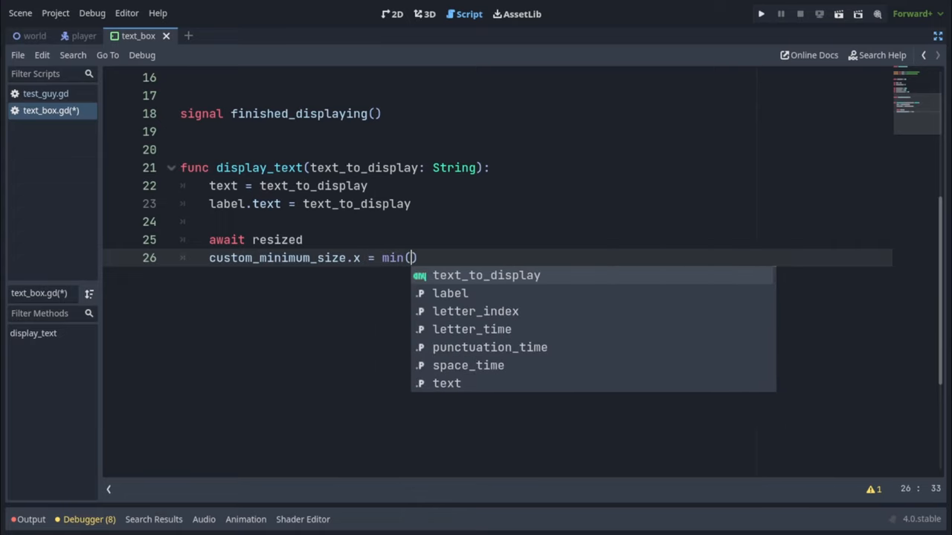
pyautogui.write('size.x')
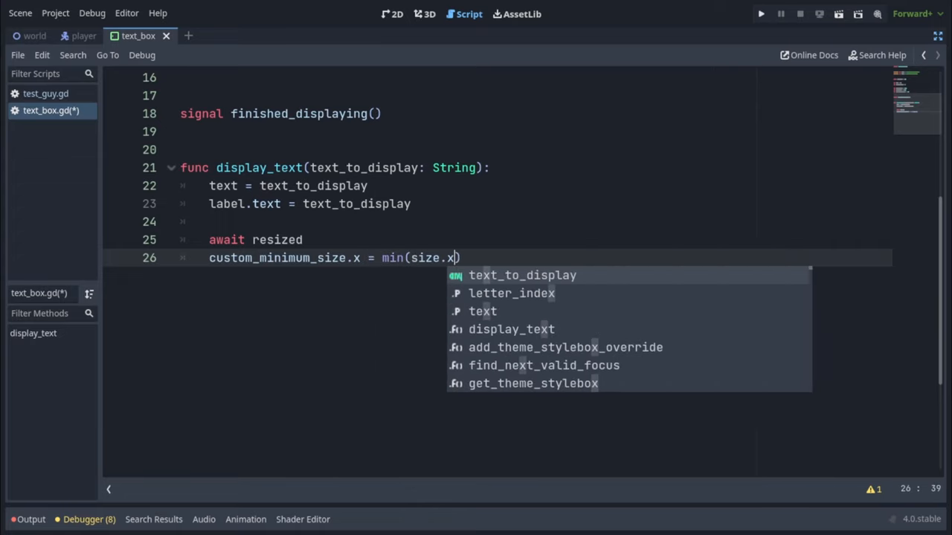
pyautogui.write(', MAX_WIDTH')
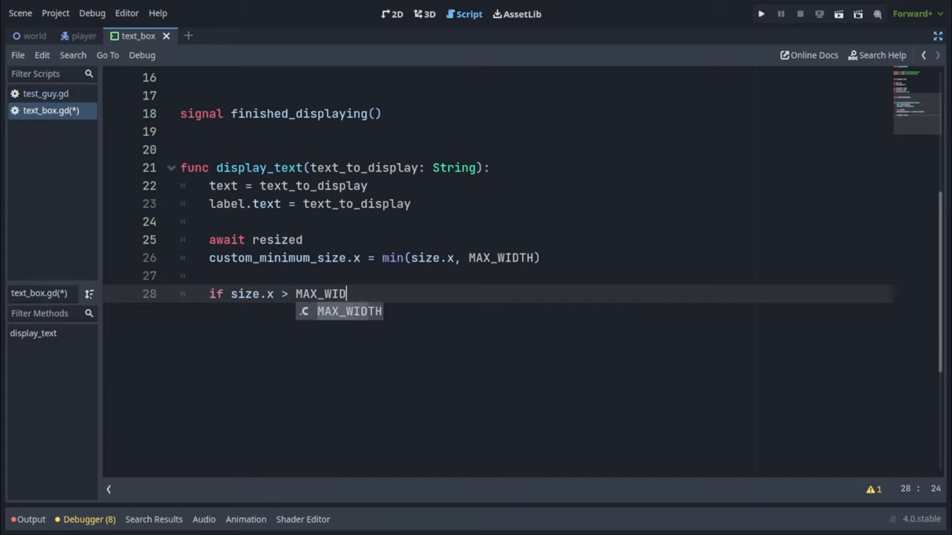
# If size.x > MAX_WIDTH, set label.autowrap_mode to AUTOWRAP_WORD, await resized, and set custom_minimum_size.y = size.y
pyautogui.press('Enter')
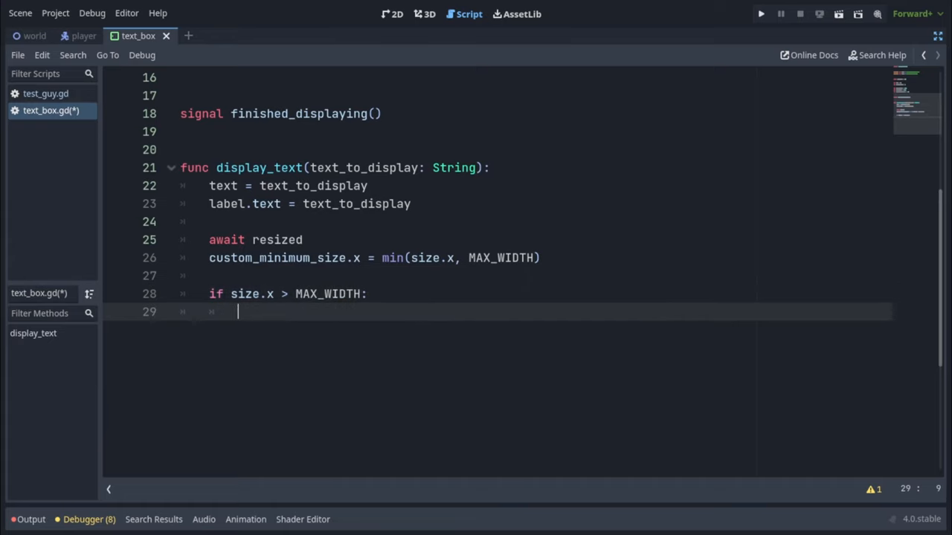
pyautogui.write('label.autowrap_mode =')
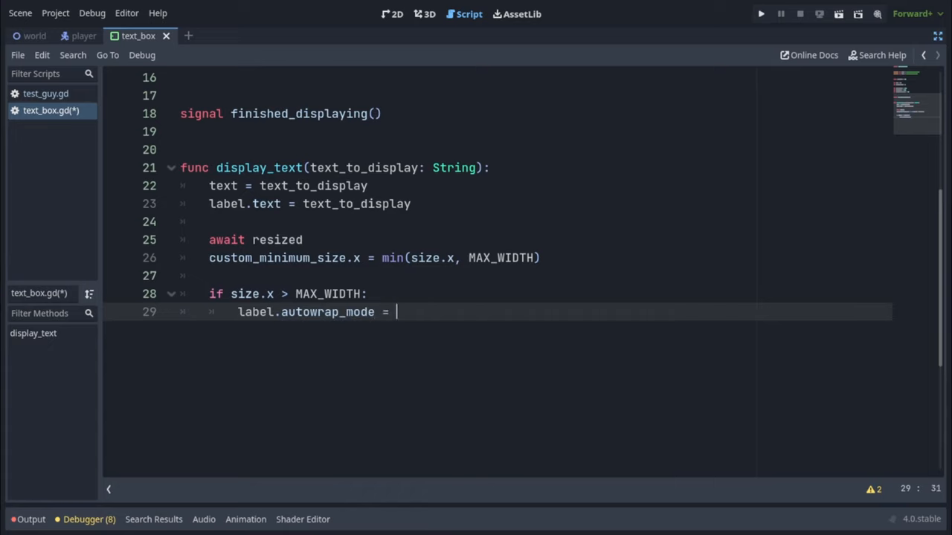
pyautogui.write('TextServer.')
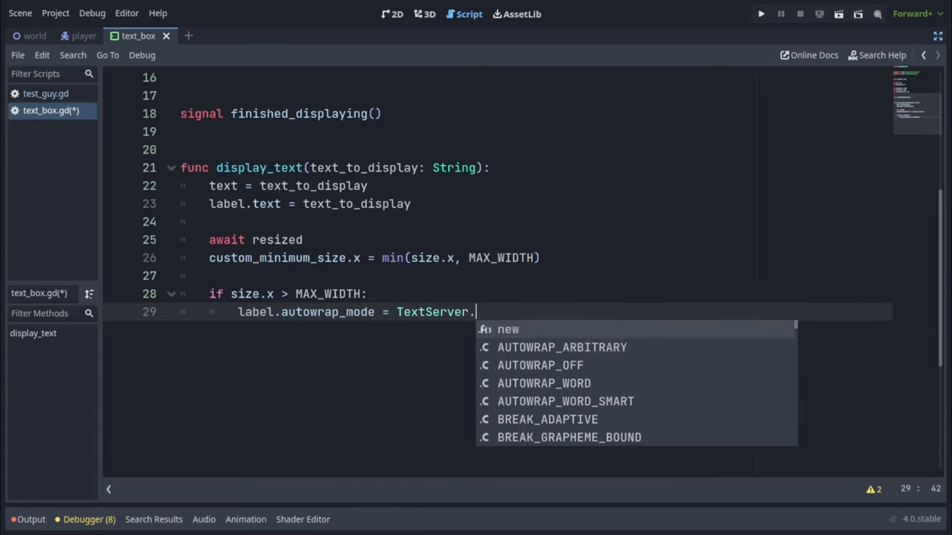
pyautogui.click(543, 383)
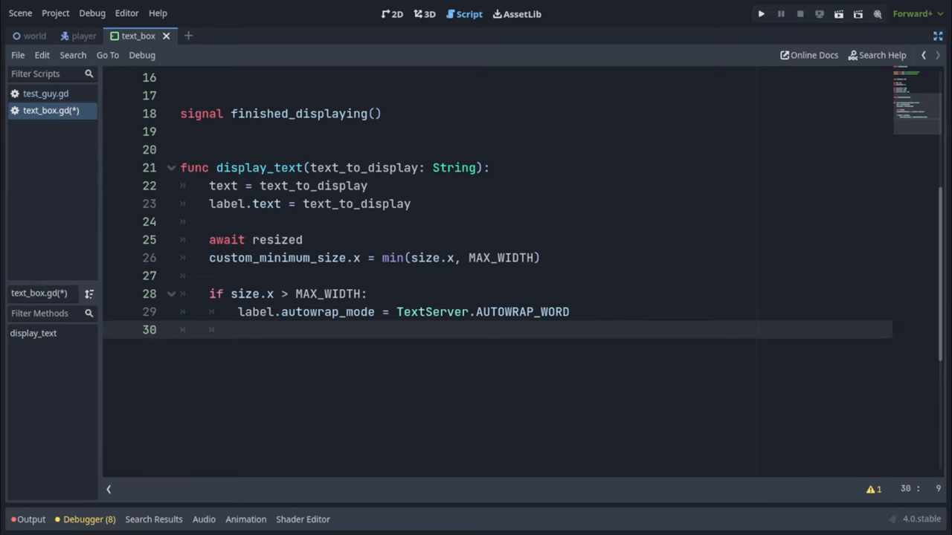
pyautogui.write('await resized # wait for x resize')
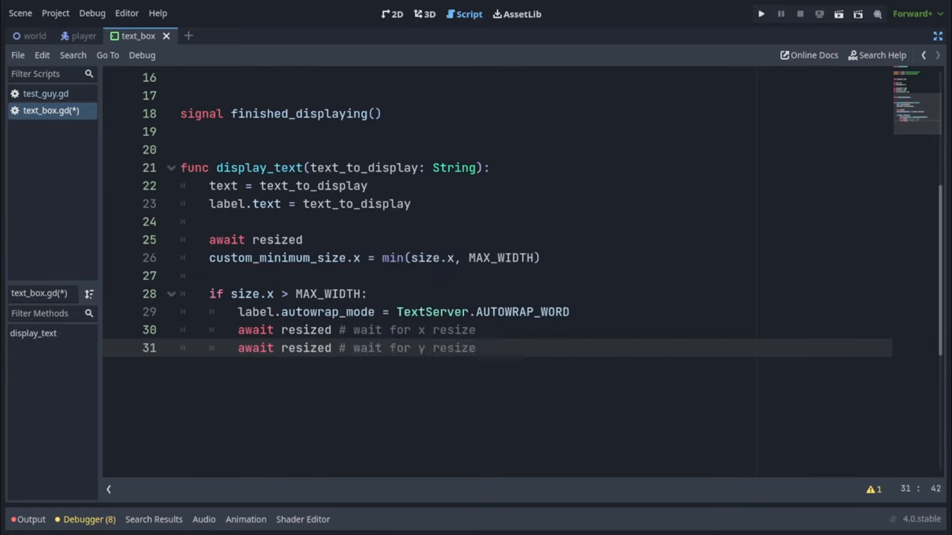
pyautogui.write('custom_minimum_size.y')
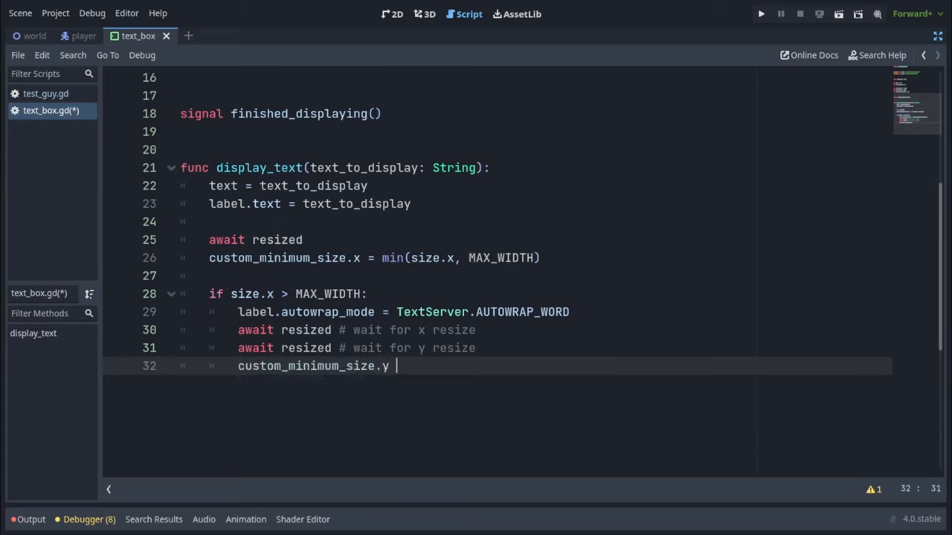
pyautogui.write('= size.y')
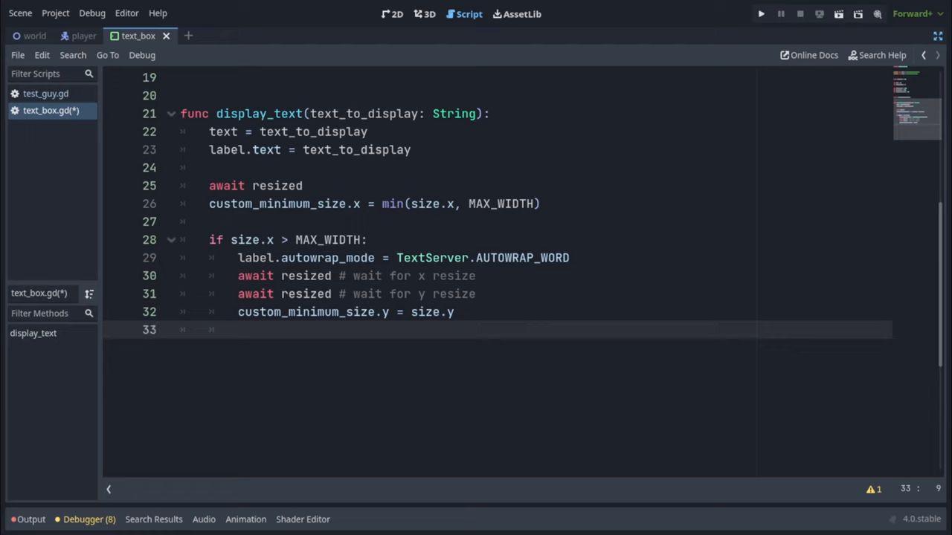
# Offset global_position.x by -size.x / 2 and global_position.y by -(size.y + 24)
pyautogui.write('global_position')
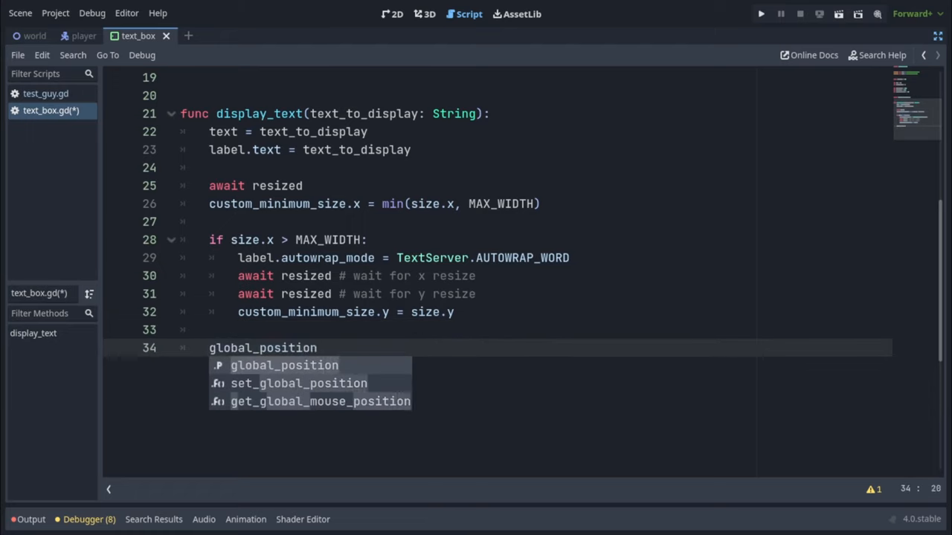
pyautogui.write('.x -=')
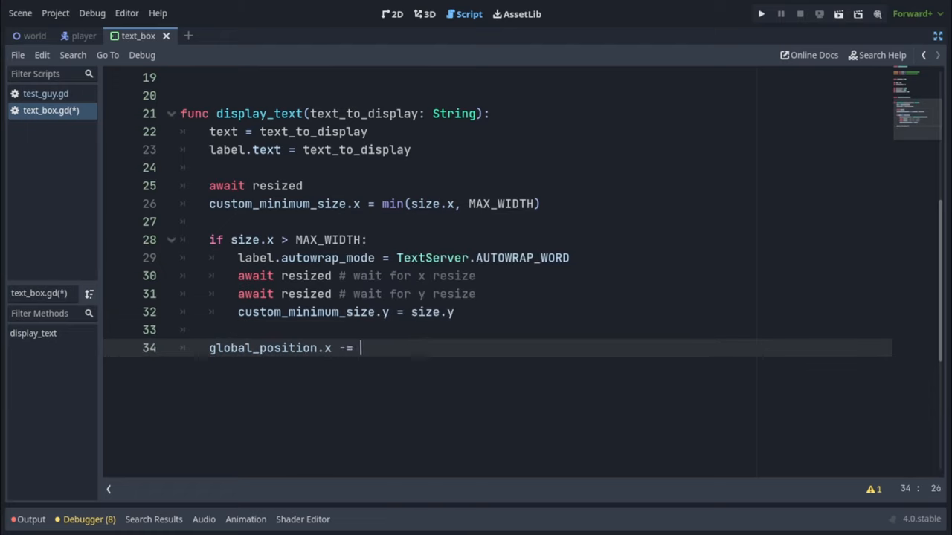
pyautogui.write('size.x /')
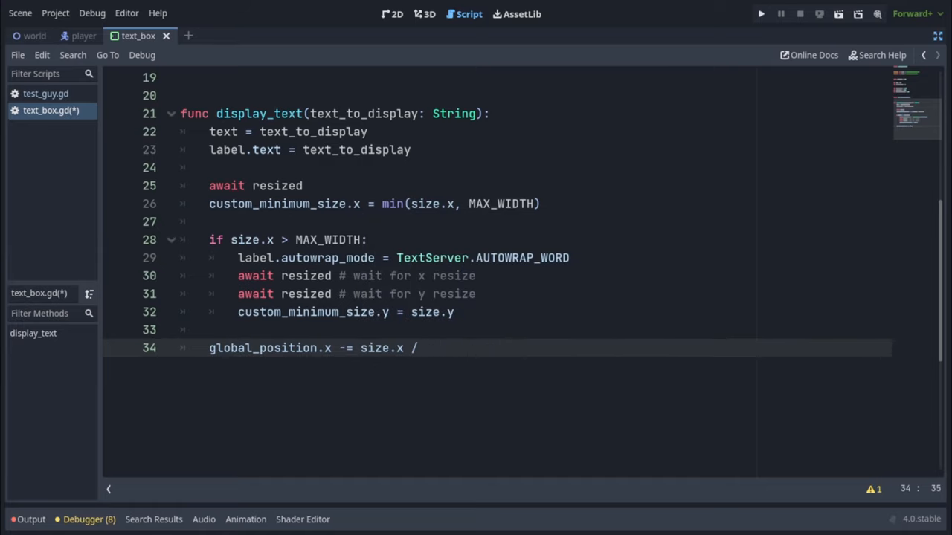
pyautogui.write('2')
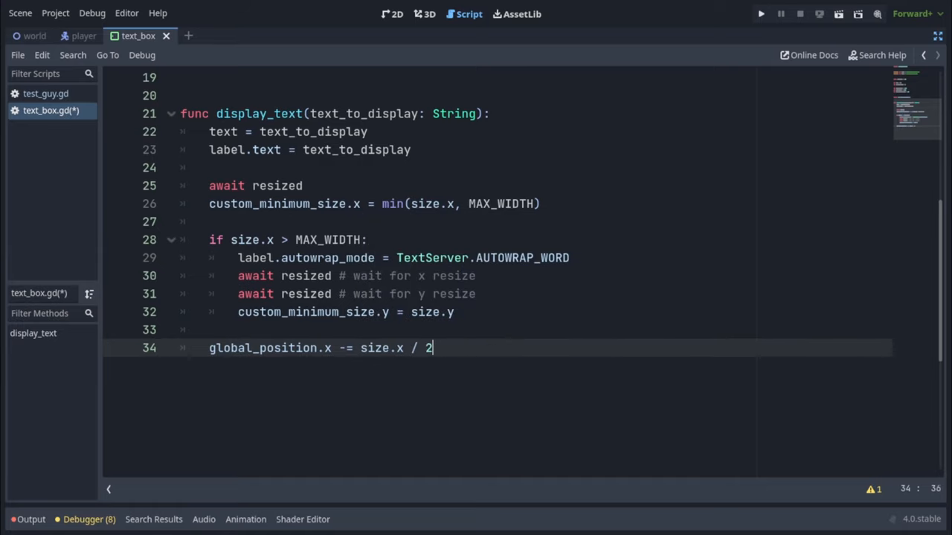
pyautogui.write('glob')
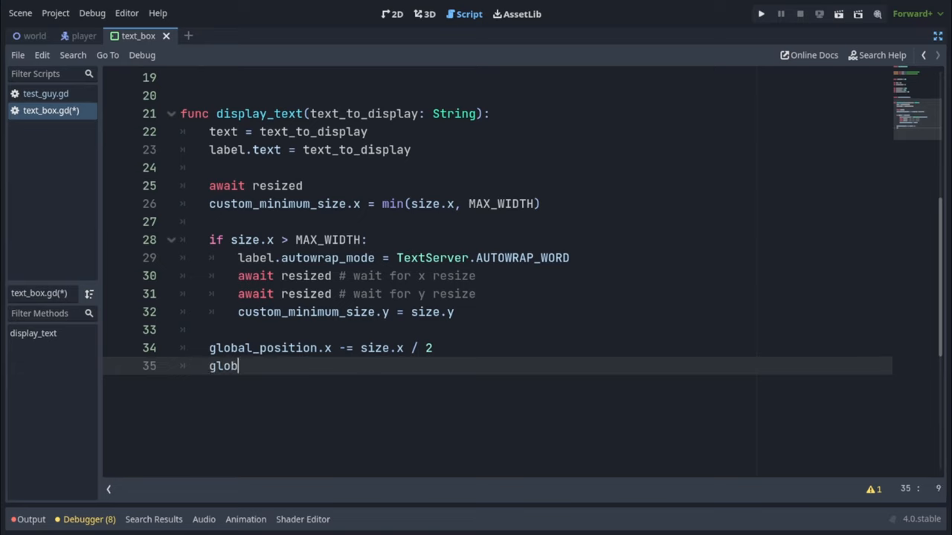
pyautogui.write('al_position.y -= size.y +')
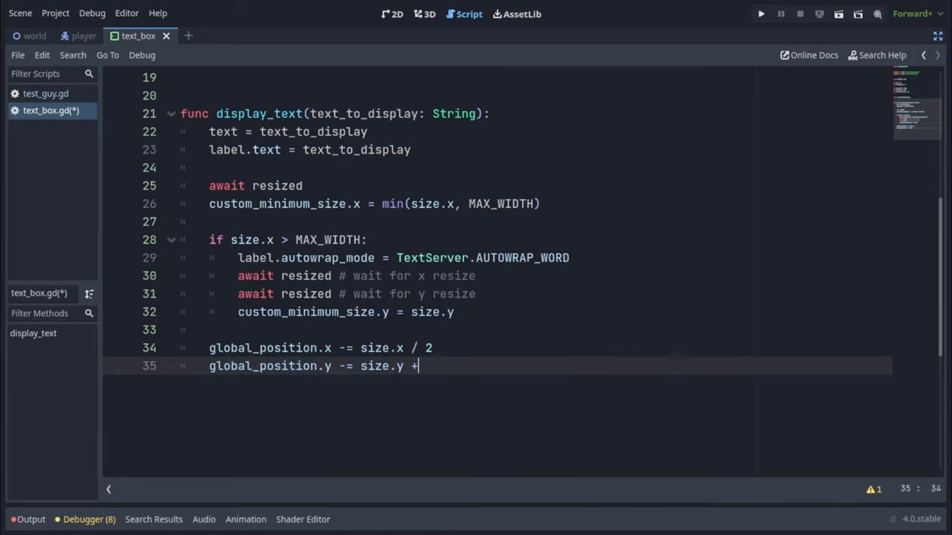
pyautogui.write('24')
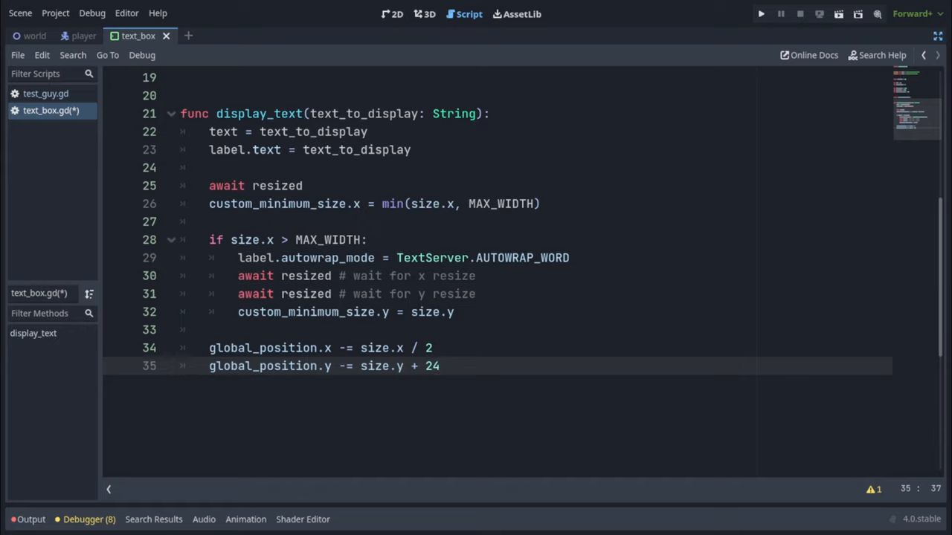
# Clear label.text and call a new _display_letter() function
pyautogui.write('lab')
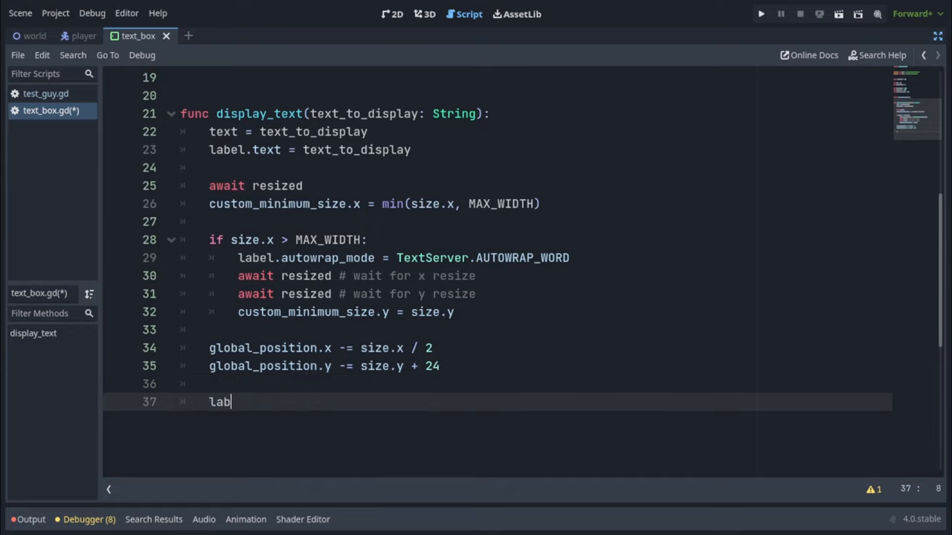
pyautogui.write('el.text =')
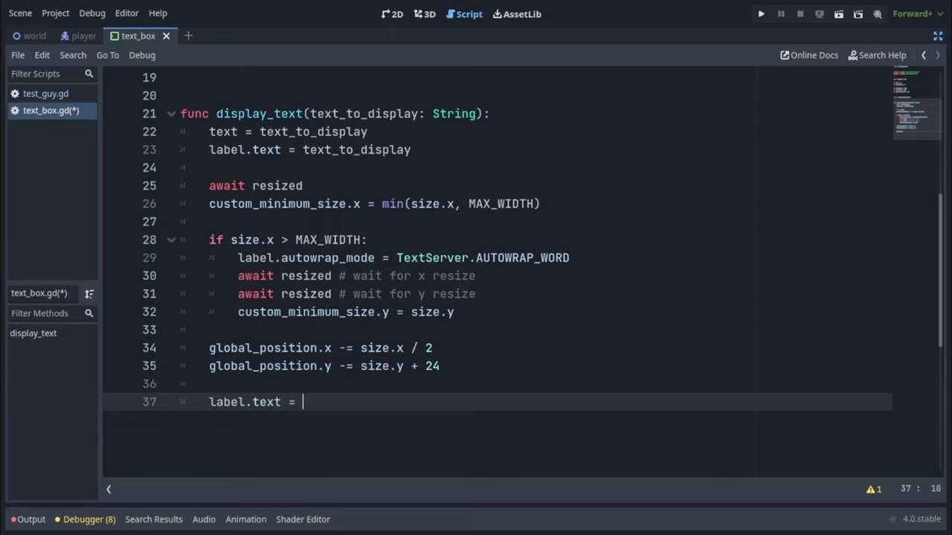
pyautogui.write('_display_letter(')
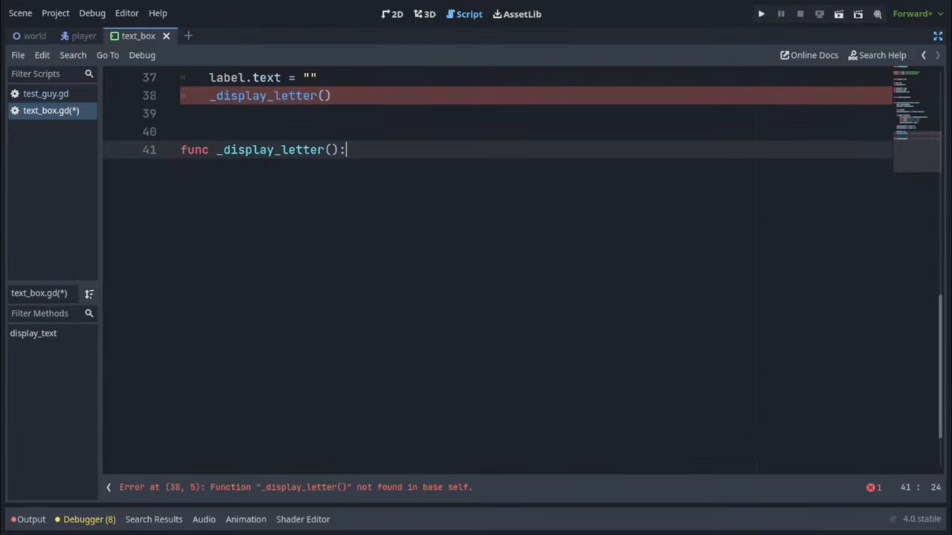
# Append text[letter_index] to the label's text and increment letter_index by 1
pyautogui.press('Enter')
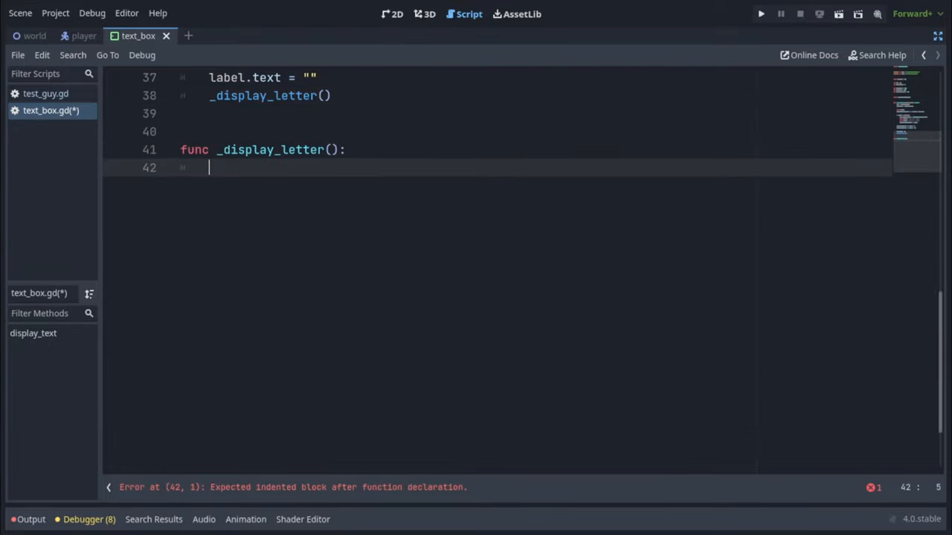
pyautogui.write('label.text +=')
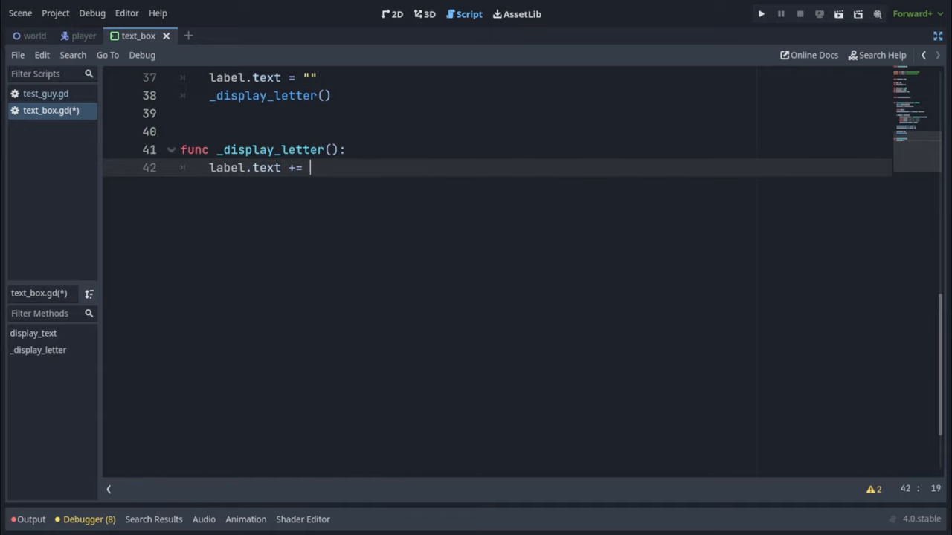
pyautogui.write('text[letter_index]')
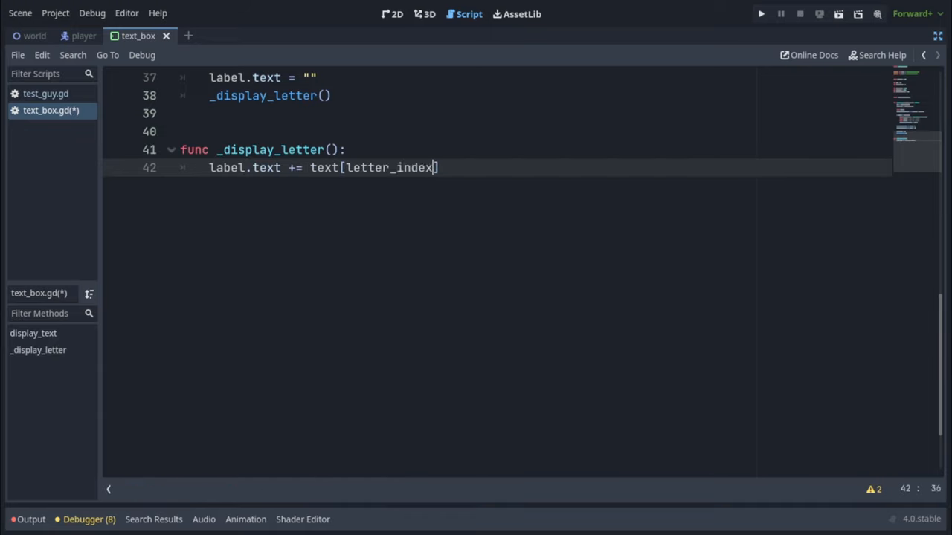
pyautogui.write('letter')
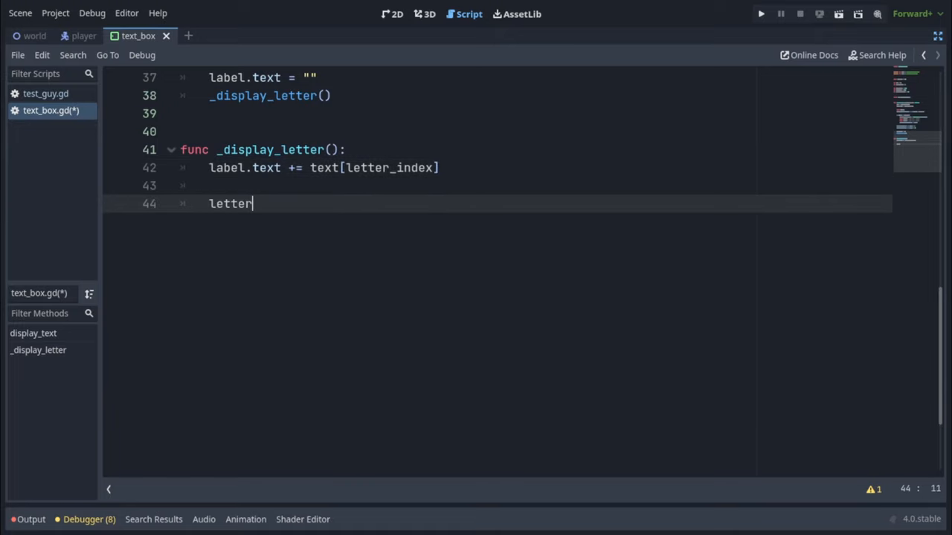
pyautogui.write('_index += 1')
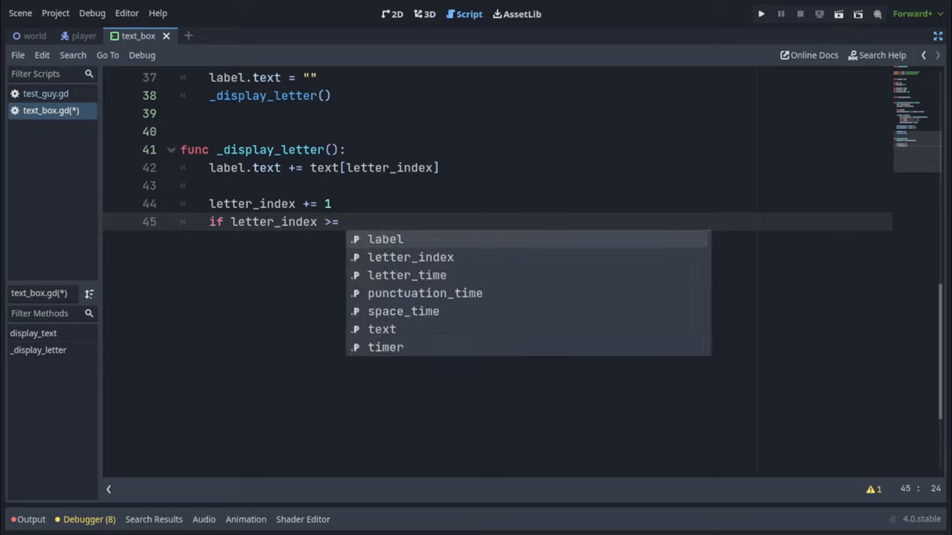
# When letter_index reaches text.length(), emit finished_displaying and return early
pyautogui.write('text.length():')
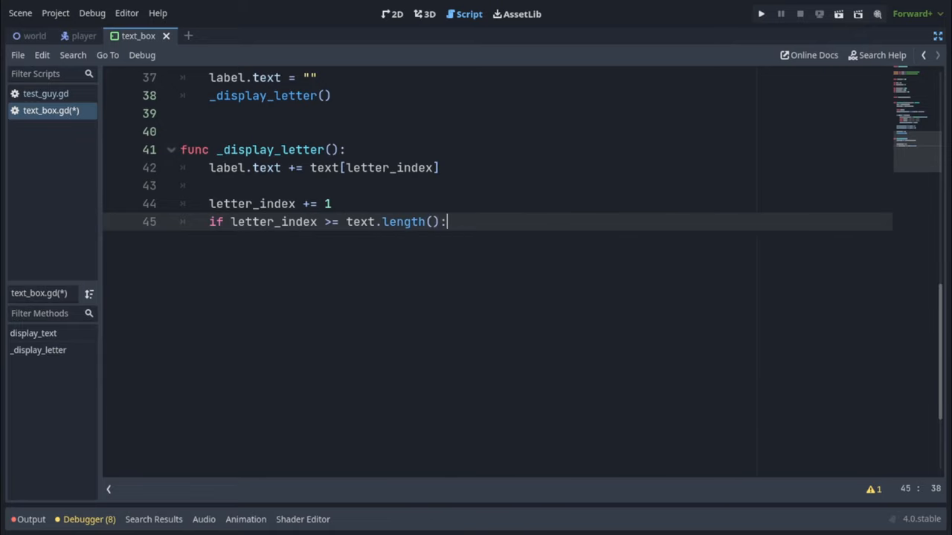
pyautogui.write('finished_displaying.emit(')
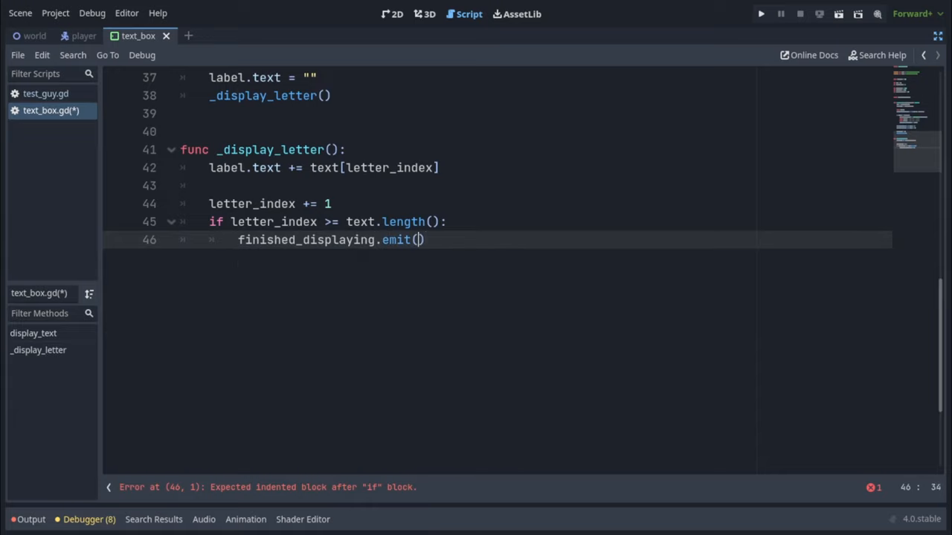
pyautogui.write('return')
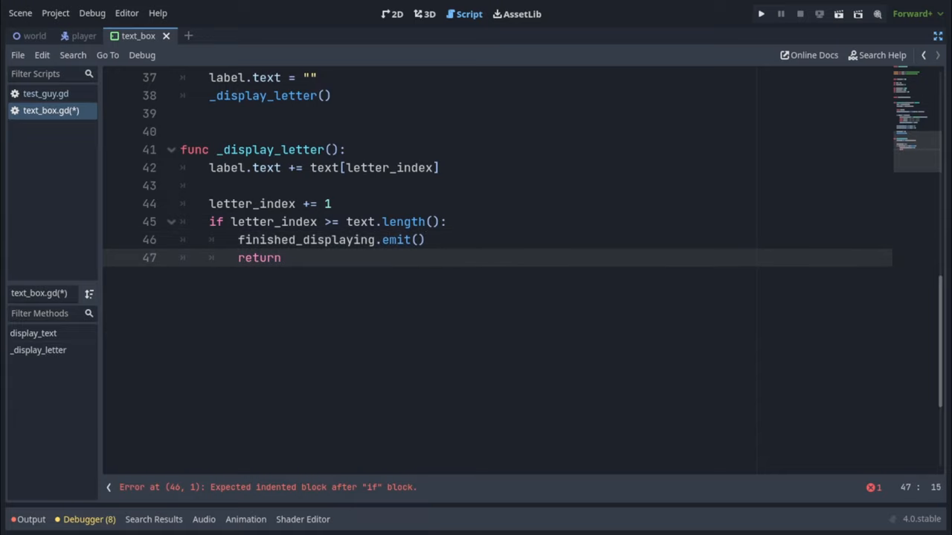
pyautogui.press('Enter')
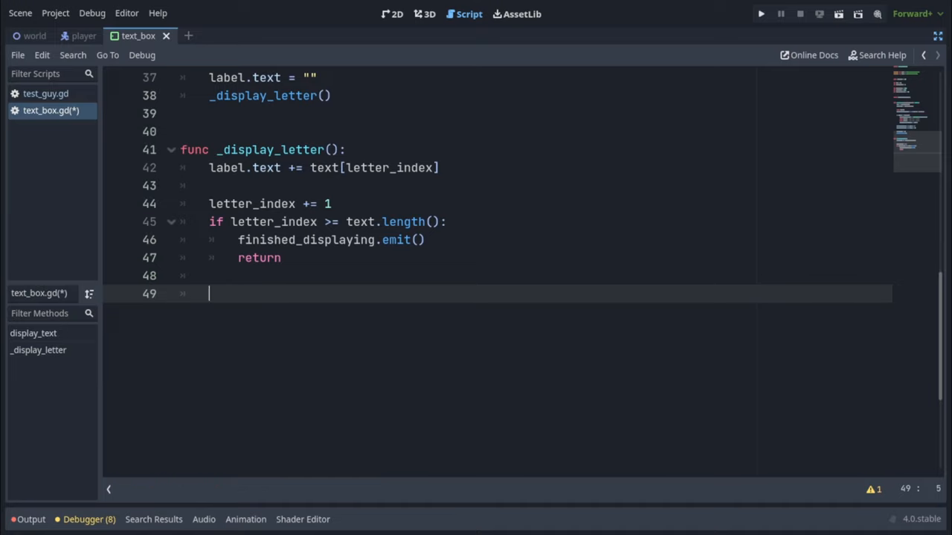
# Match text[letter_index] so "!", ".", ",", "?" start the timer with punctuation_time
pyautogui.write('match text[letter_index')
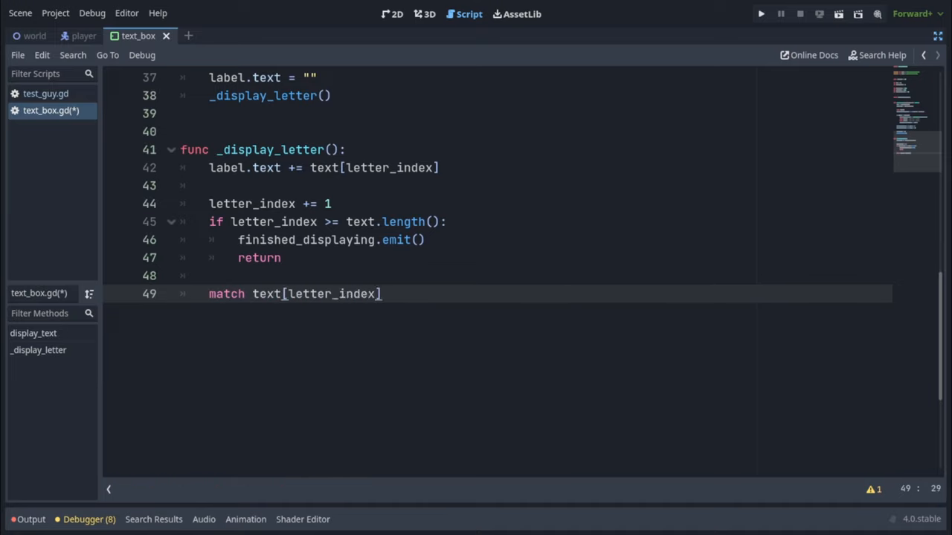
pyautogui.write(':')
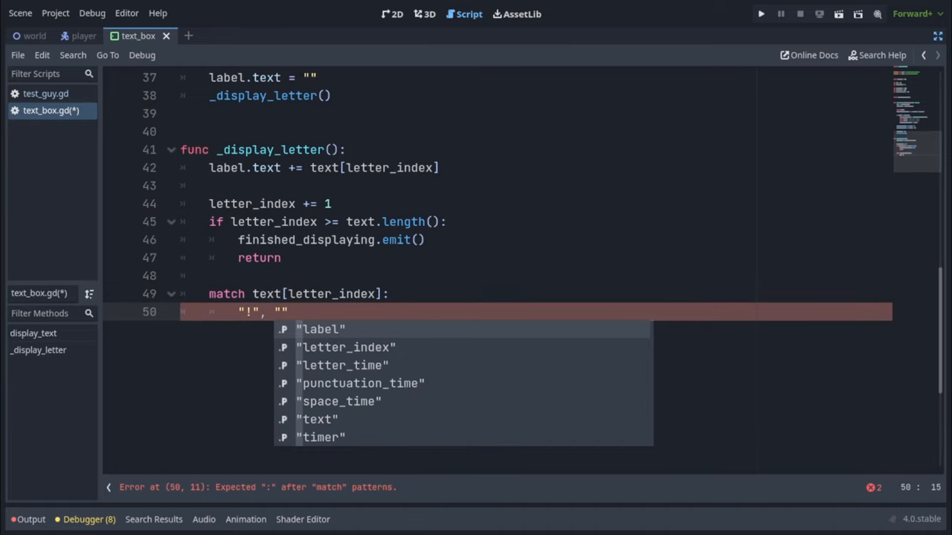
pyautogui.write('".", "", "?"')
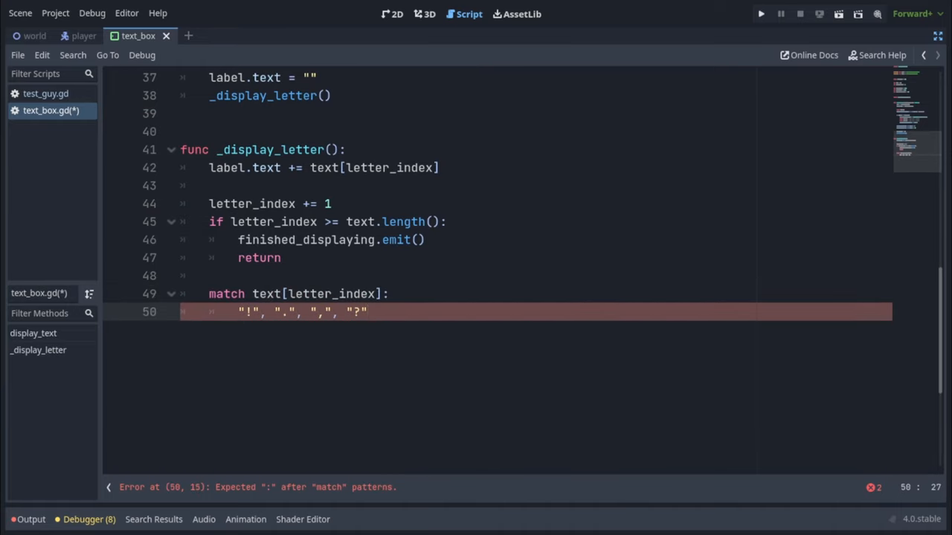
pyautogui.write('timer.')
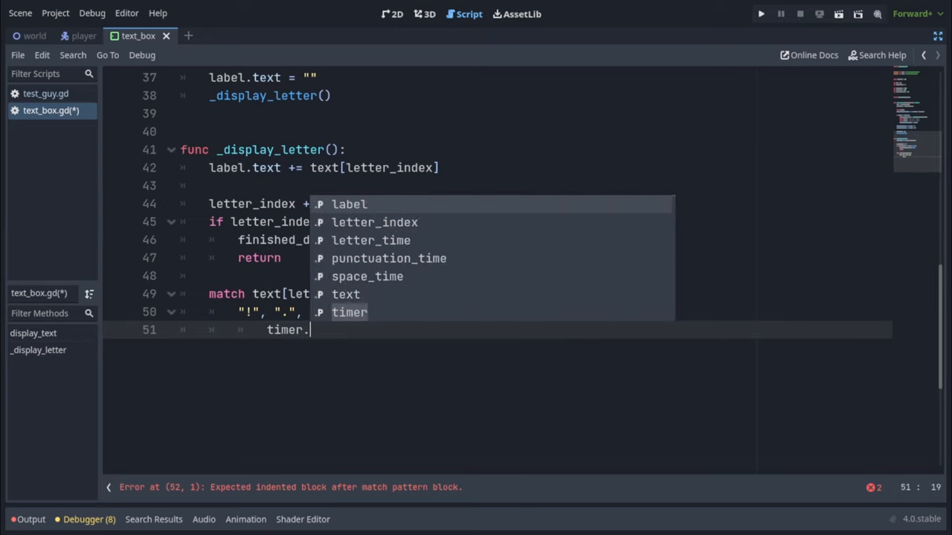
pyautogui.write('start(punctuation_time)')
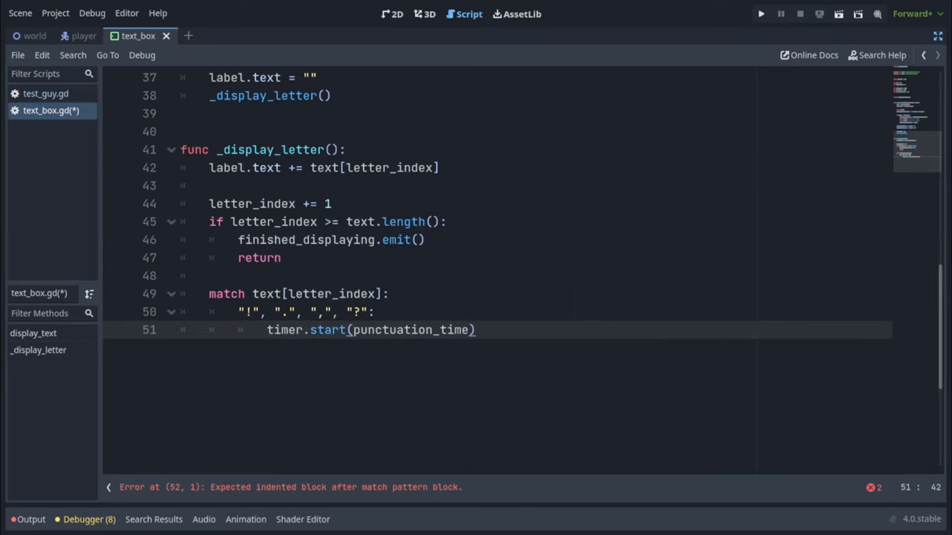
# Add the " " case using space_time and the default _ case using letter_time
pyautogui.write('" "')
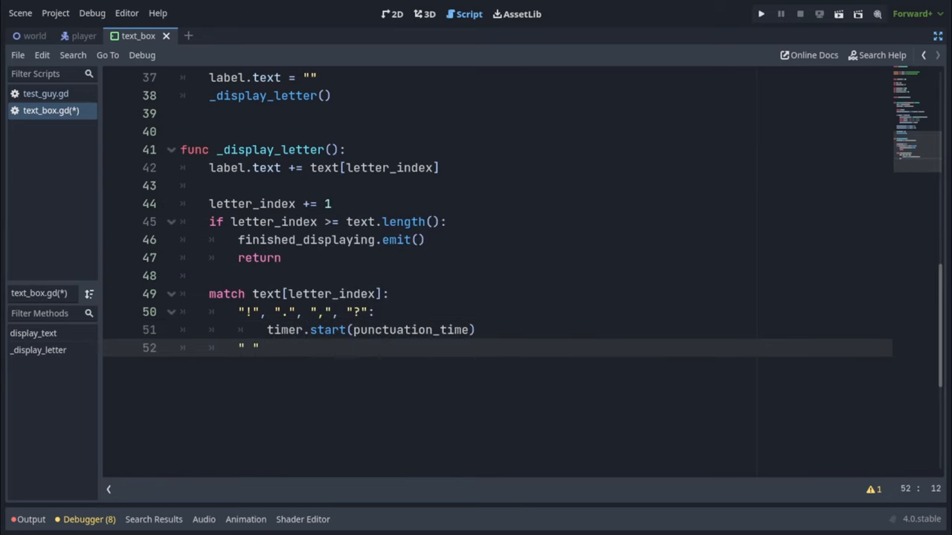
pyautogui.write('timer.start(space_time')
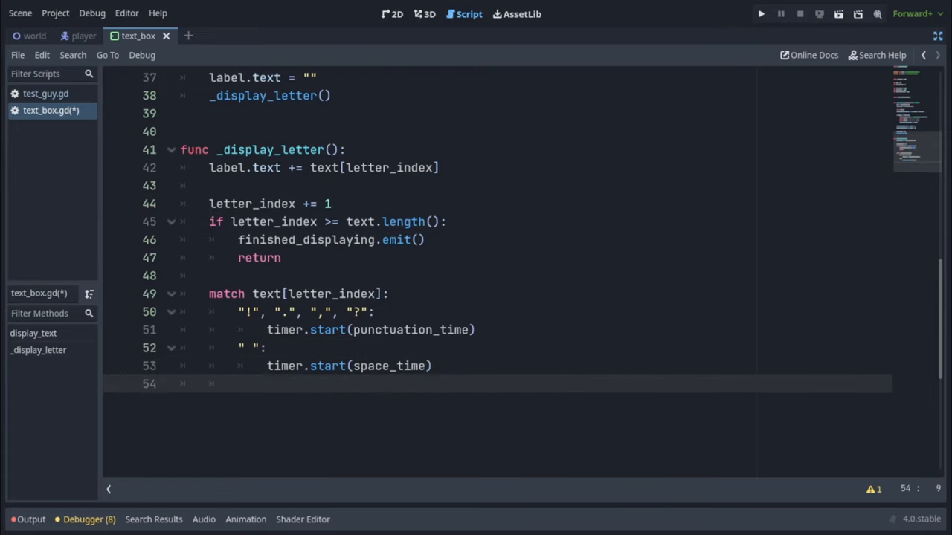
pyautogui.write('_:')
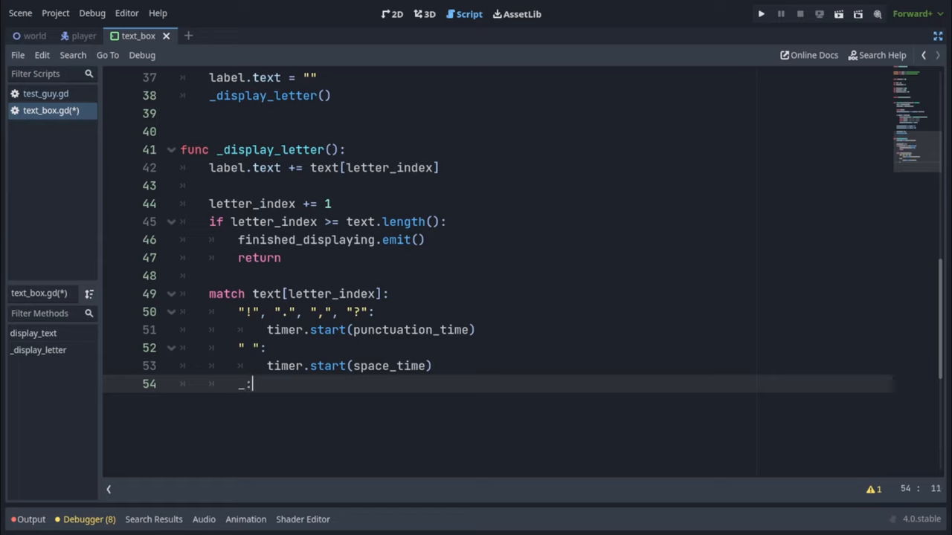
pyautogui.write('time')
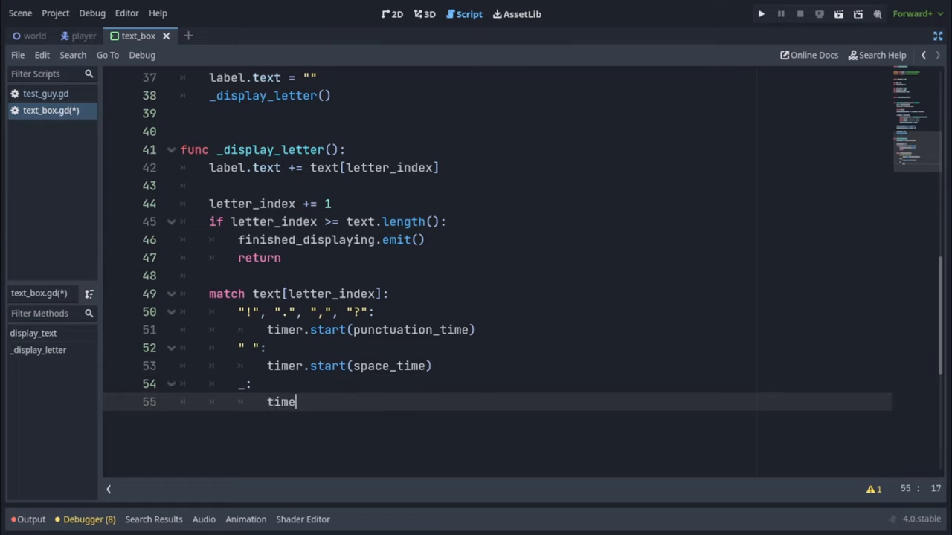
pyautogui.write('r.start(letter_time)')
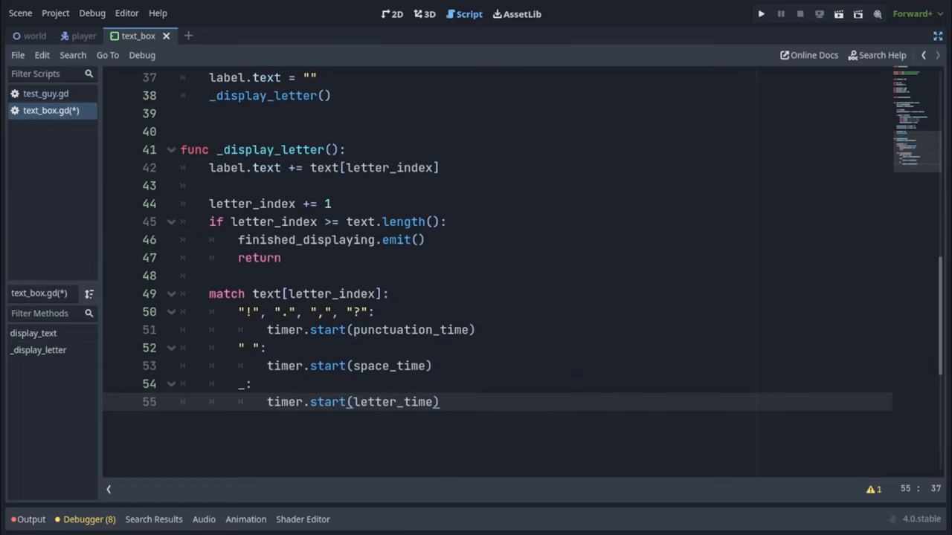
# Connect LetterDisplayTimer's timeout() to _on_letter_display_timer_timeout in text_box.gd
pyautogui.click(393, 12)
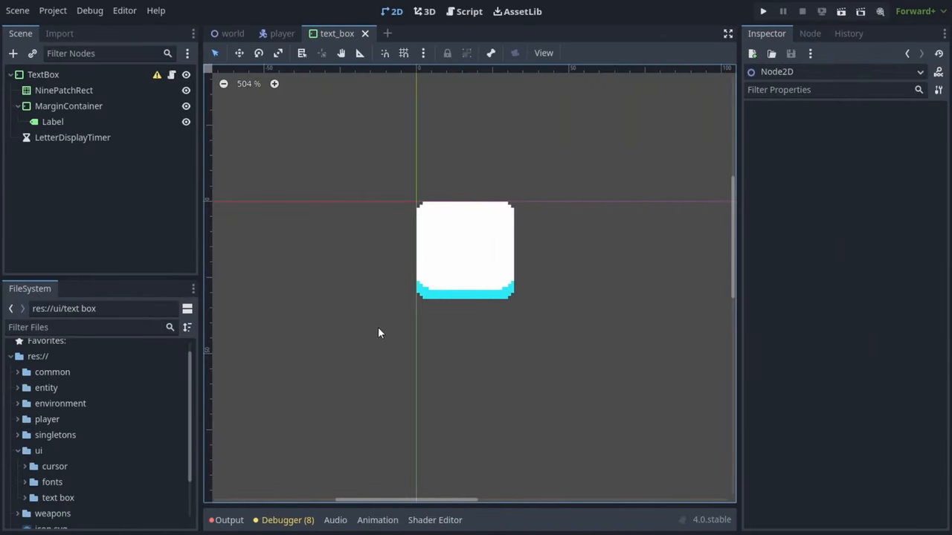
pyautogui.moveTo(227, 247)
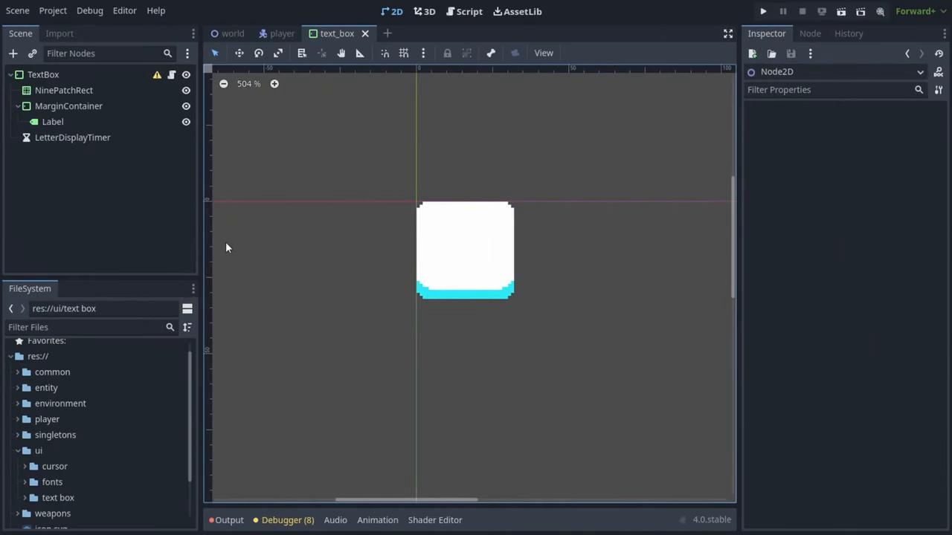
pyautogui.click(71, 137)
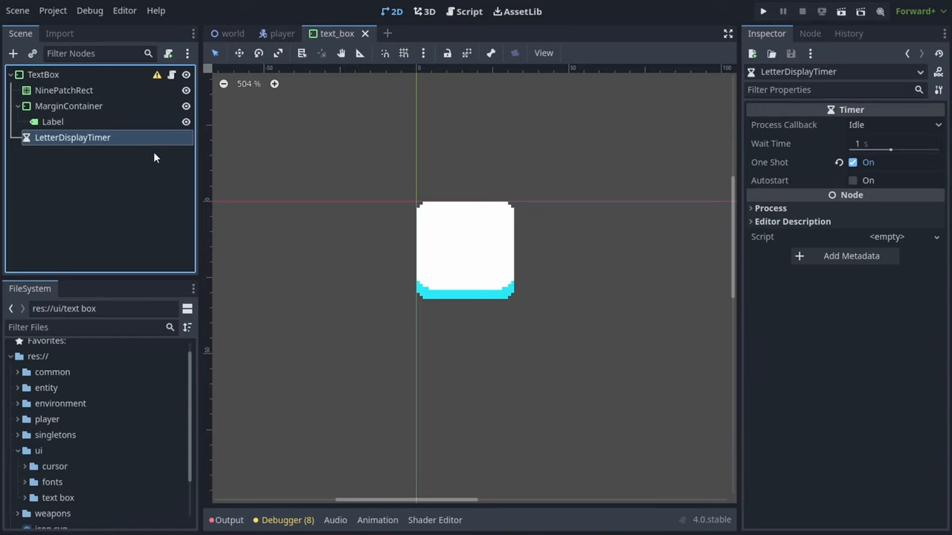
pyautogui.click(809, 33)
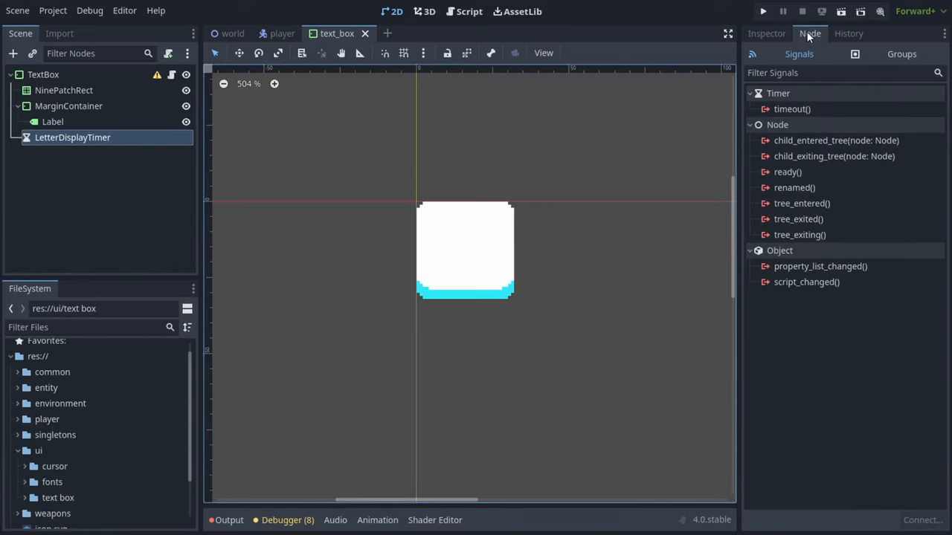
pyautogui.moveTo(824, 117)
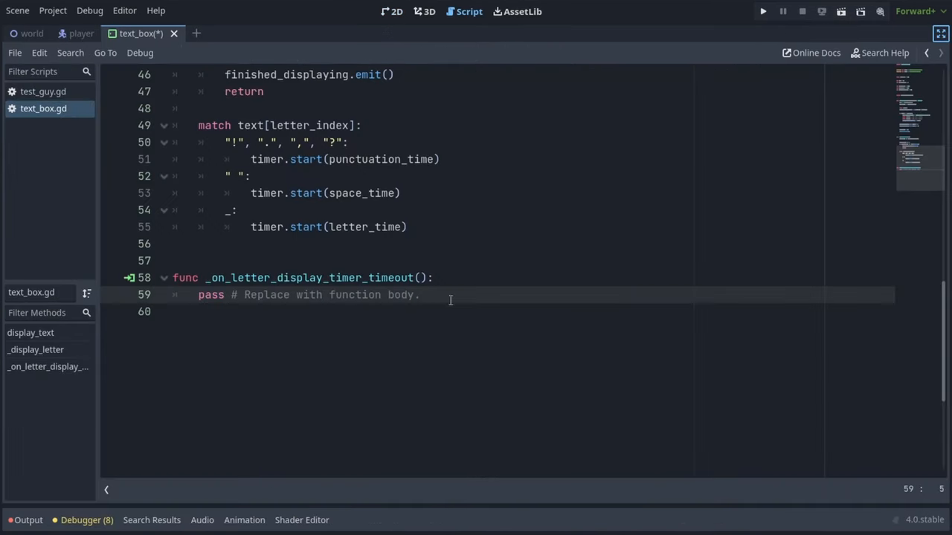
pyautogui.write('_displa')
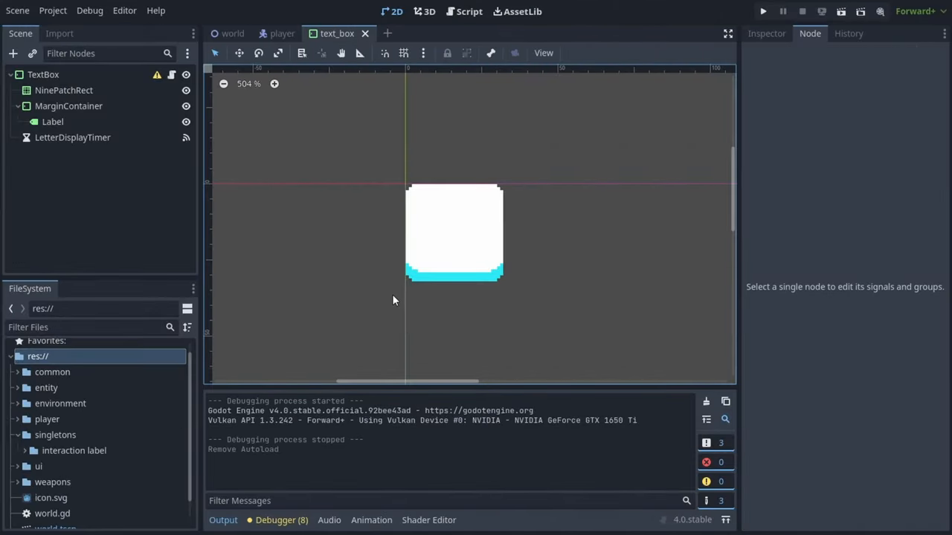
pyautogui.moveTo(86, 434)
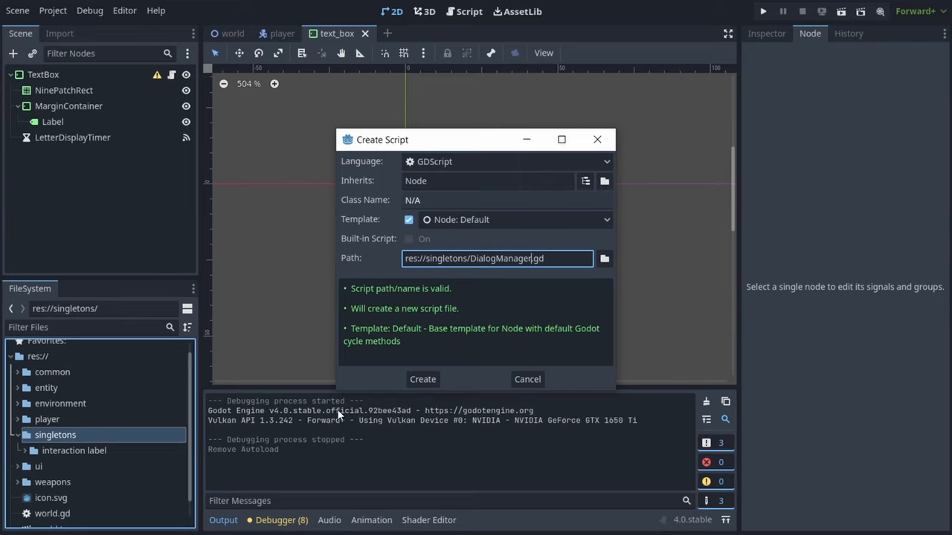
# Create res://singletons/DialogManager.gd from the default Node template
pyautogui.click(422, 380)
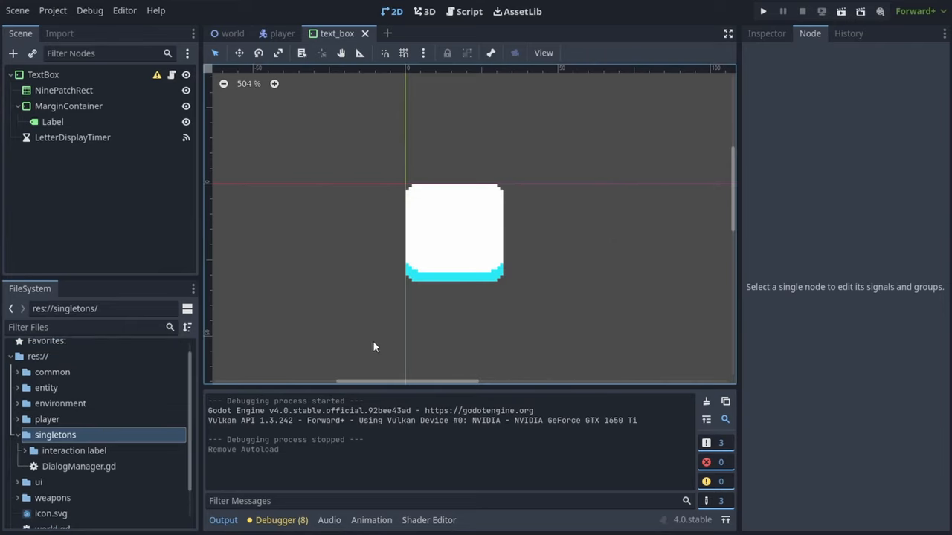
pyautogui.moveTo(359, 348)
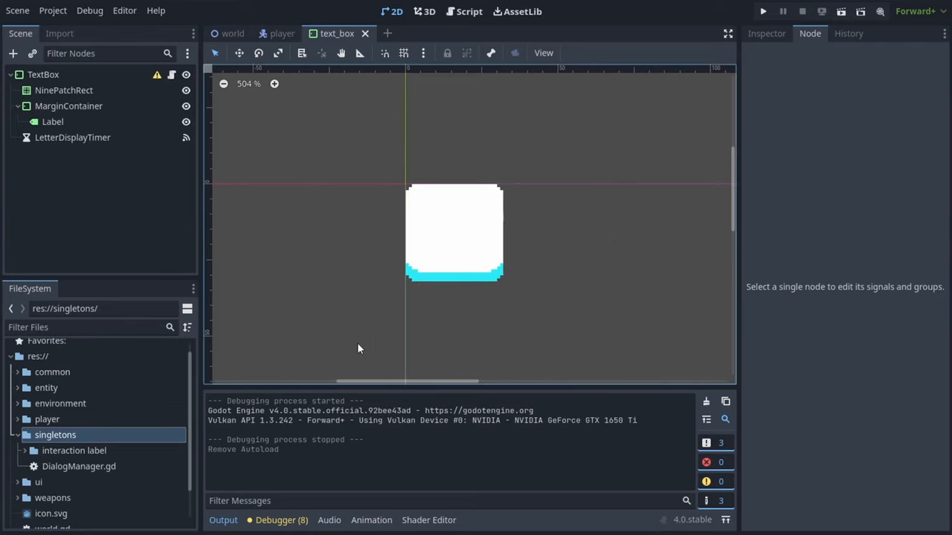
# Register DialogManager.gd as the DialogManager autoload in Project Settings
pyautogui.click(52, 10)
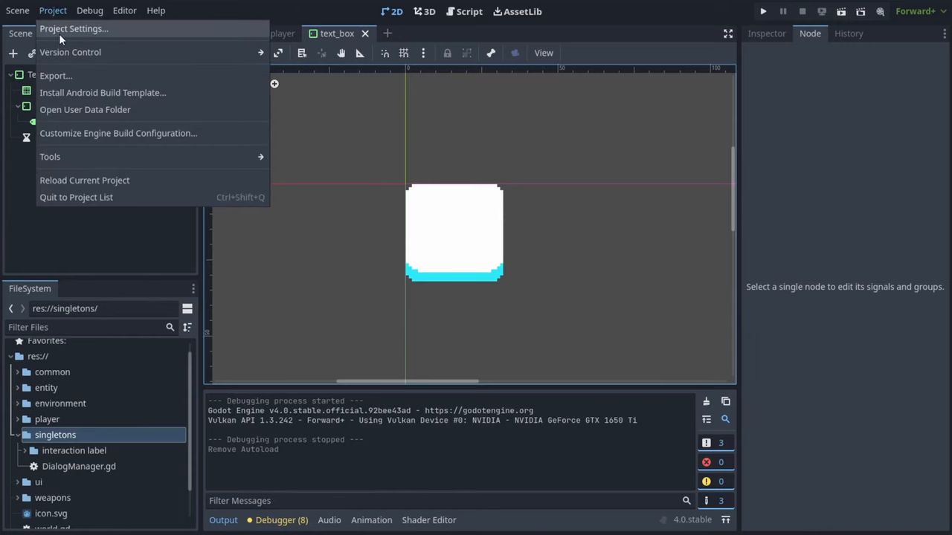
pyautogui.click(75, 28)
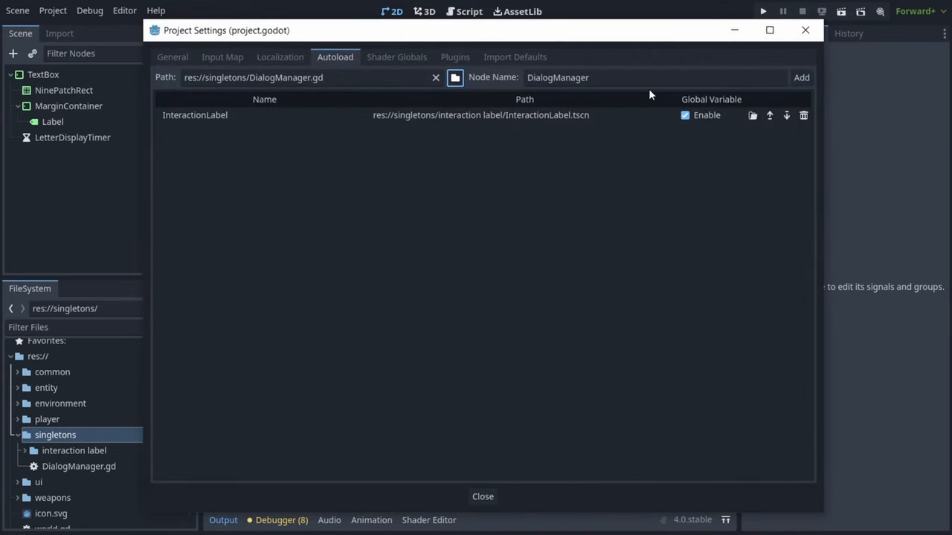
pyautogui.click(800, 78)
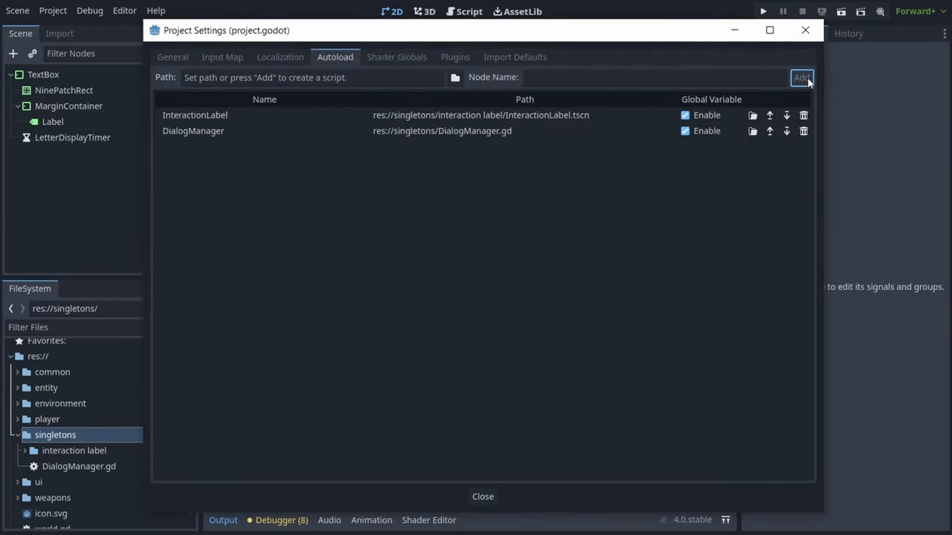
pyautogui.moveTo(734, 199)
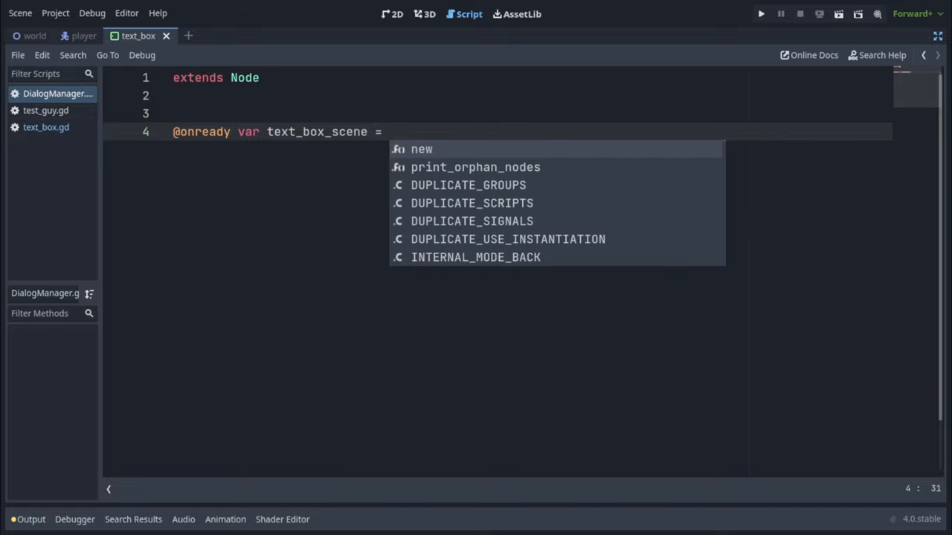
# Preload text_box.tscn and declare dialog_lines as Array[String]
pyautogui.write('preload(tex')
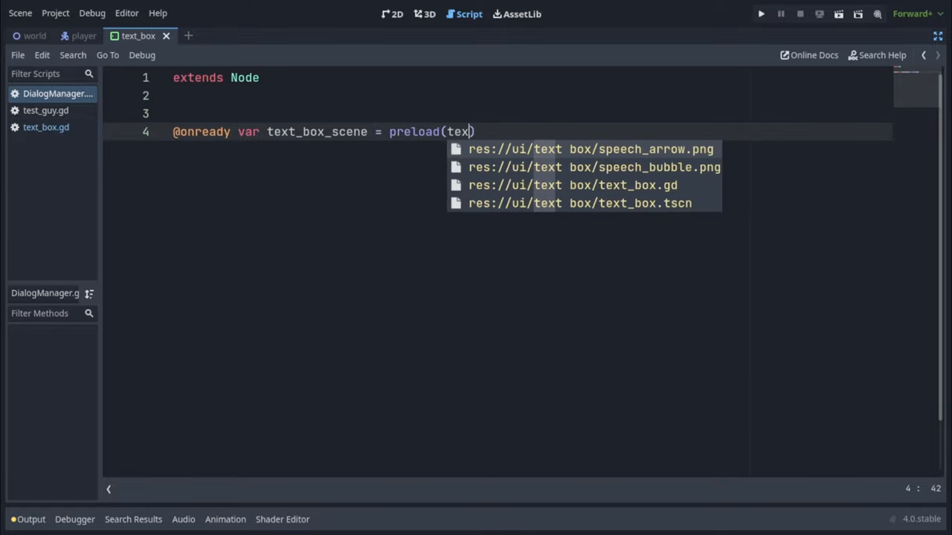
pyautogui.write('t box/text_box.tscn"')
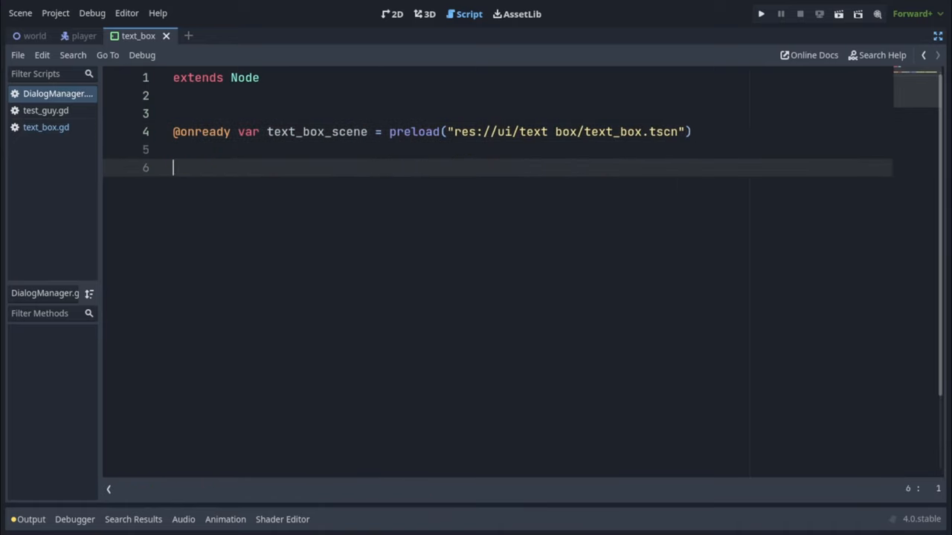
pyautogui.write('var dialog_lines')
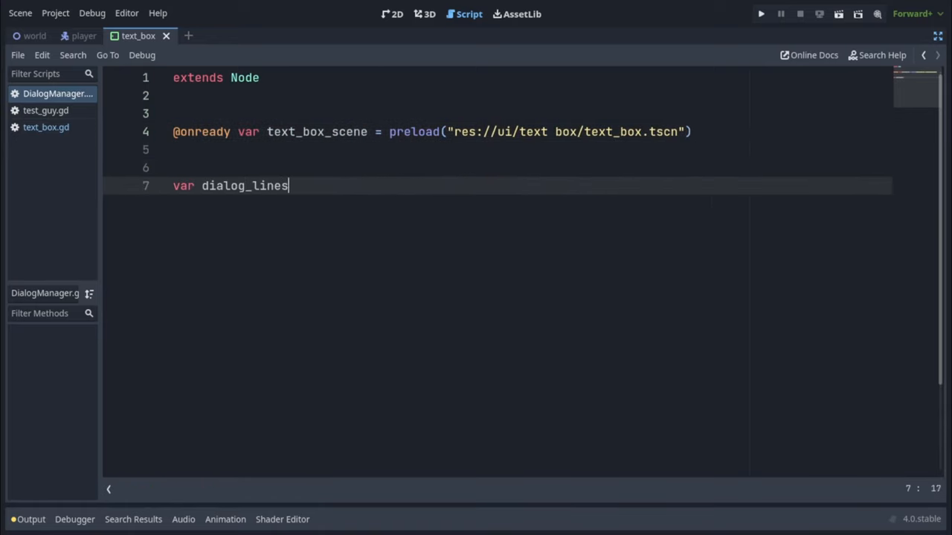
pyautogui.write(': Array[String] = [')
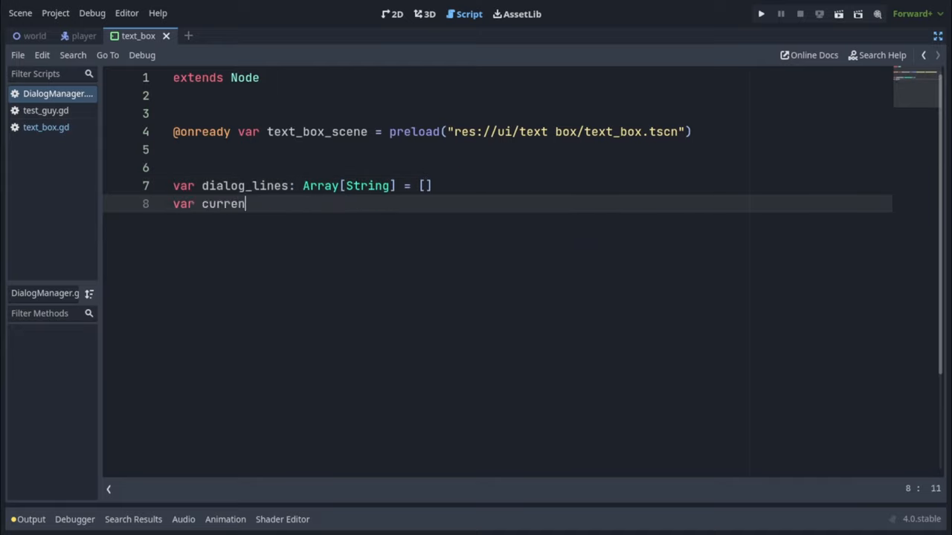
# Declare current_line_index = 0, text_box_position, is_dialog_active and can_advance_line = false
pyautogui.write('t_line_index')
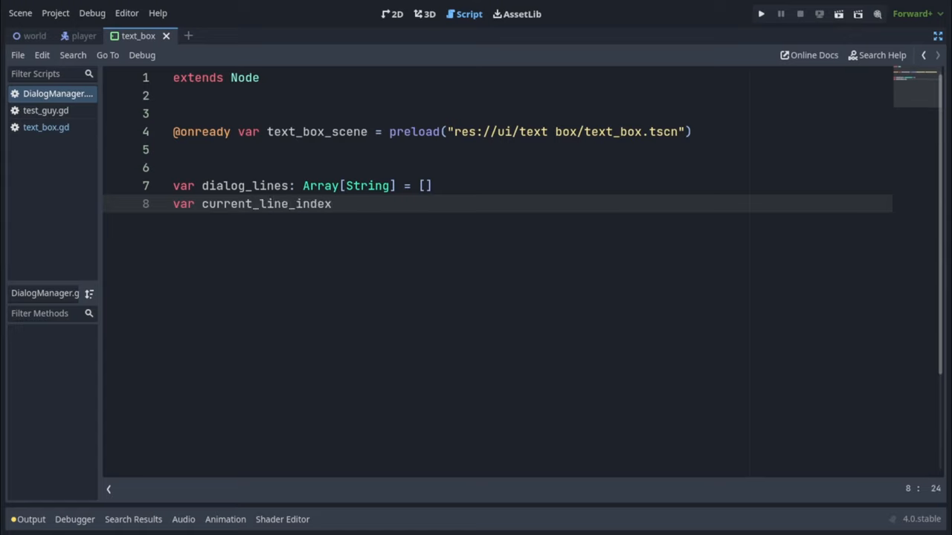
pyautogui.write('=')
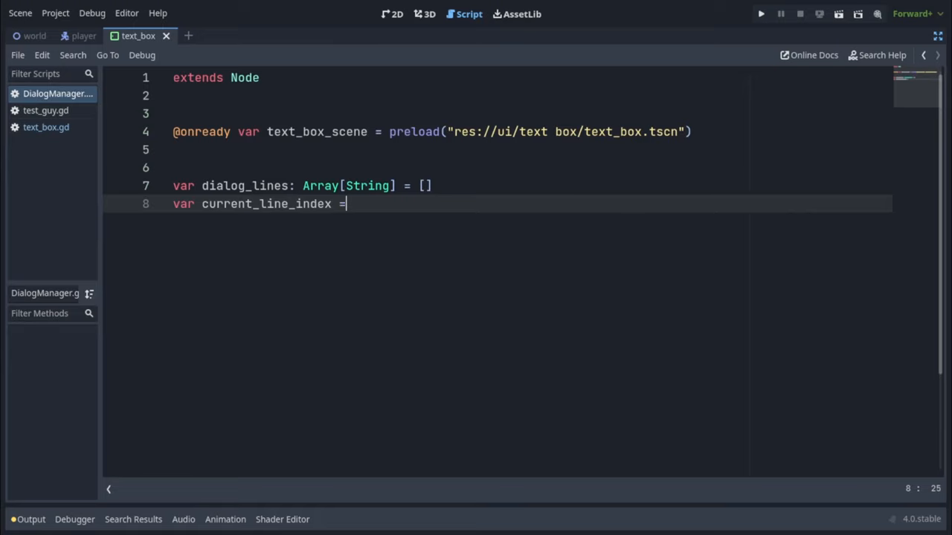
pyautogui.write('0')
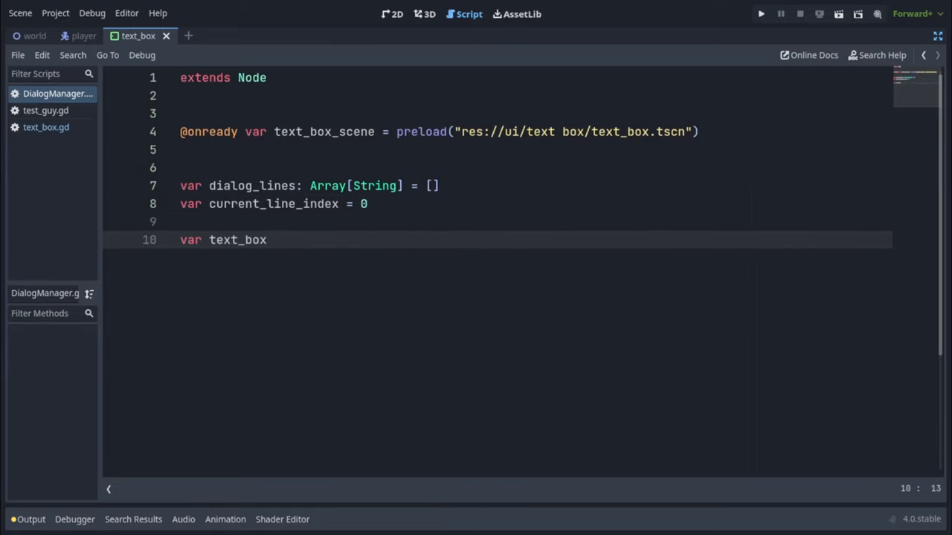
pyautogui.write('var text_box_position: Vector2')
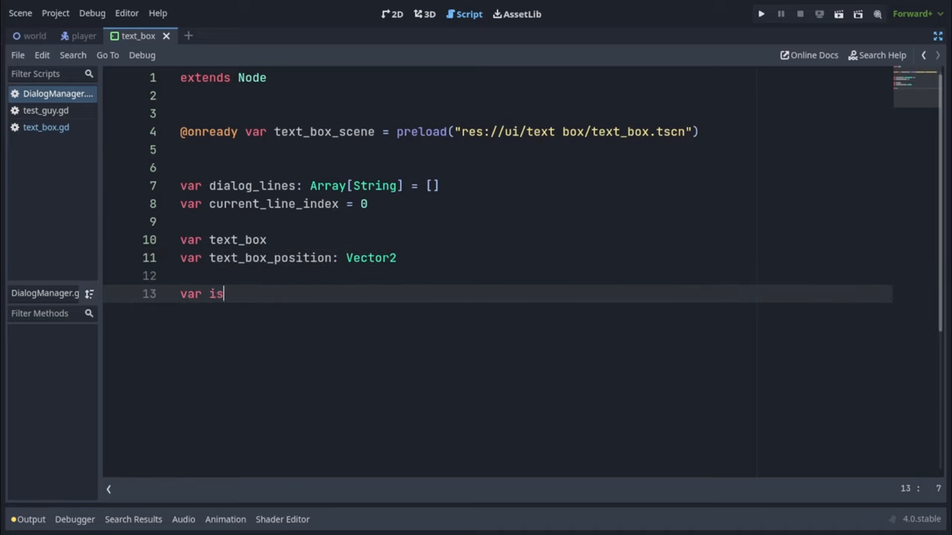
pyautogui.write('_dialog_active = false')
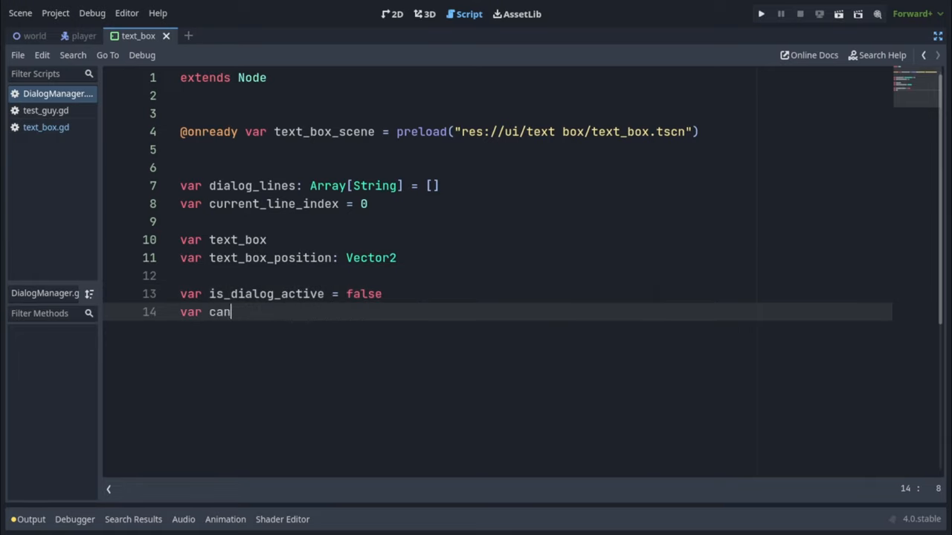
pyautogui.write('_advance_line = false')
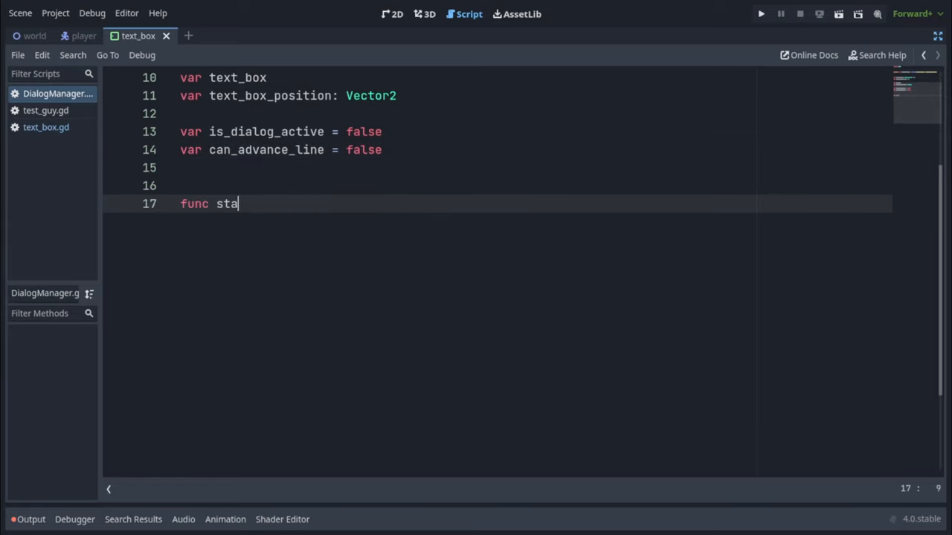
# Declare func start_dialog(position: Vector2, lines: Array[String])
pyautogui.write('rt_dialog(position')
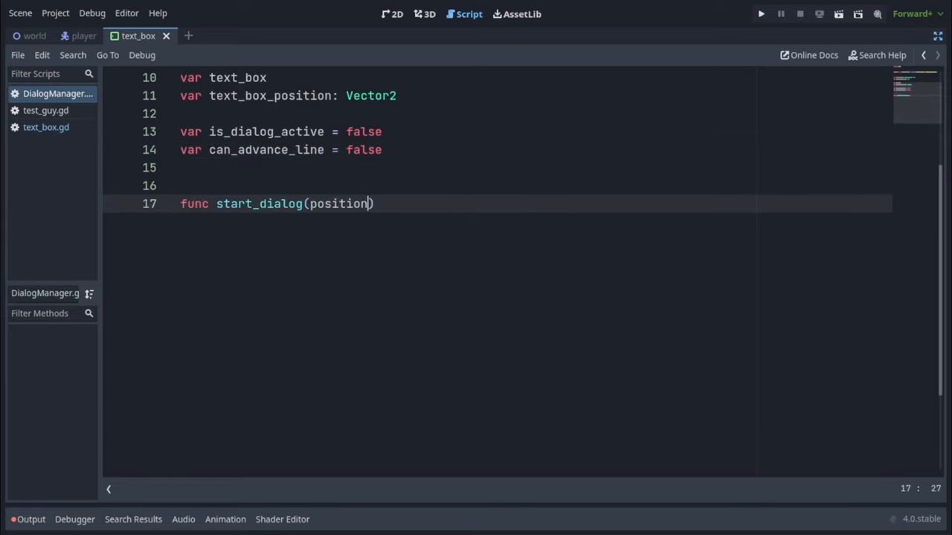
pyautogui.write(': Vector2,')
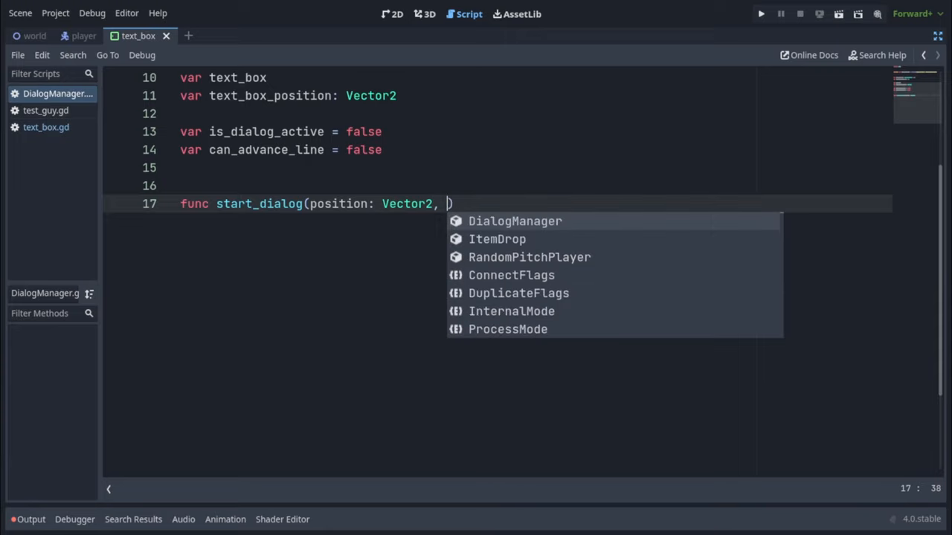
pyautogui.write('lines: Array[String]')
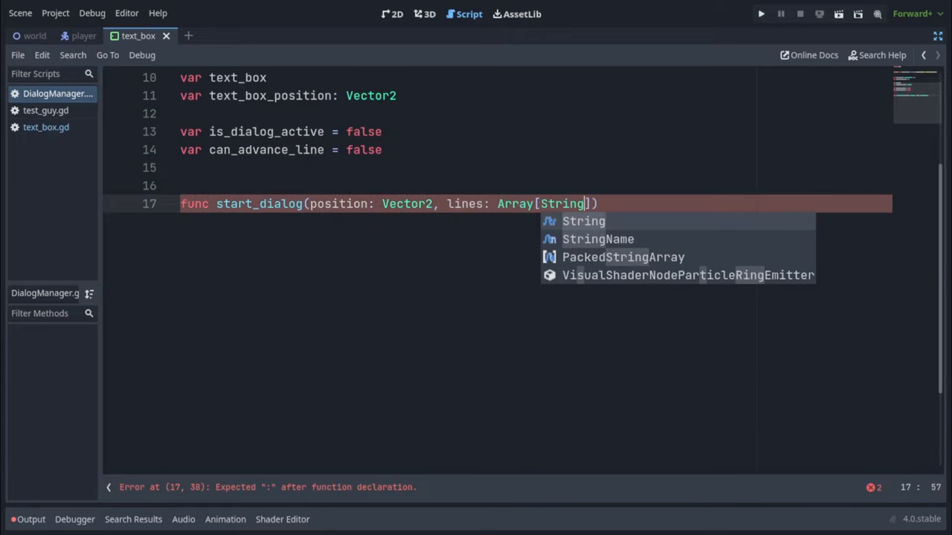
pyautogui.press('enter')
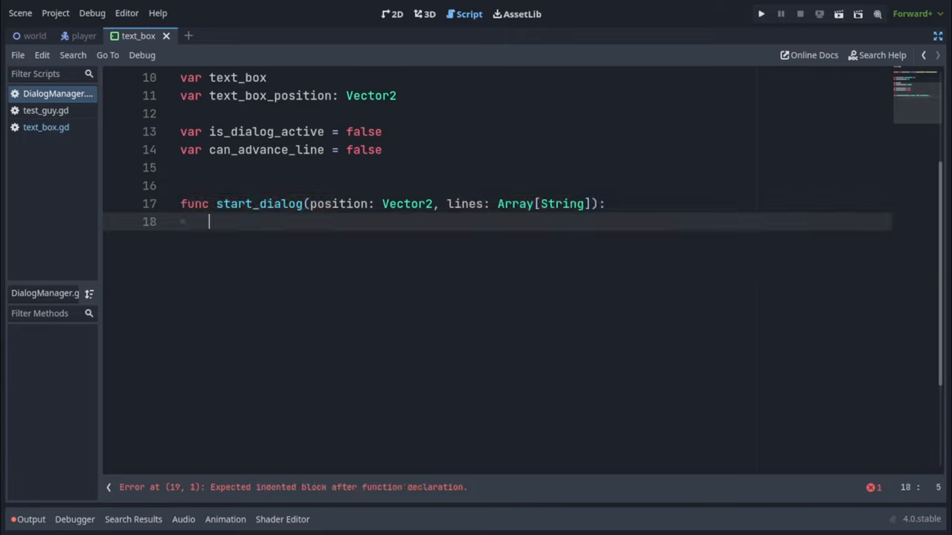
# Return if active, store lines and position, call _show_text_box() and set is_dialog_active true
pyautogui.write('if is_dialog_active:')
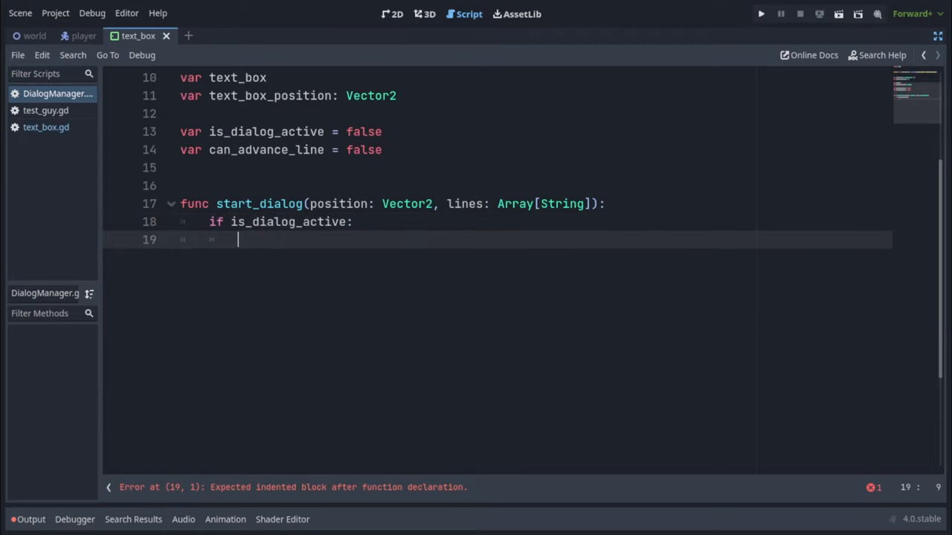
pyautogui.write('return')
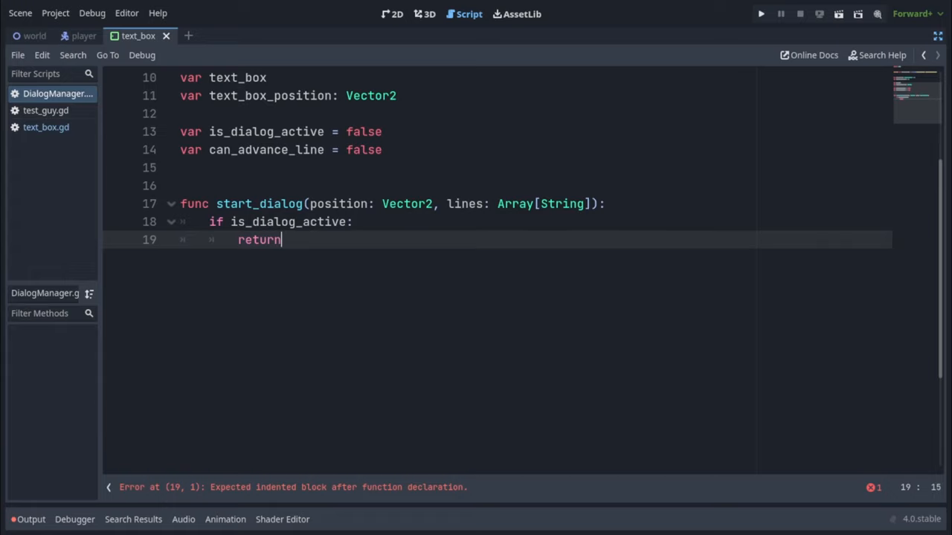
pyautogui.press('Enter')
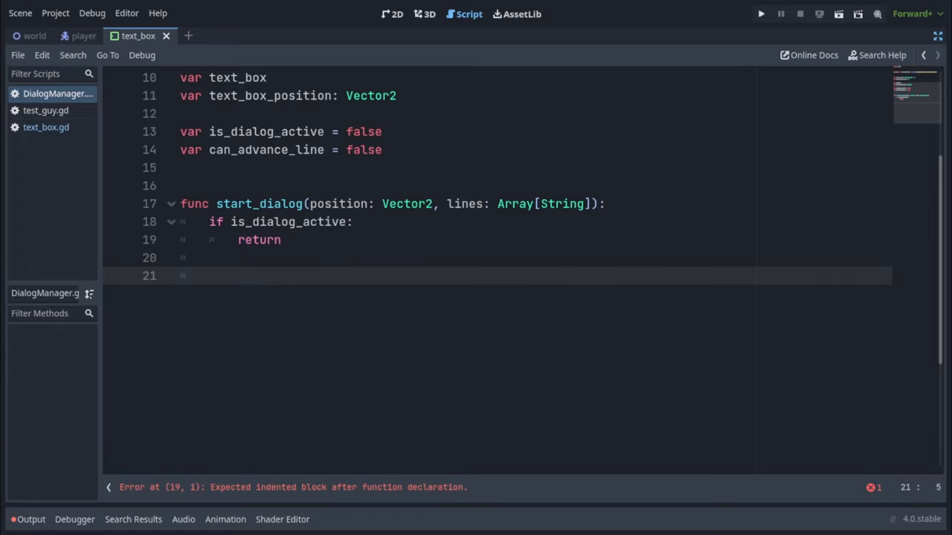
pyautogui.write('dialog_lines = lines')
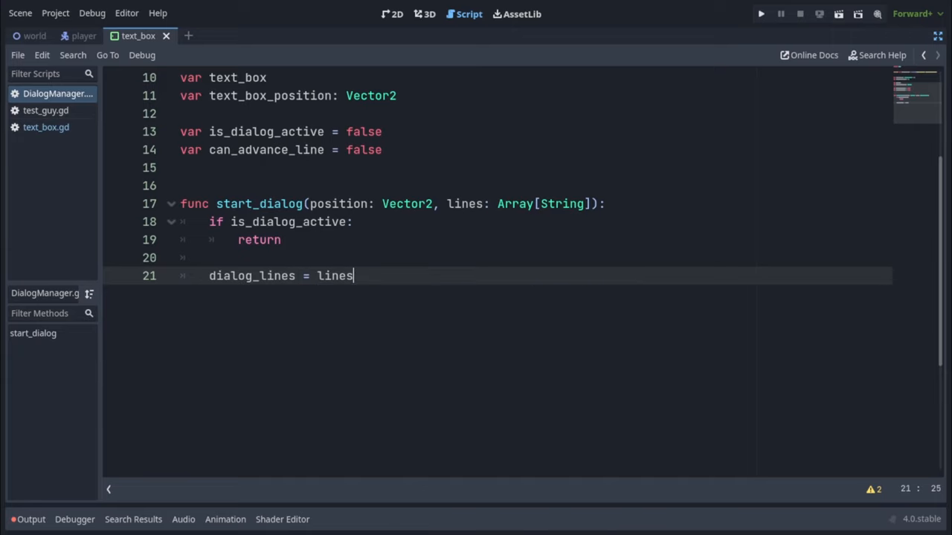
pyautogui.write('text_box_position = position')
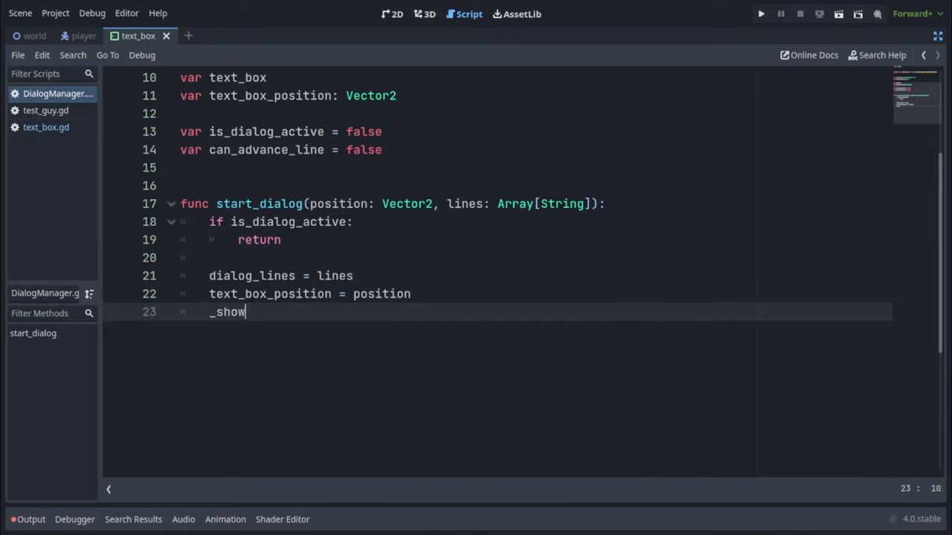
pyautogui.write('_text_box')
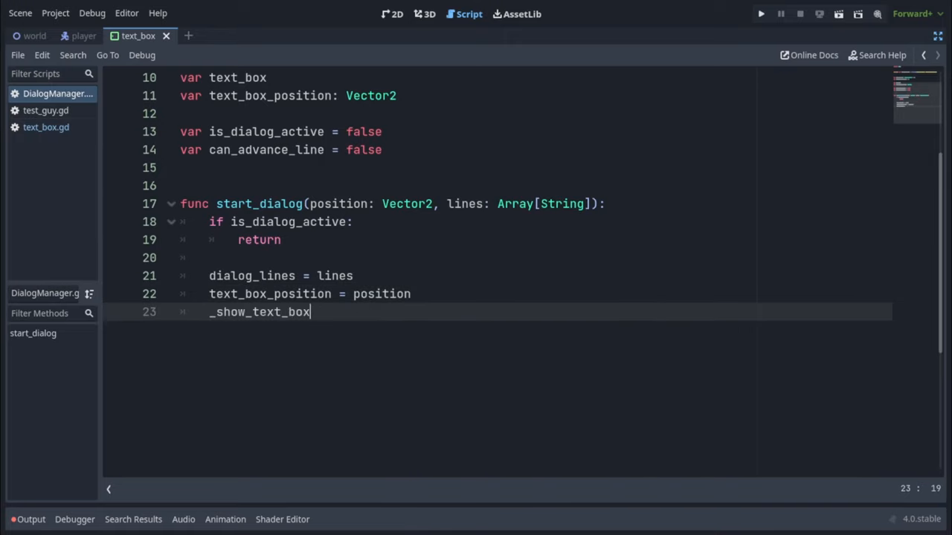
pyautogui.write('is_dialog_active = true')
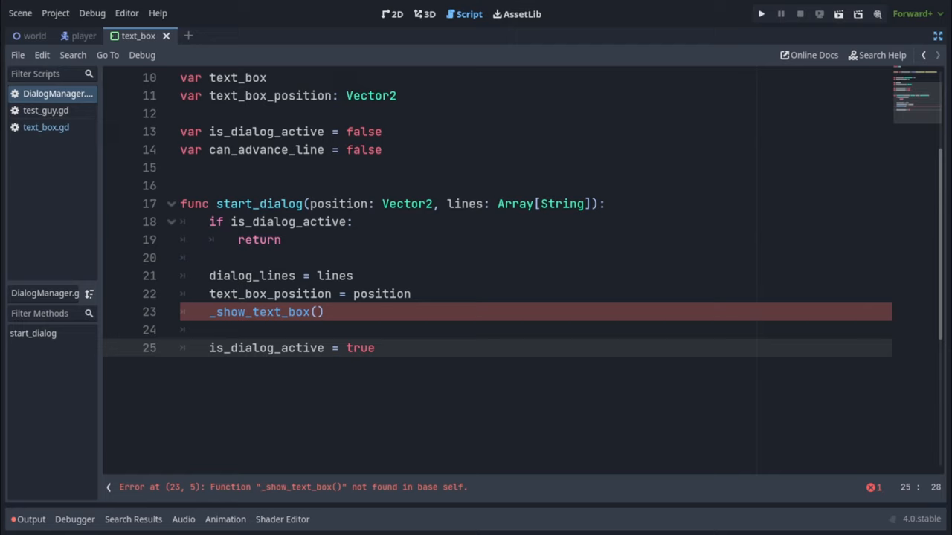
# Instantiate text_box_scene in _show_text_box and connect finished_displaying to _on_text_box_finished_displaying
pyautogui.write('func _show_text_box():')
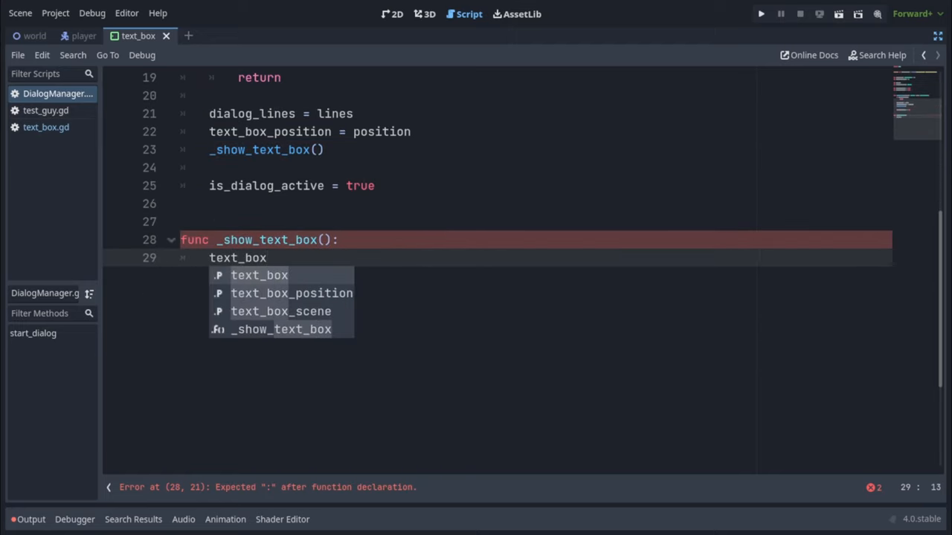
pyautogui.write('= text_box_scene.instantiate(')
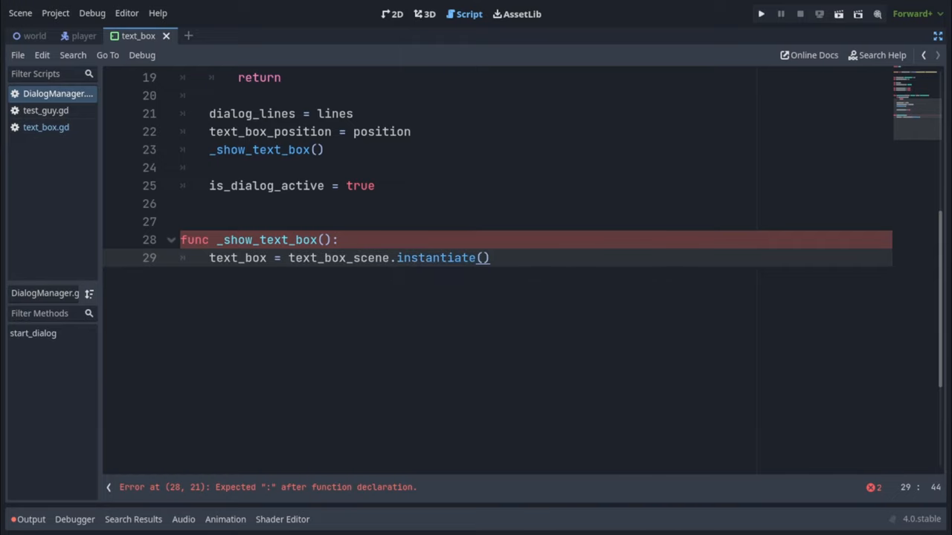
pyautogui.press('Enter')
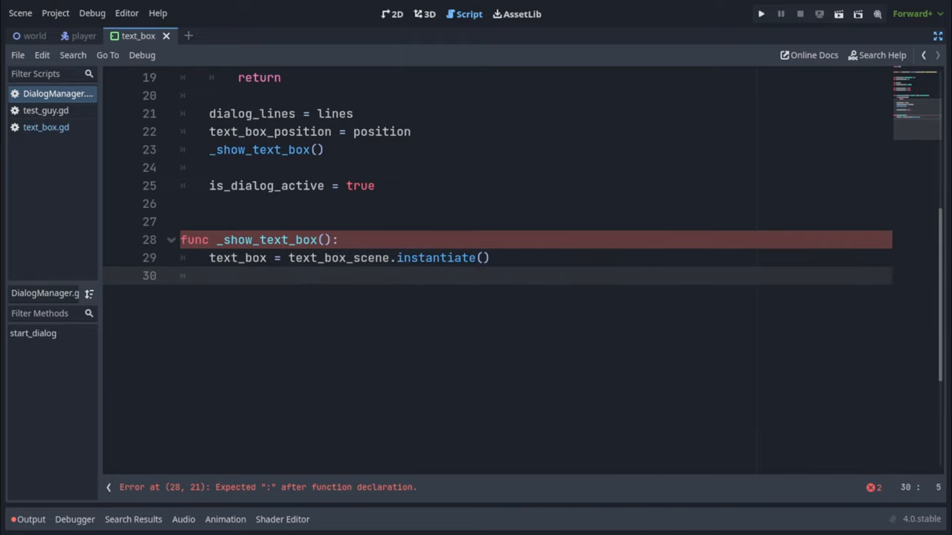
pyautogui.write('text_box.')
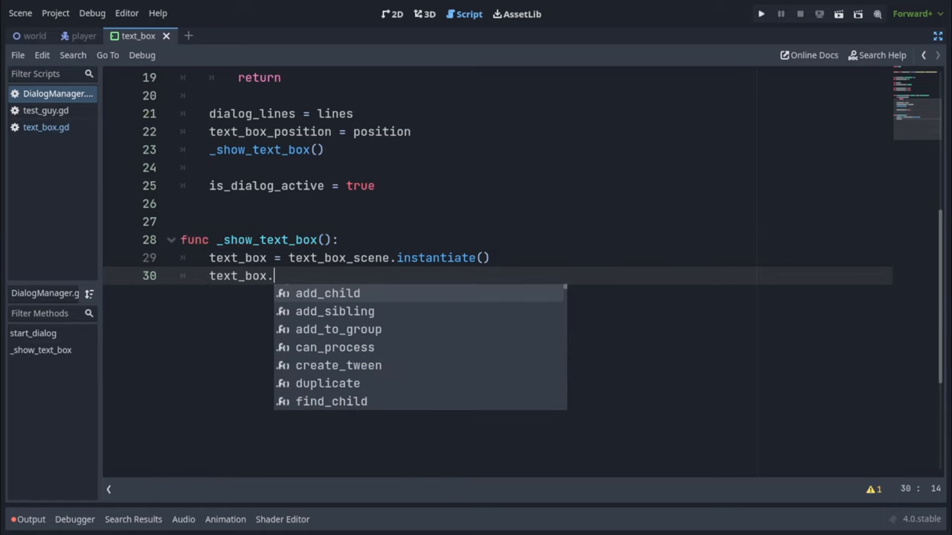
pyautogui.write('finished_displaying.c')
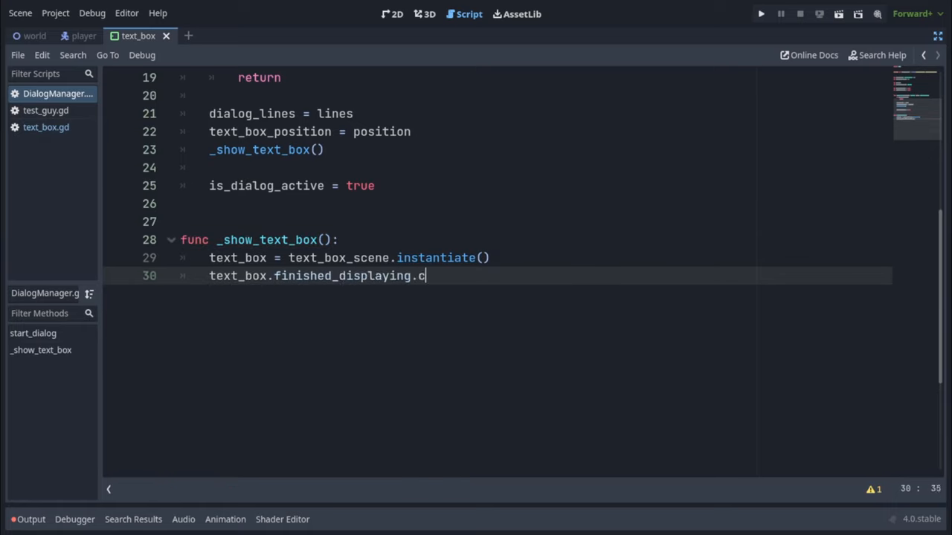
pyautogui.write('onnect(_on_text')
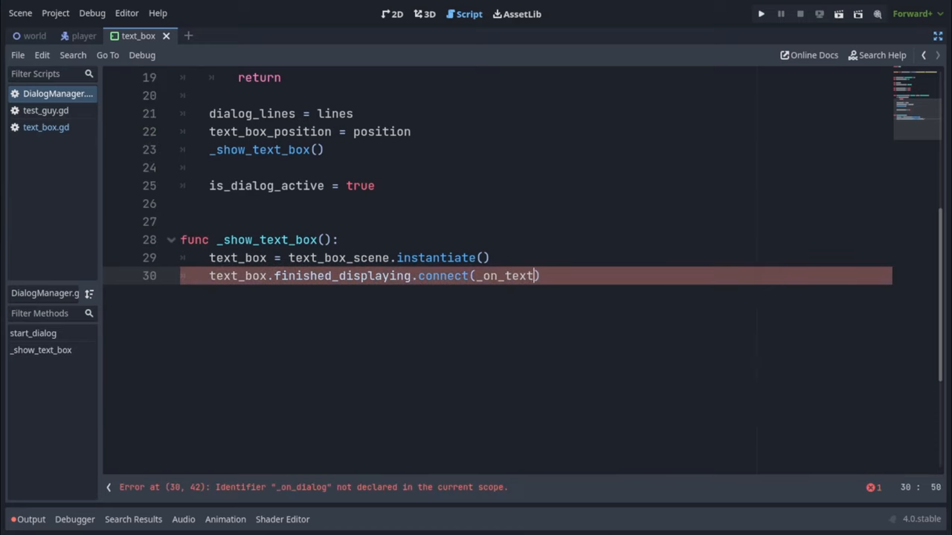
pyautogui.write('_box_finished_displaying')
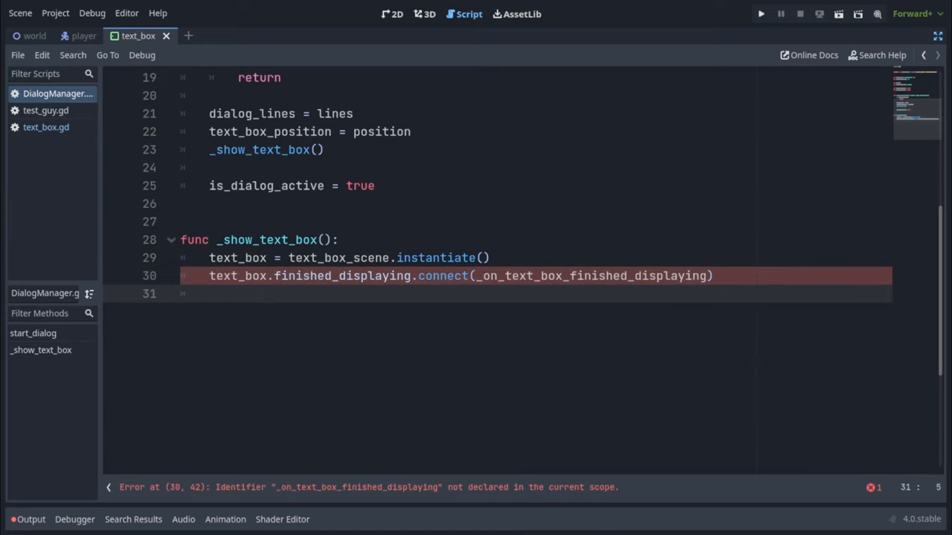
# Add the text box to get_tree().root and set its global_position to text_box_position
pyautogui.write('get')
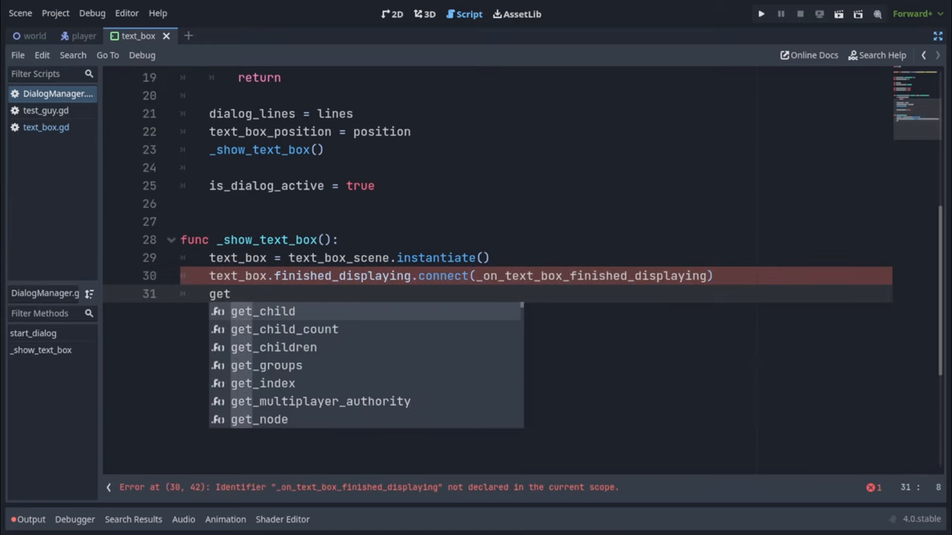
pyautogui.write('_tree().root')
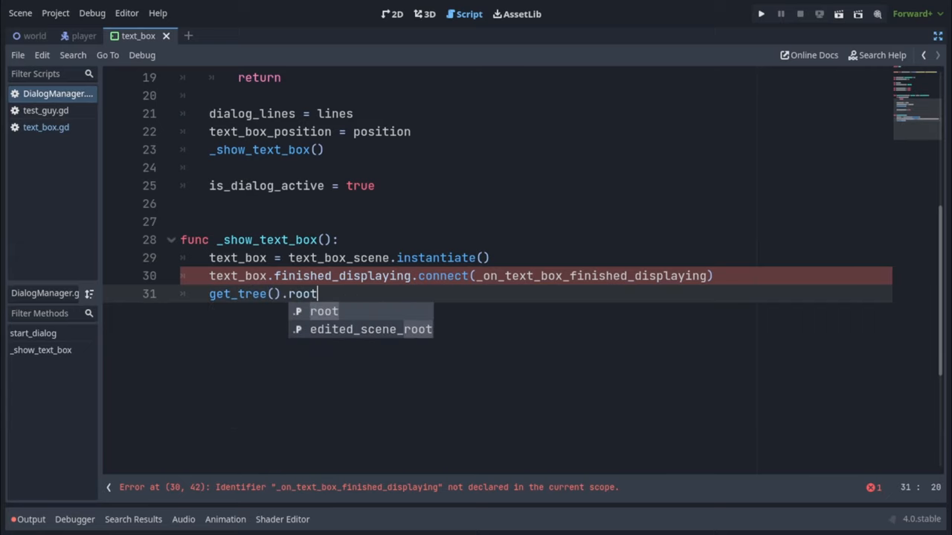
pyautogui.write('.add_child(text')
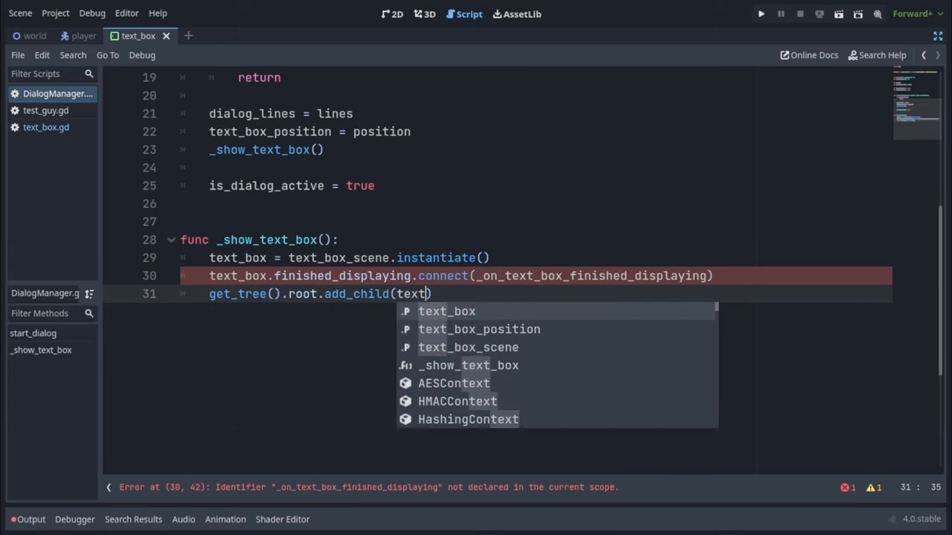
pyautogui.press('Enter')
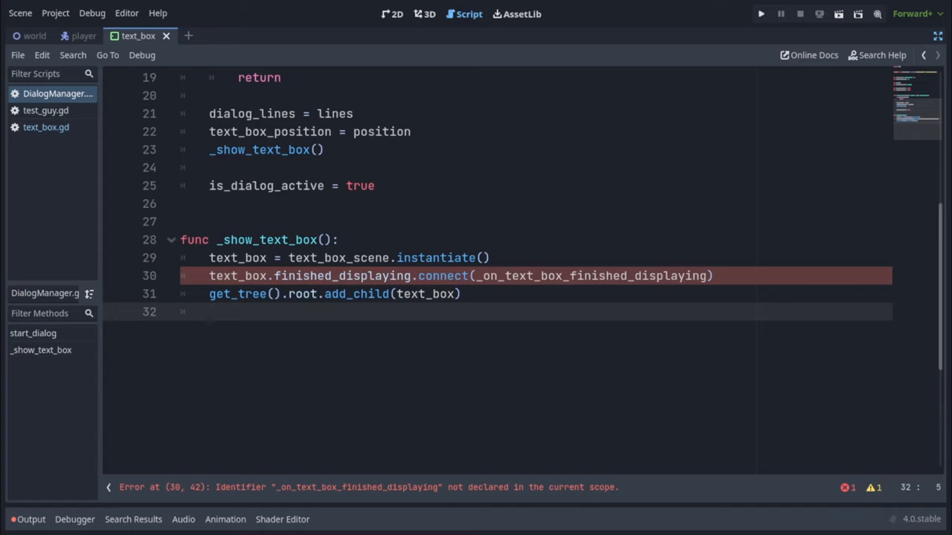
pyautogui.write('text_bo')
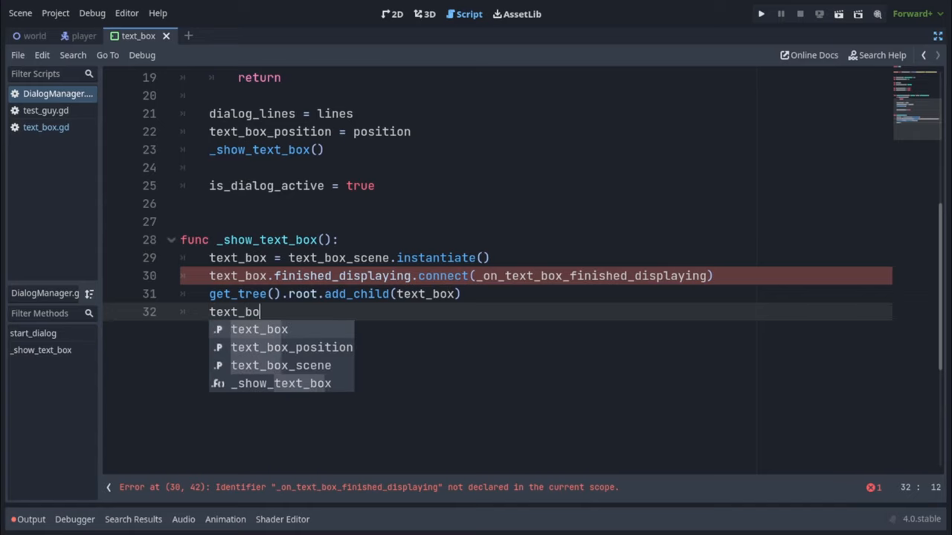
pyautogui.write('.global_position = text_box_position')
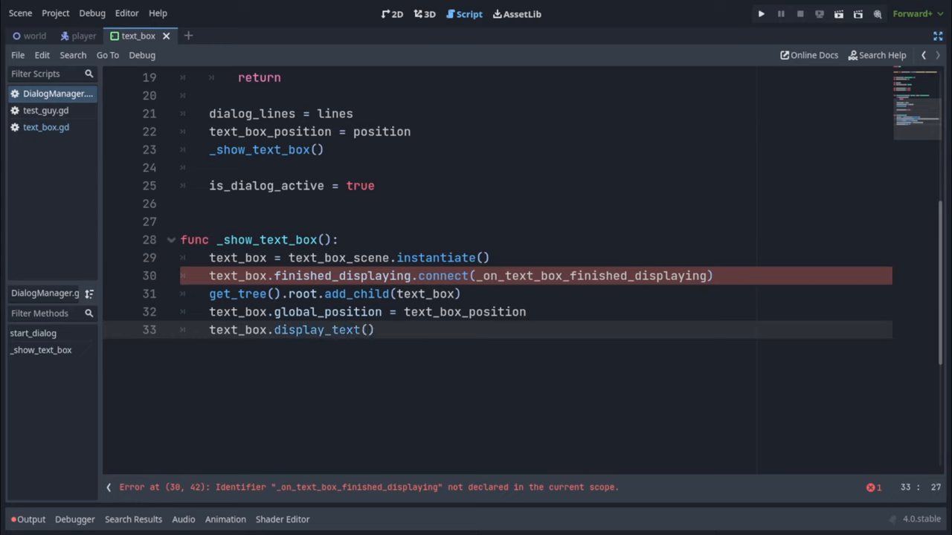
# Display dialog_lines[current_line_index] and set can_advance_line = false
pyautogui.write('dialog_lines')
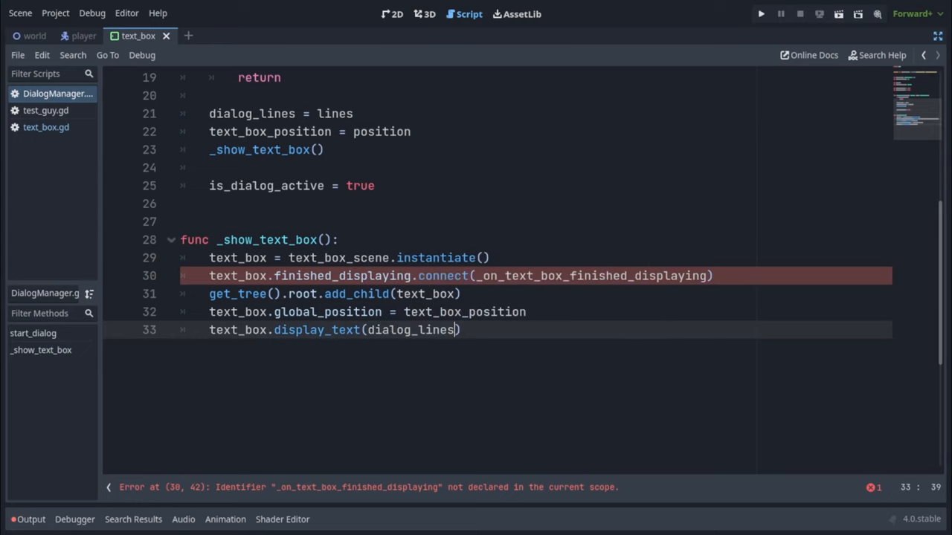
pyautogui.write('[current_line_ind')
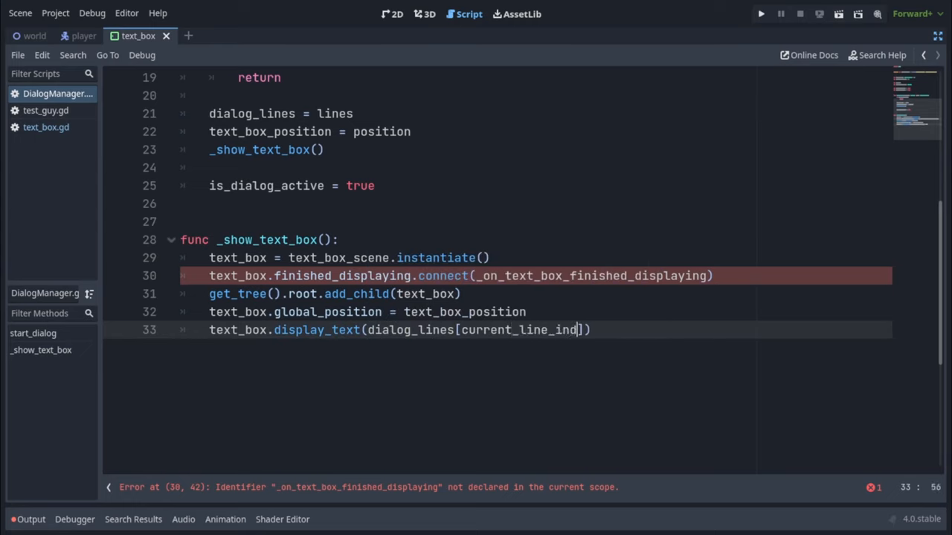
pyautogui.write('ex')
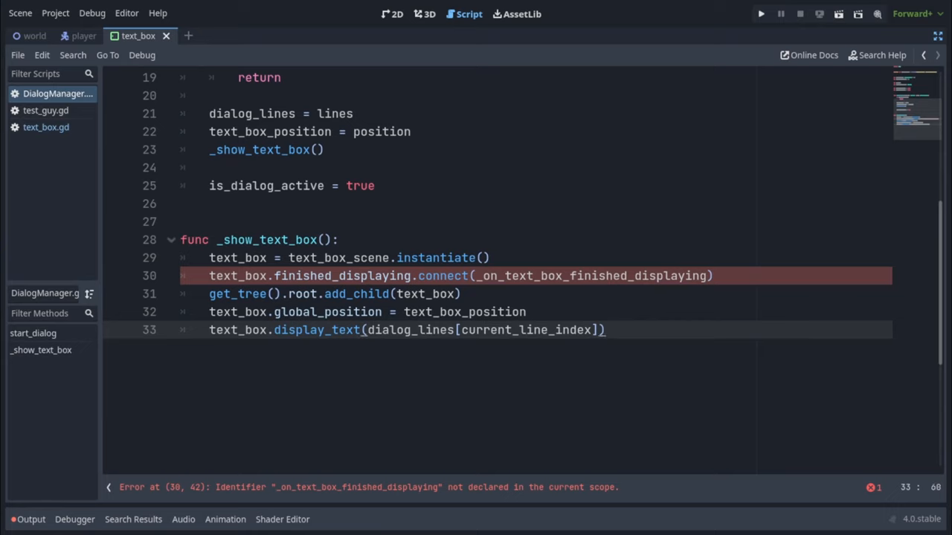
pyautogui.write('can_advanc')
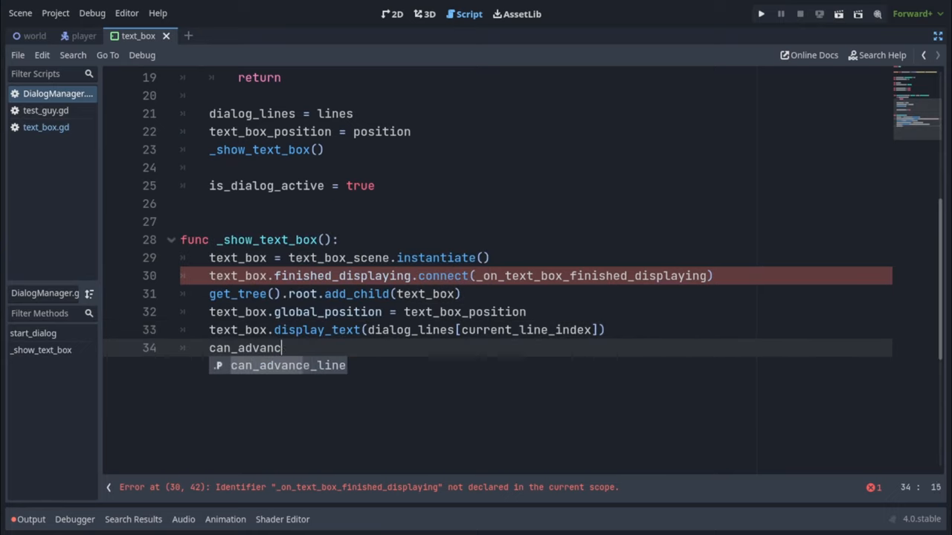
pyautogui.write('_line = false')
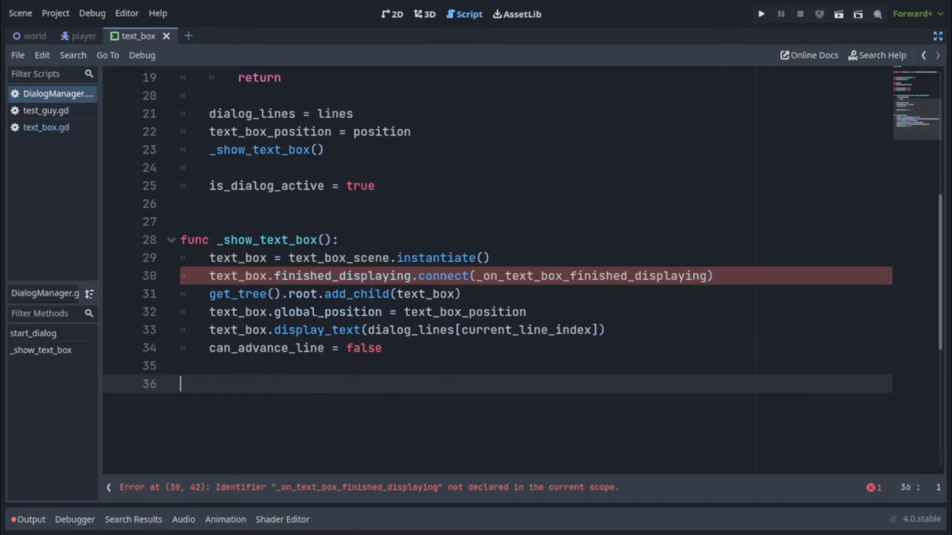
# Write _on_text_box_finished_displaying() setting can_advance_line to true
pyautogui.write('func _on_text_box')
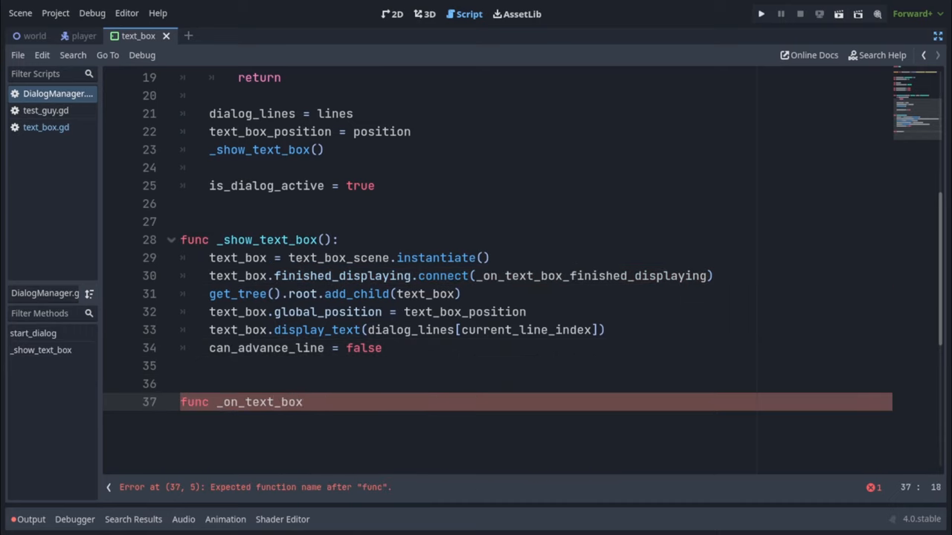
pyautogui.write('_finished_displaying():')
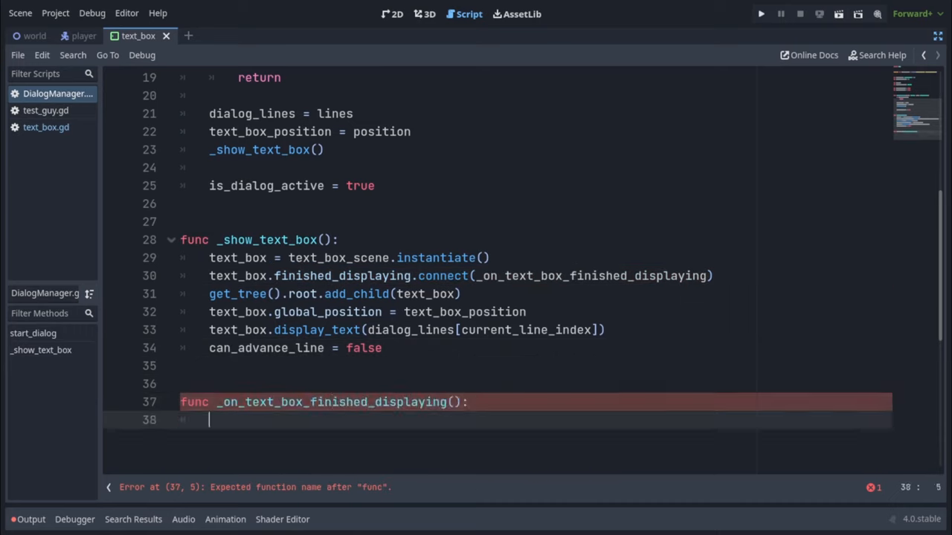
pyautogui.write('can_advance_line = true')
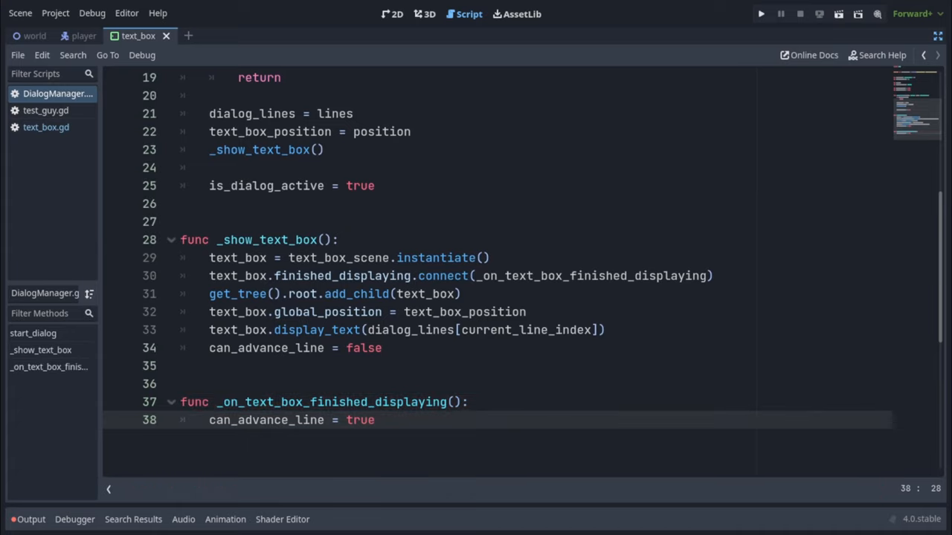
# In _unhandled_input, on advance_dialog with dialog active and can_advance_line, queue_free the text box
pyautogui.scroll(-3)
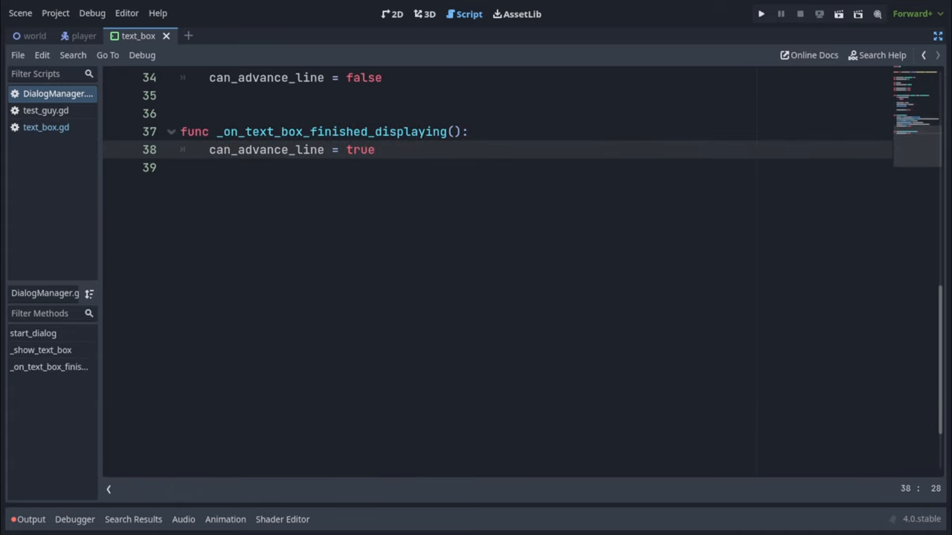
pyautogui.write('func _unhandled_input(event):')
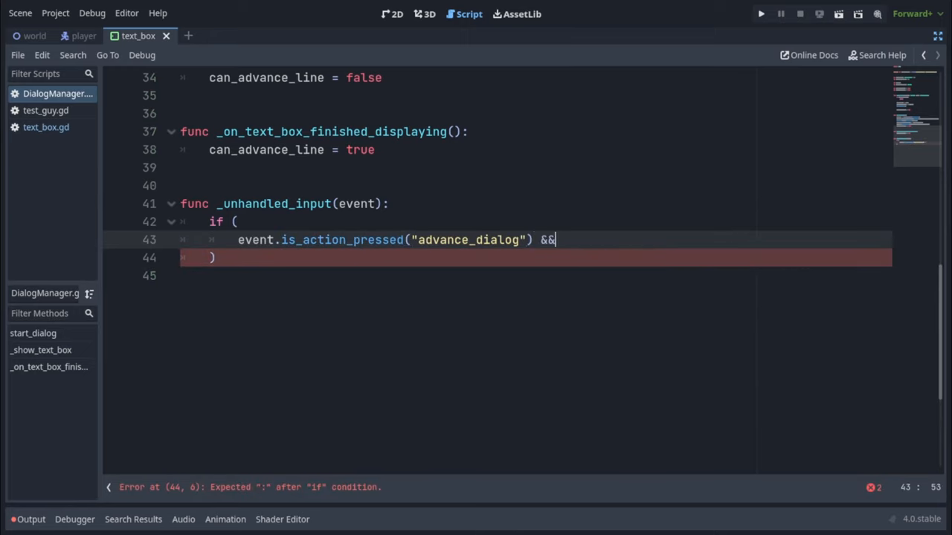
pyautogui.press('Enter')
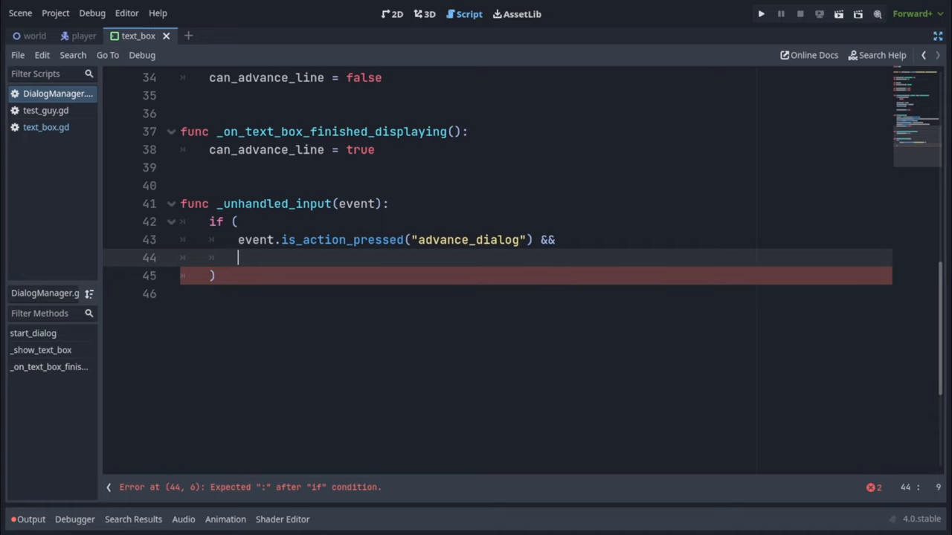
pyautogui.write('is_dialog_active &&')
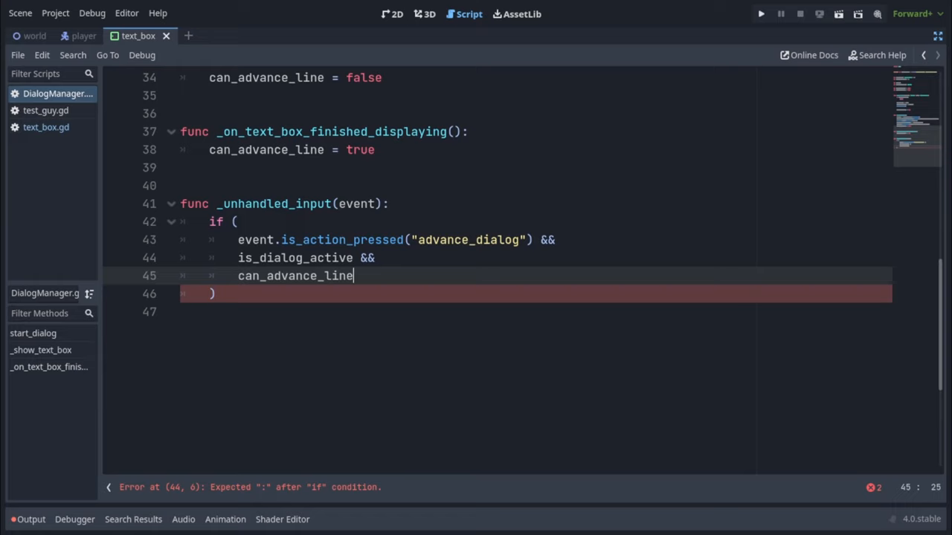
pyautogui.write(':')
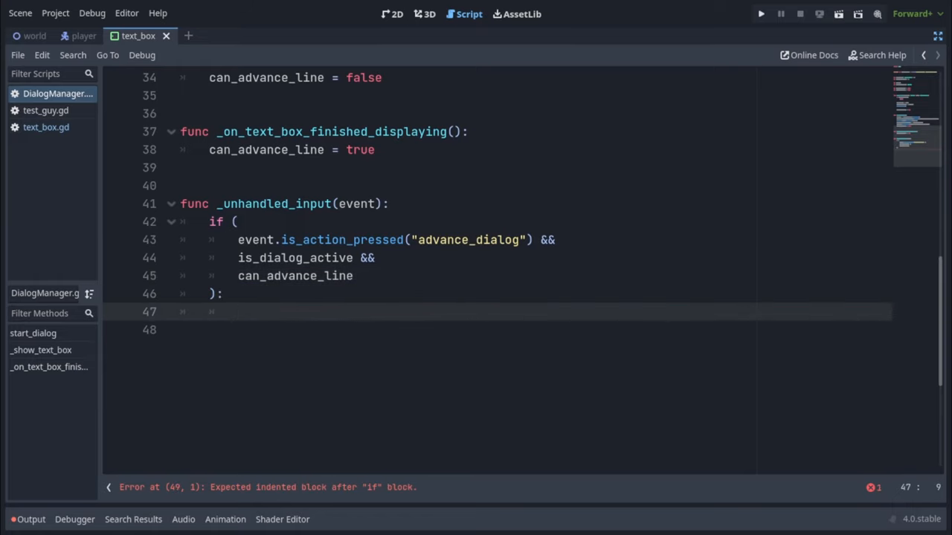
pyautogui.write('text_box.queue_free()')
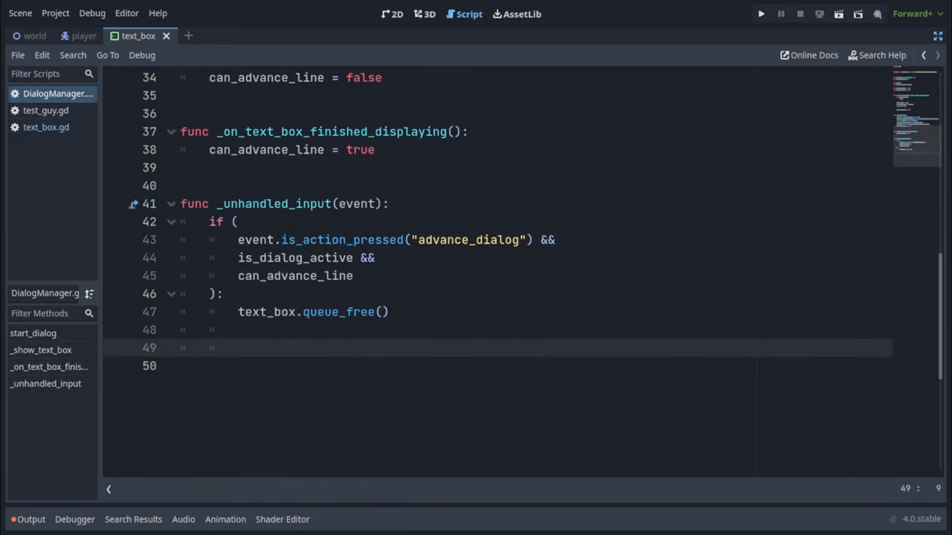
# Increment current_line_index, end the dialog after the last line, otherwise call _show_text_box()
pyautogui.write('current_line_index += 1')
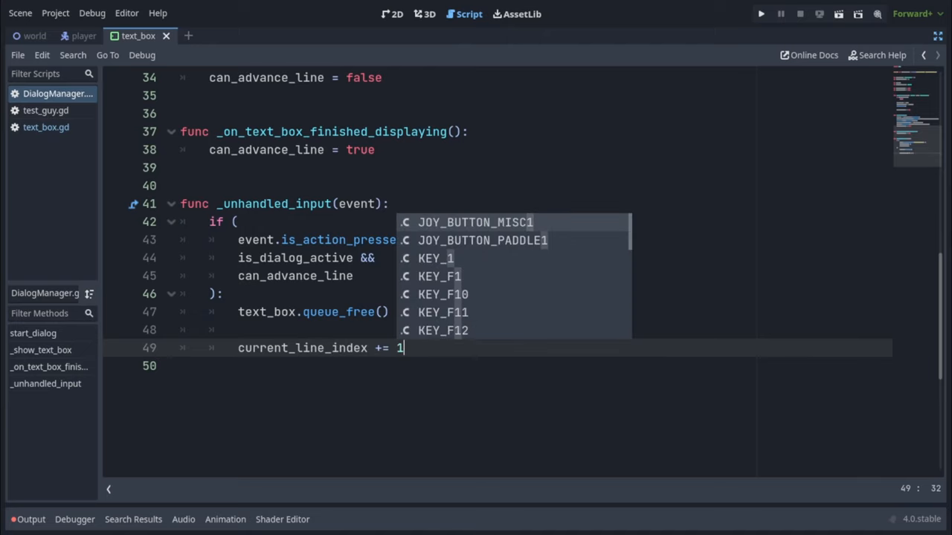
pyautogui.write('if current_line_index >= dialog_lines.size():')
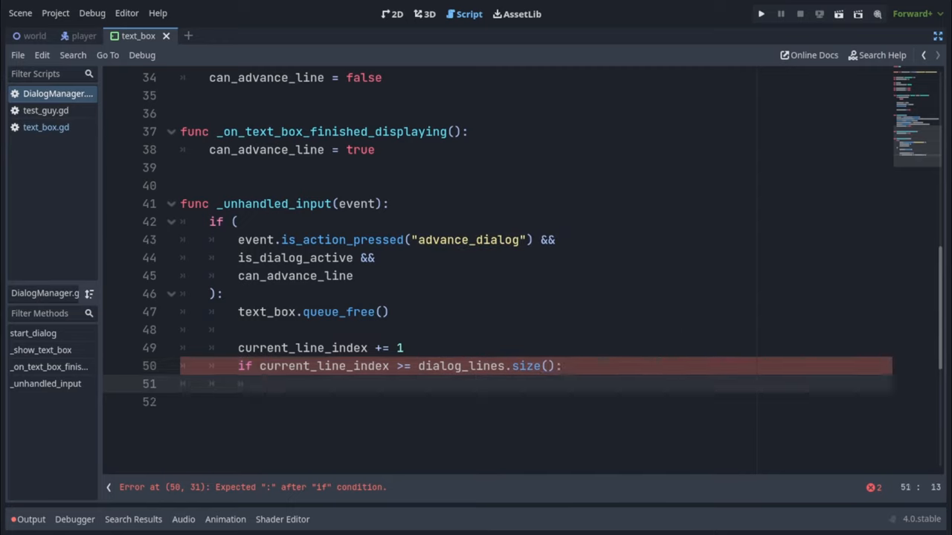
pyautogui.write('is_dialog_active = false')
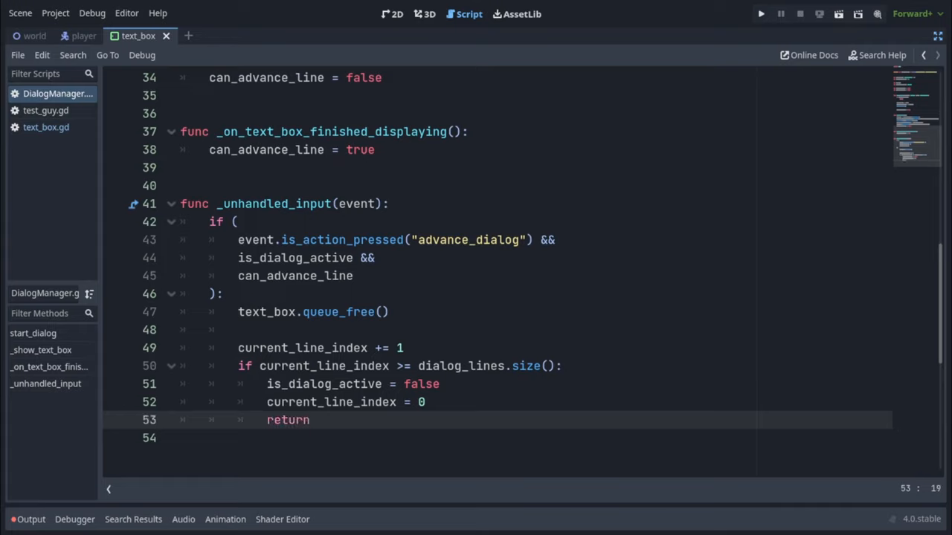
pyautogui.press('Enter')
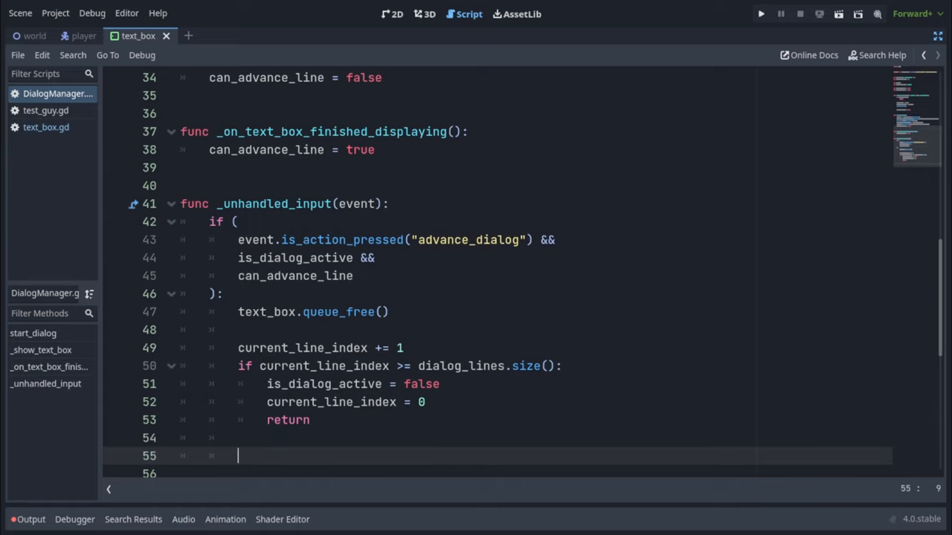
pyautogui.write('_show_text_box()')
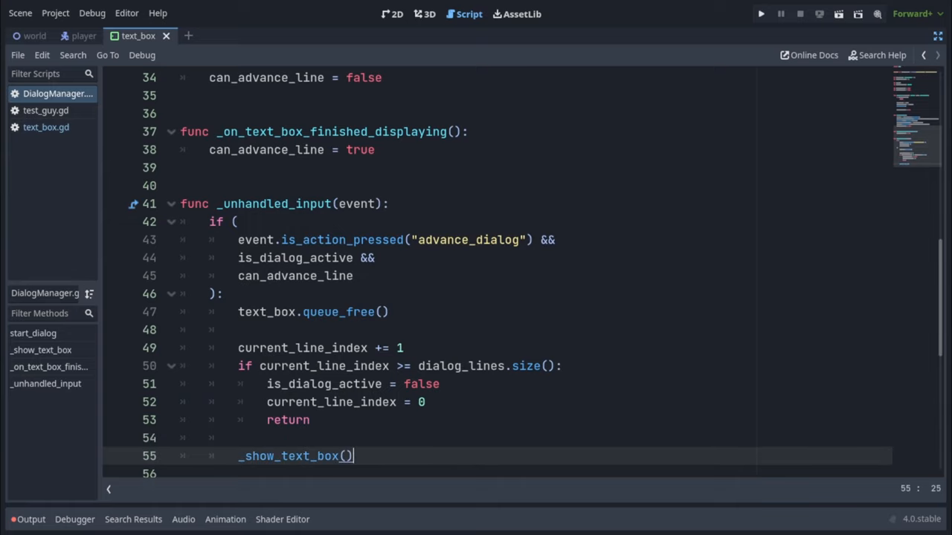
pyautogui.scroll(-3)
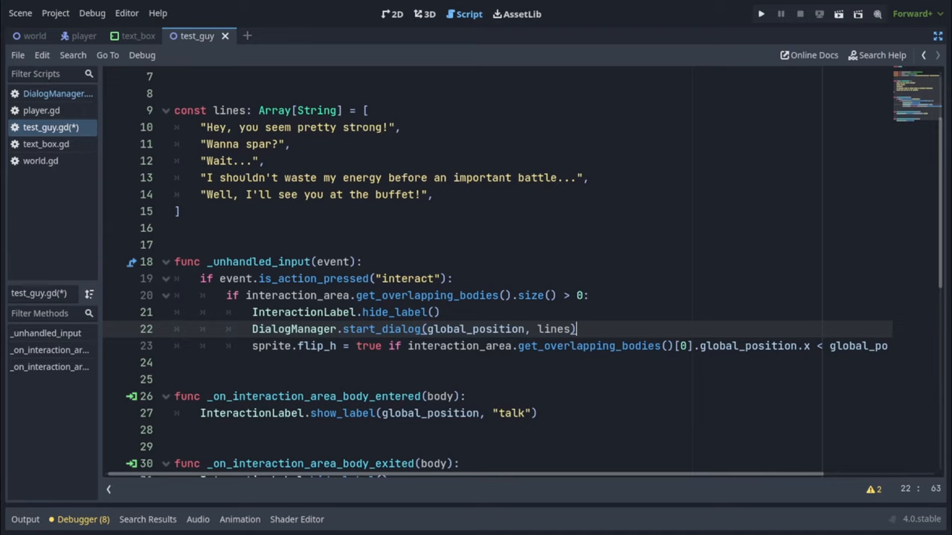
# Run the game and talk to test_guy so his first line types out in a text box
pyautogui.click(761, 14)
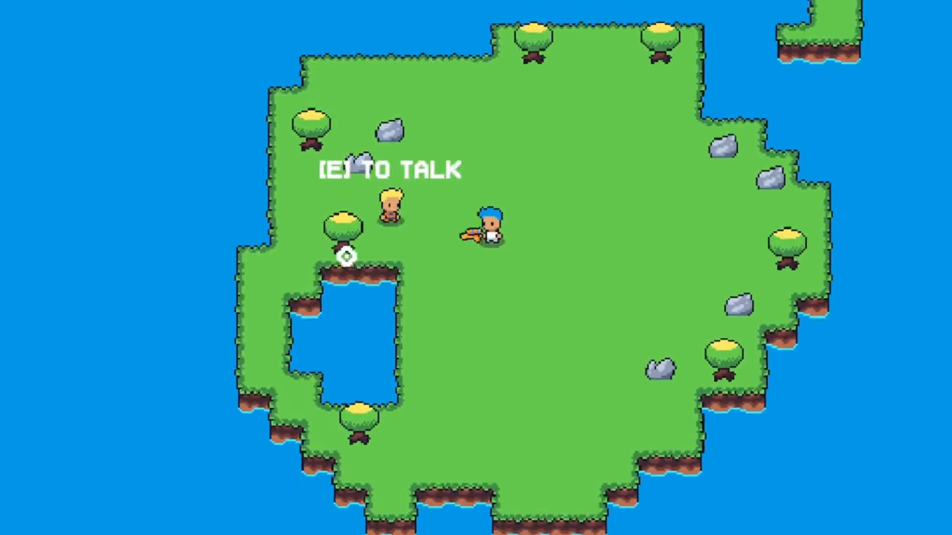
pyautogui.press('e')
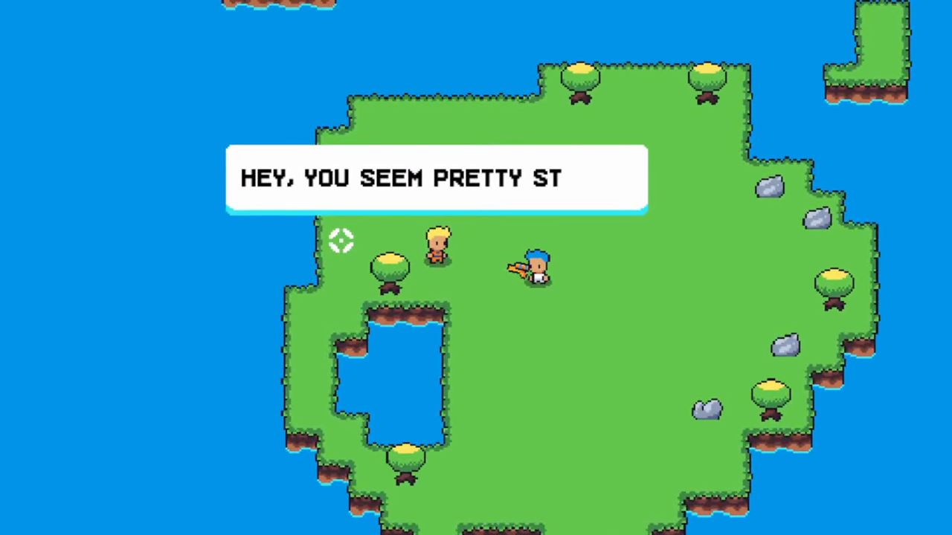